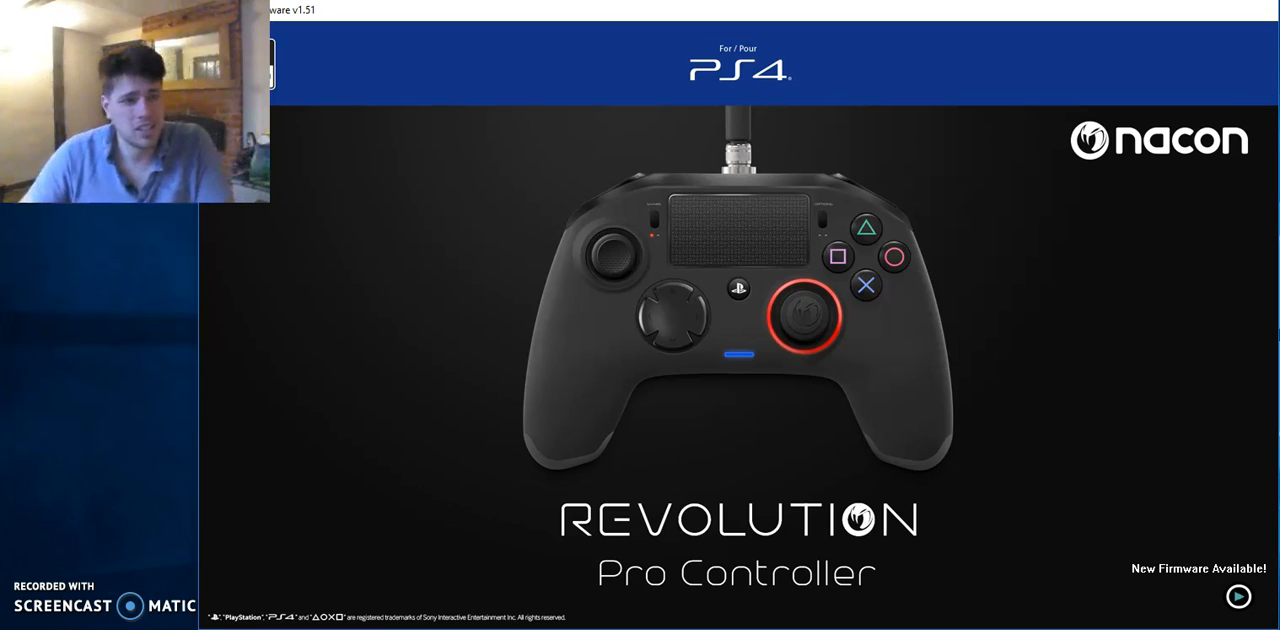
pyautogui.moveTo(1188, 56)
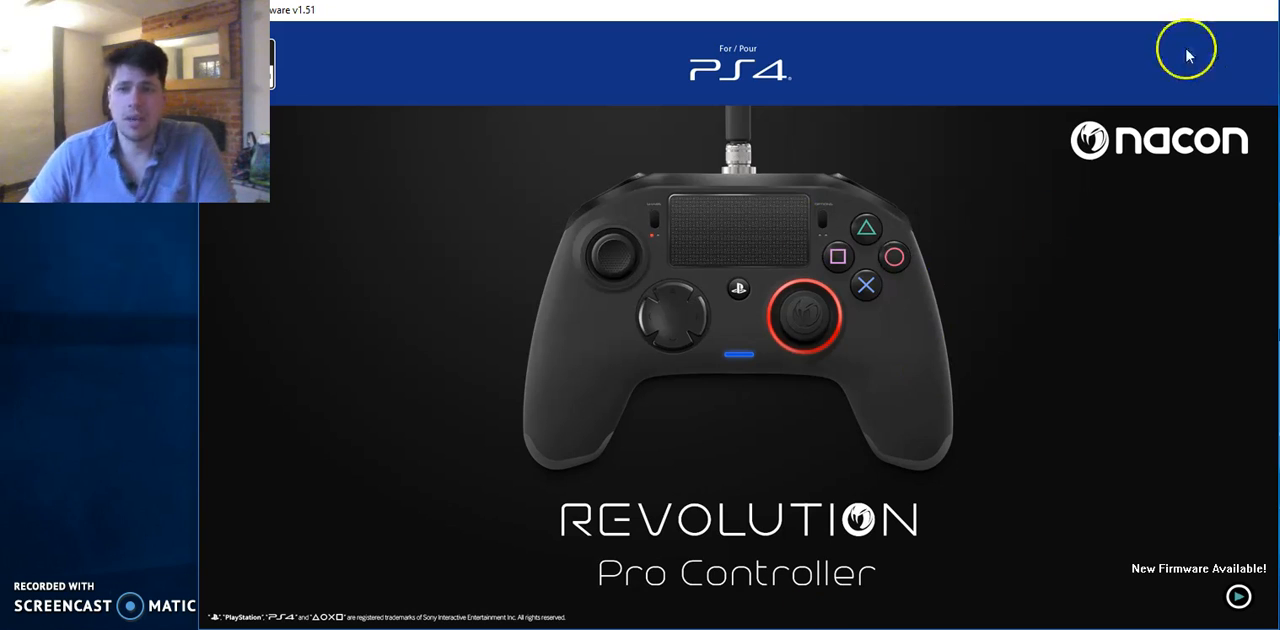
pyautogui.moveTo(1084, 280)
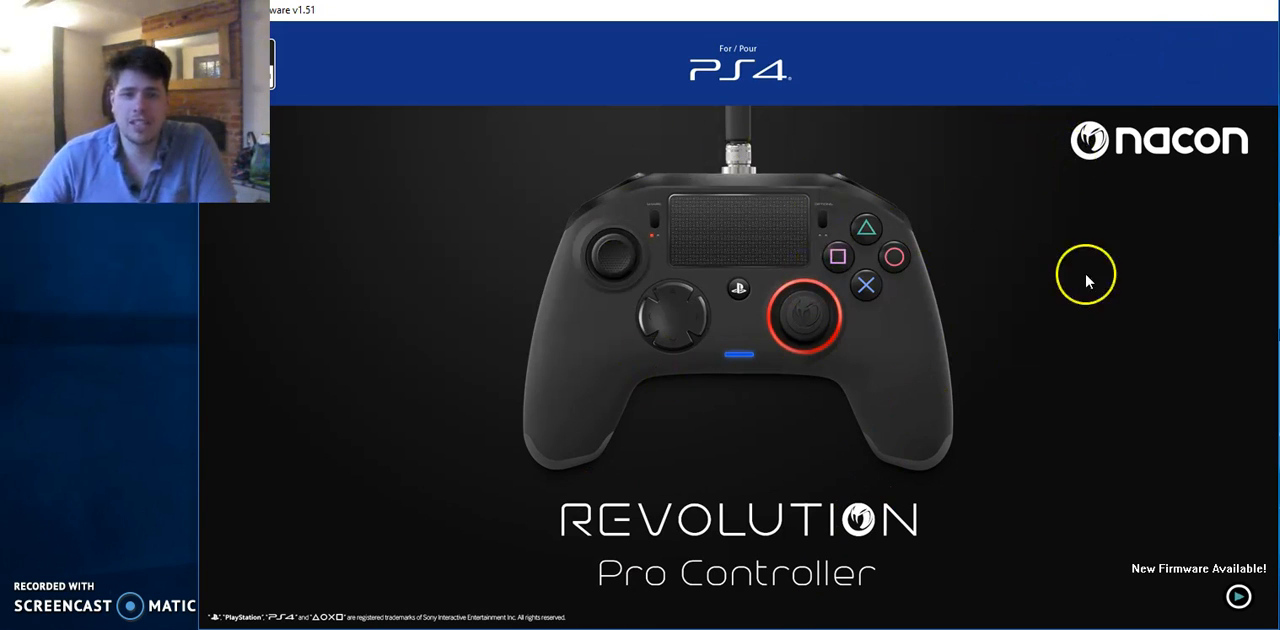
pyautogui.moveTo(552, 488)
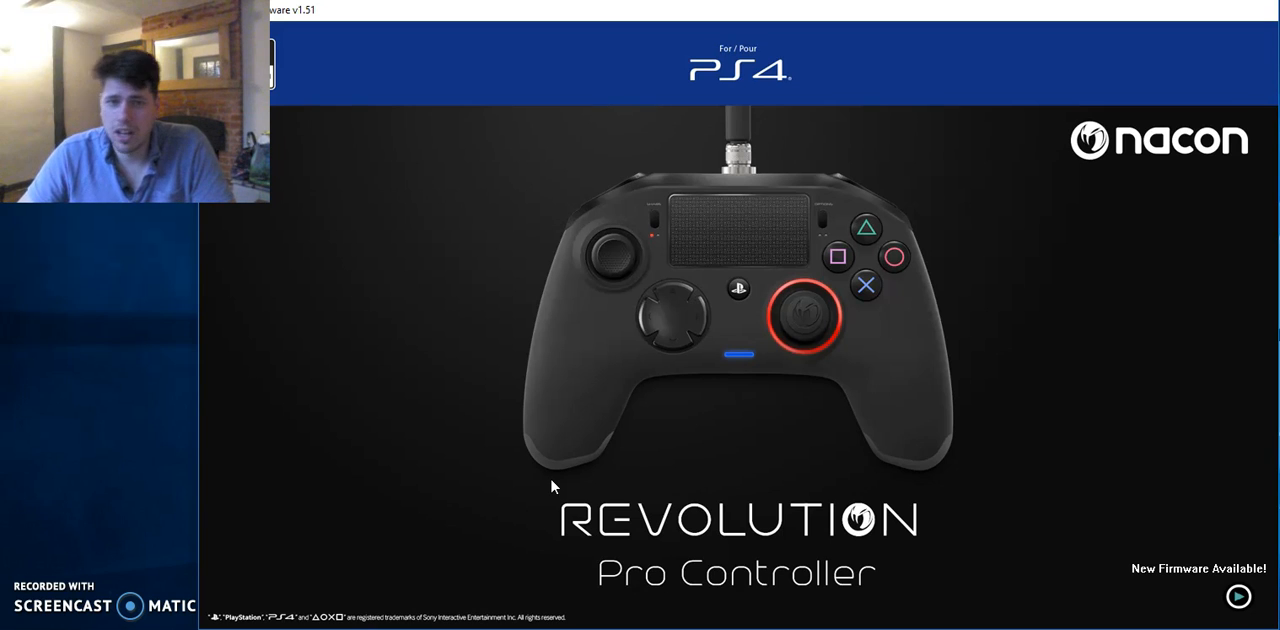
pyautogui.moveTo(1238, 596)
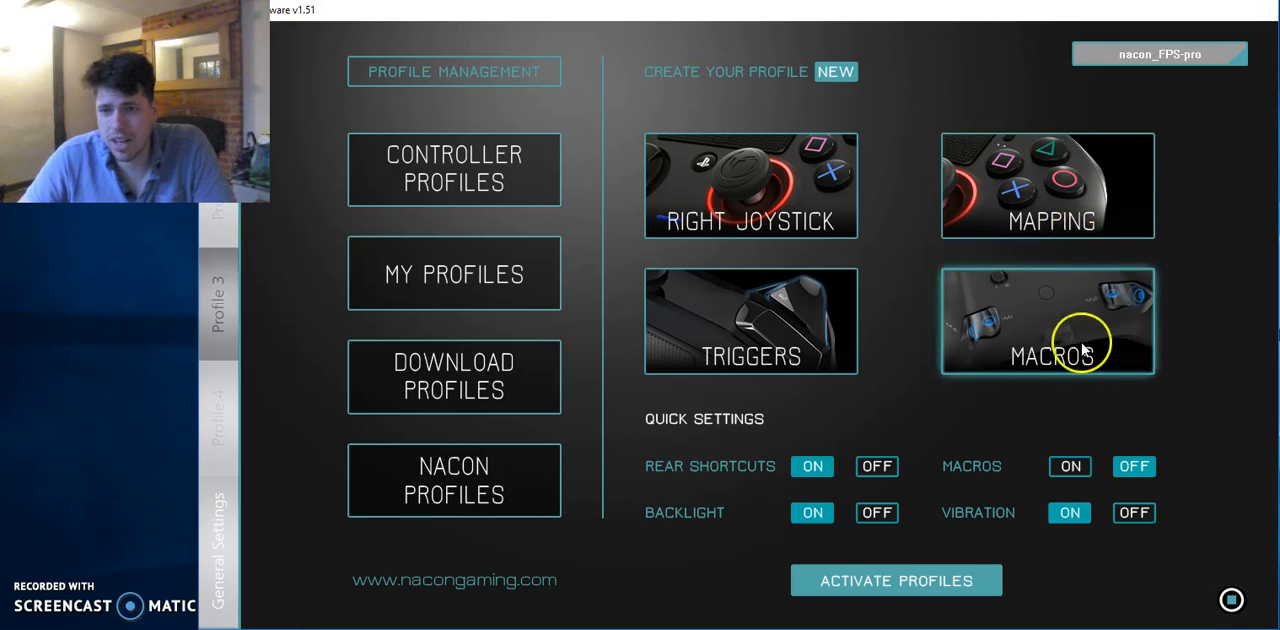
pyautogui.moveTo(1204, 396)
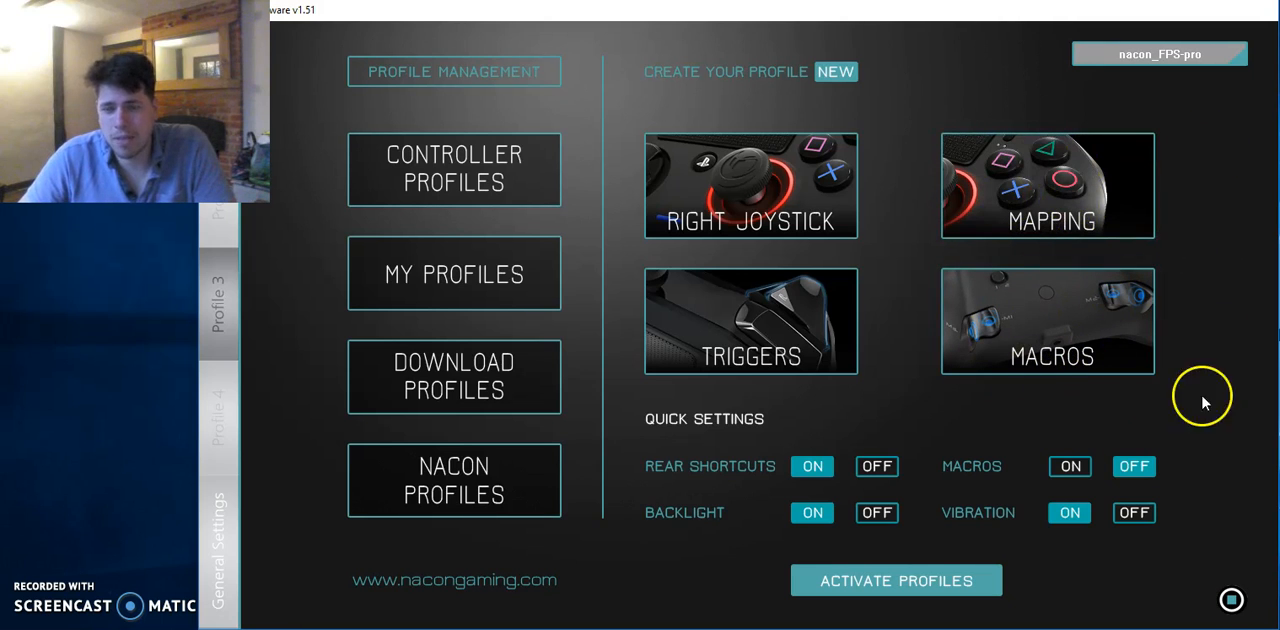
pyautogui.moveTo(1096, 296)
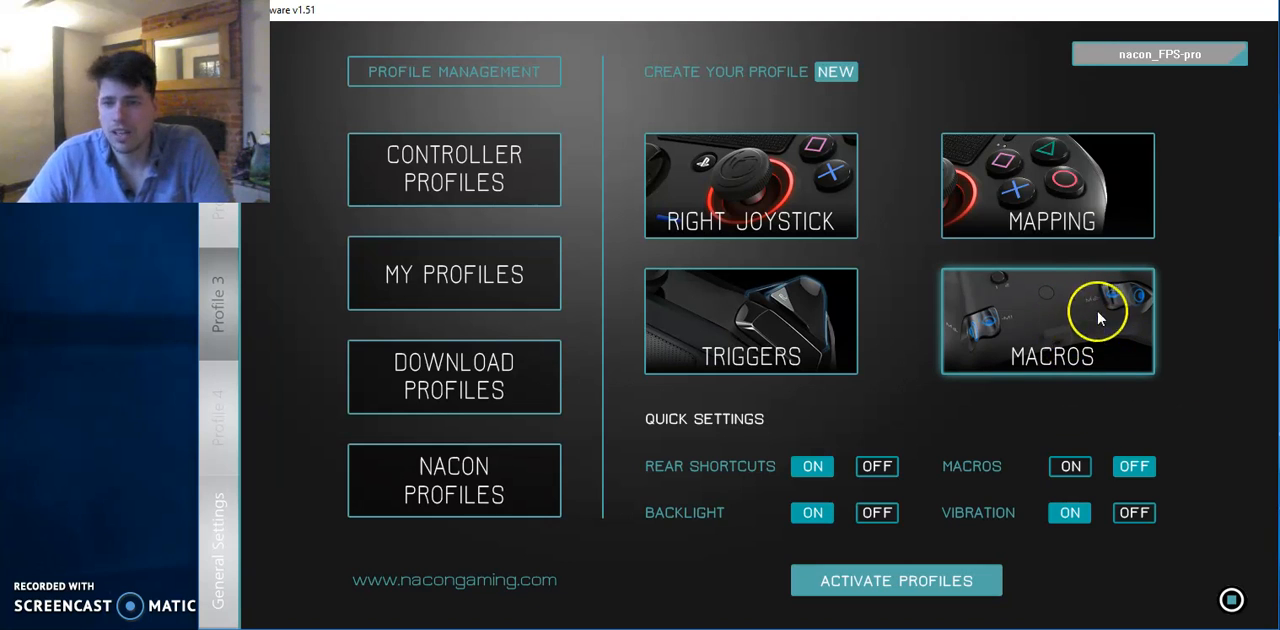
pyautogui.moveTo(1032, 310)
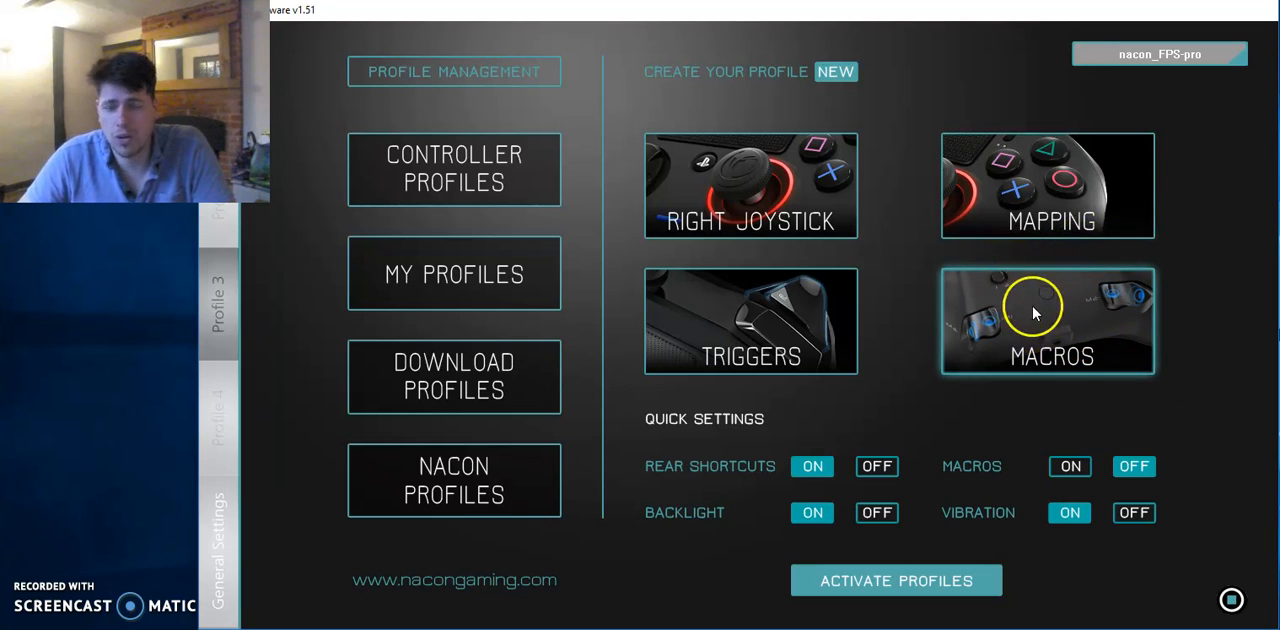
pyautogui.moveTo(1060, 326)
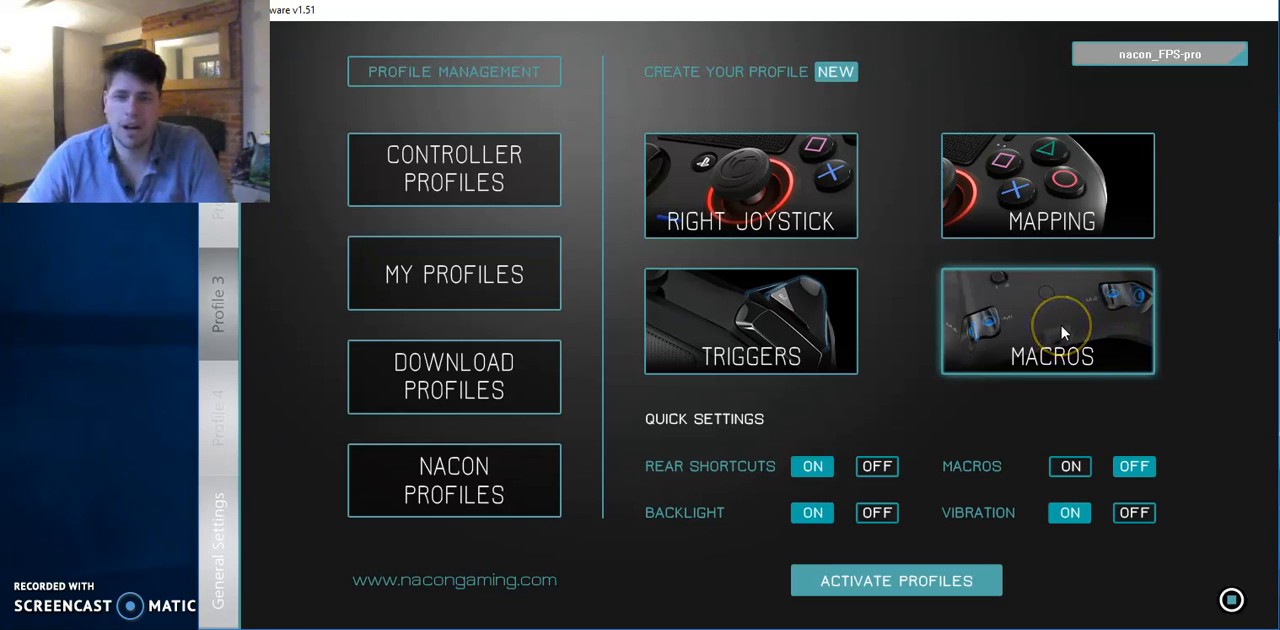
pyautogui.moveTo(308, 388)
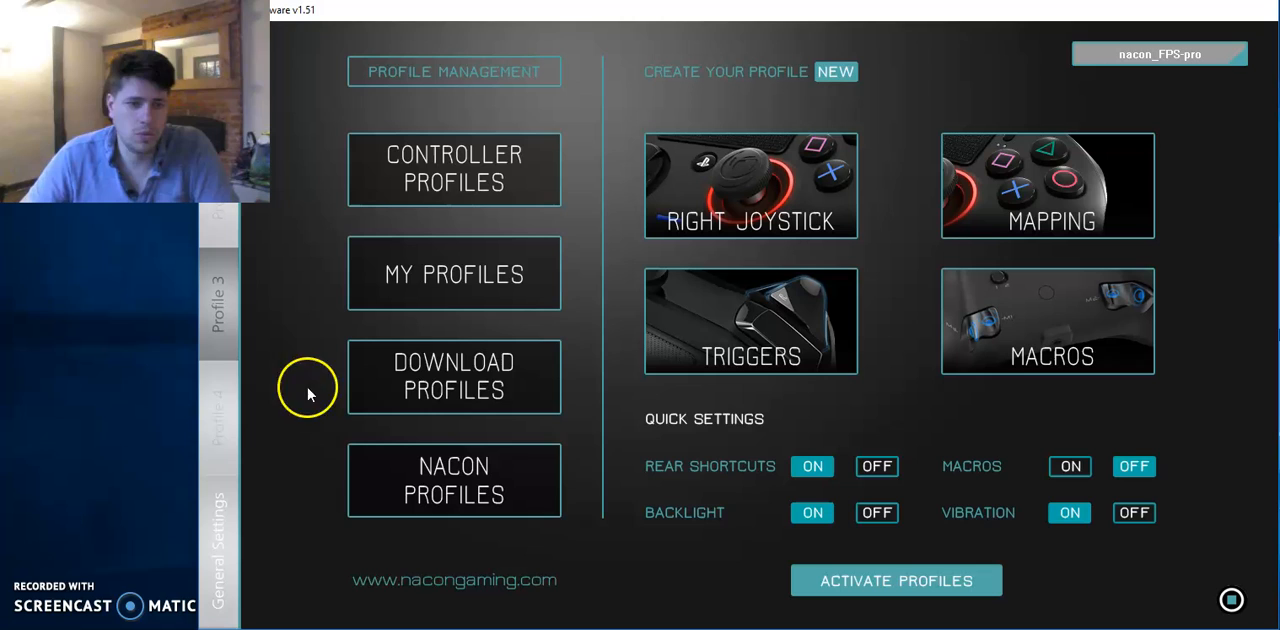
pyautogui.moveTo(490, 150)
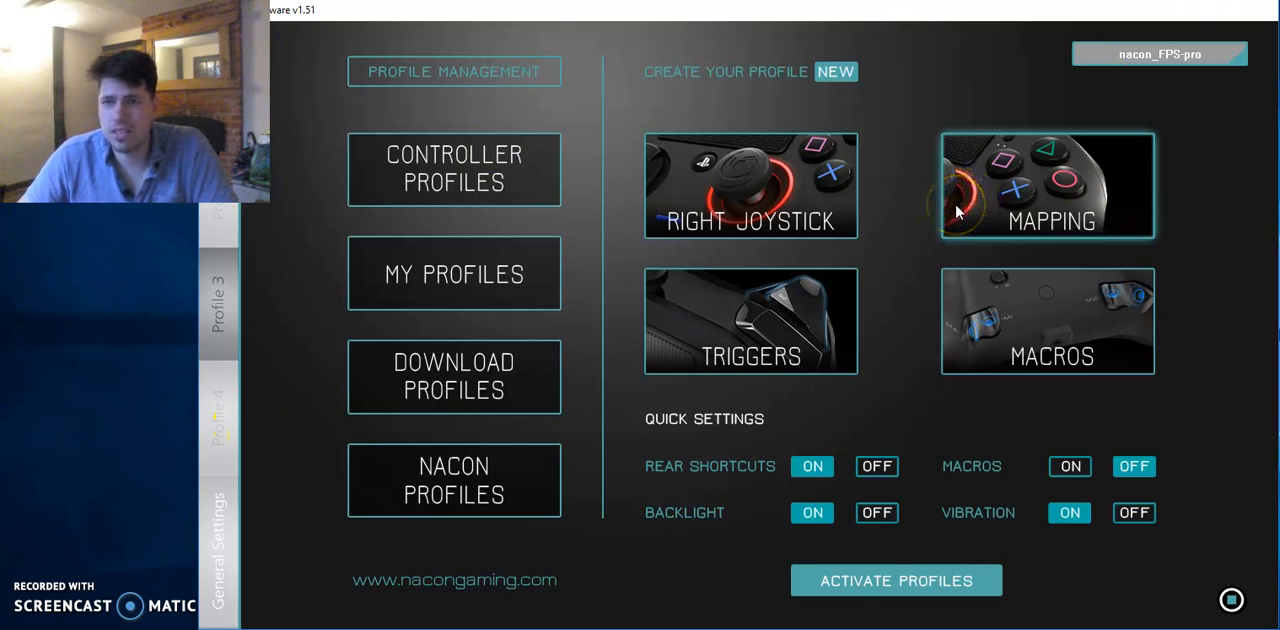
pyautogui.moveTo(590, 200)
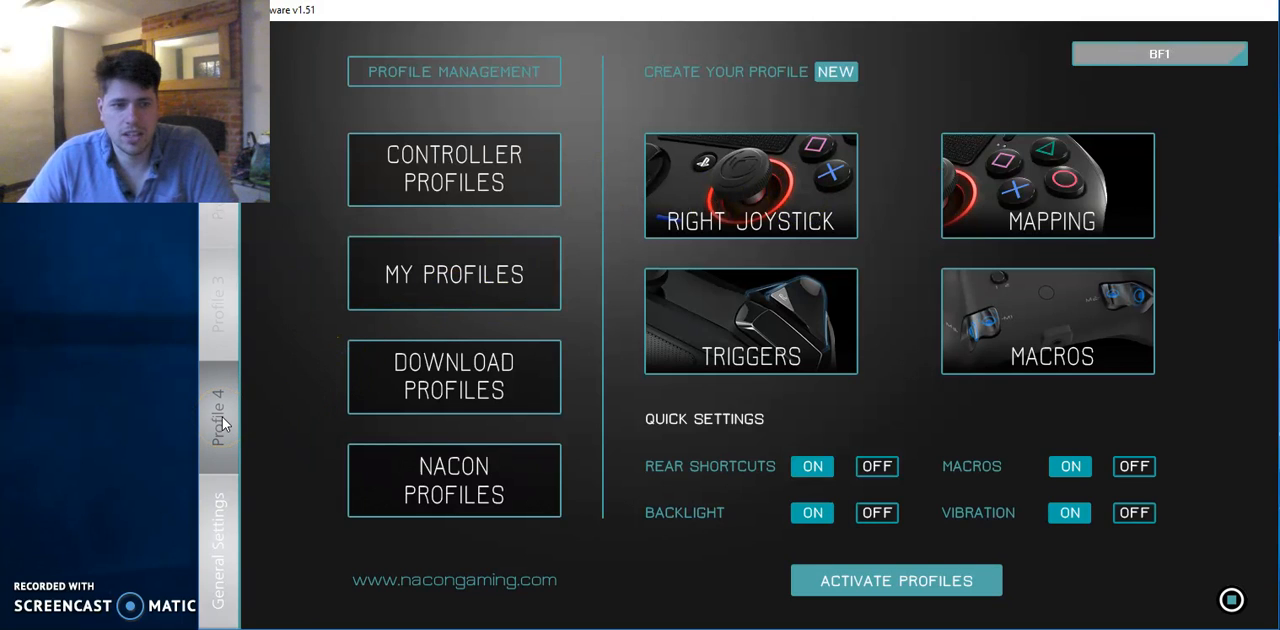
pyautogui.moveTo(780, 184)
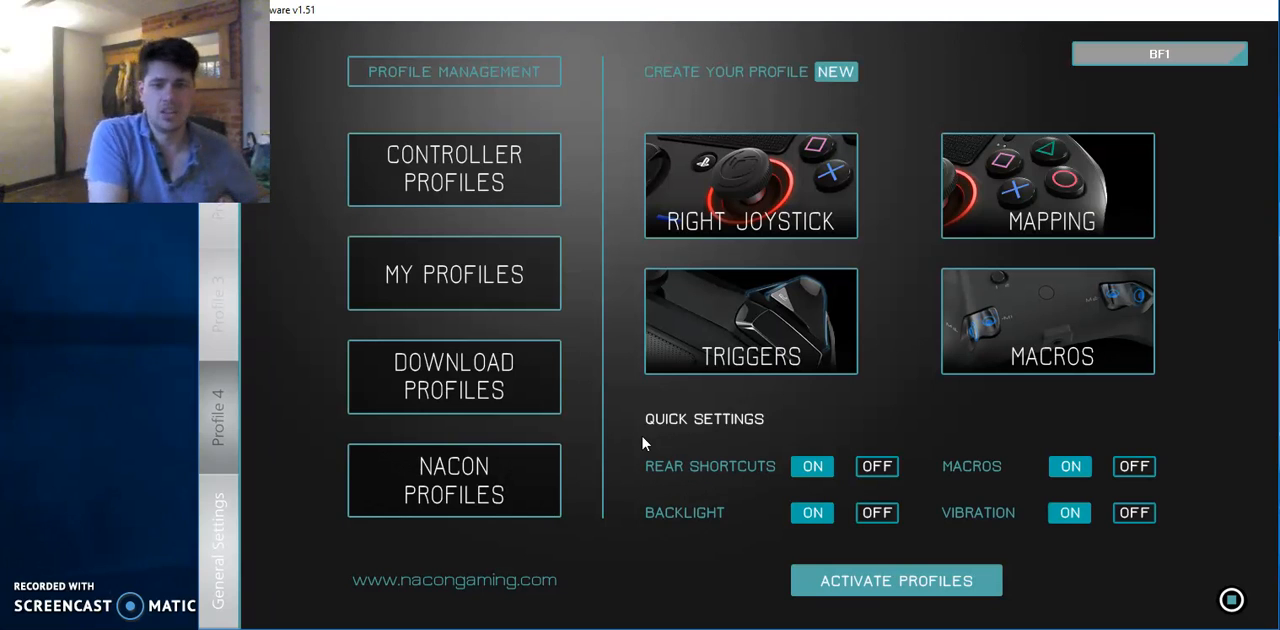
pyautogui.moveTo(940, 504)
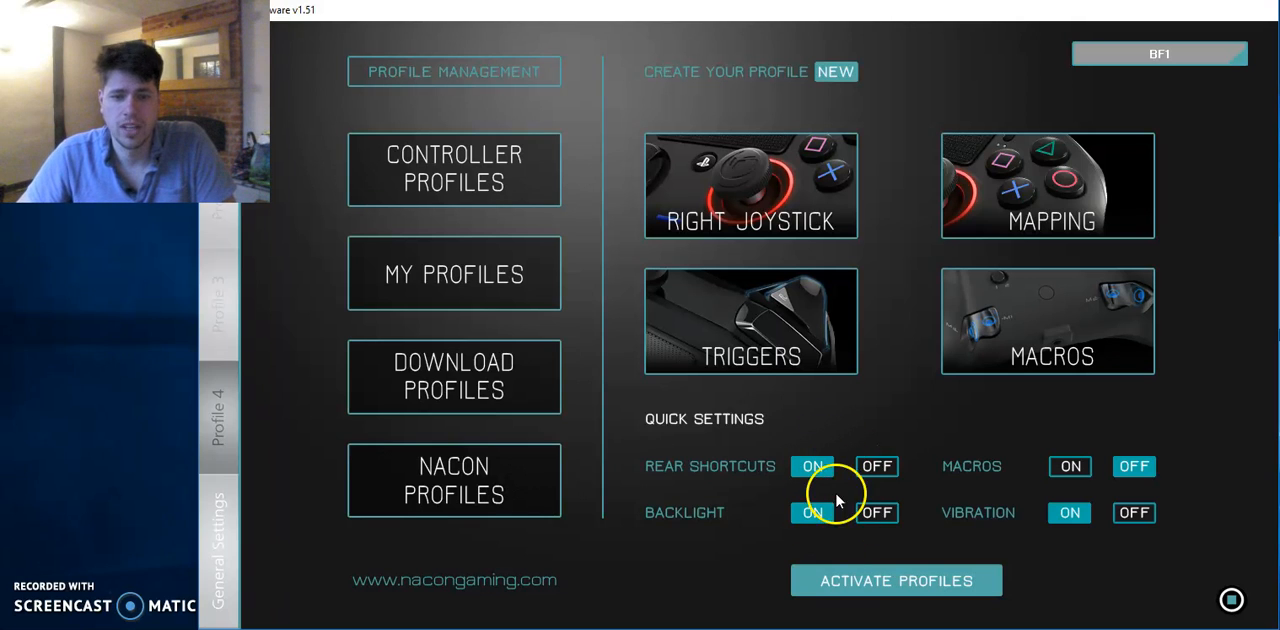
pyautogui.moveTo(1004, 520)
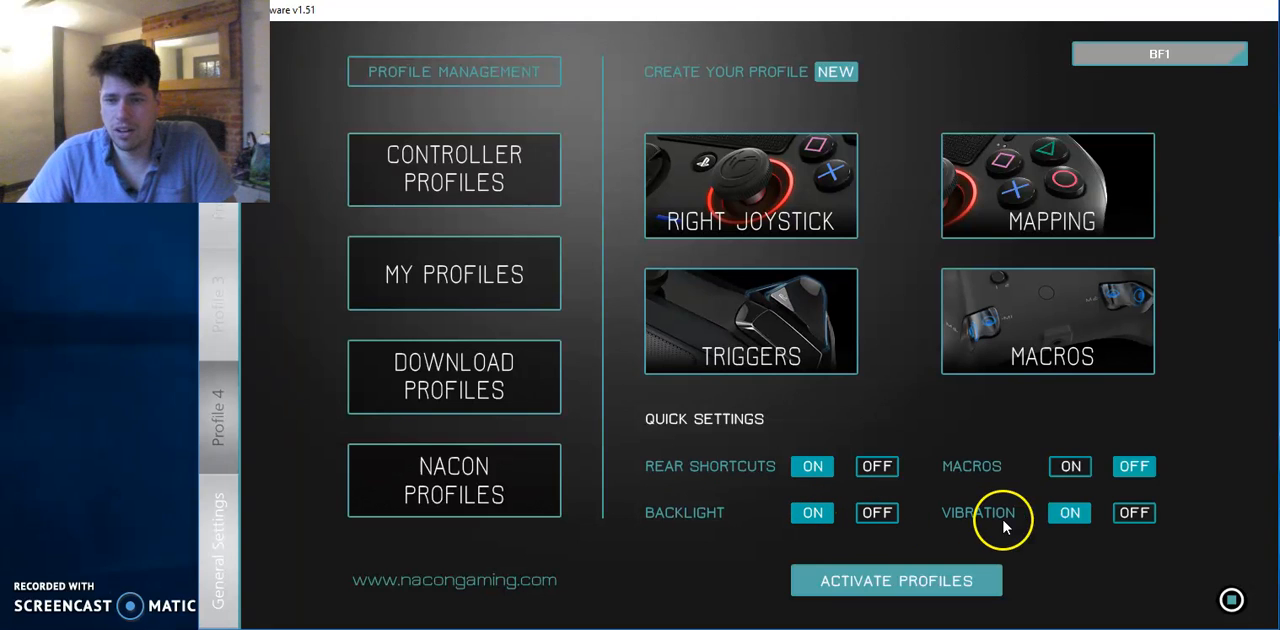
pyautogui.moveTo(696, 396)
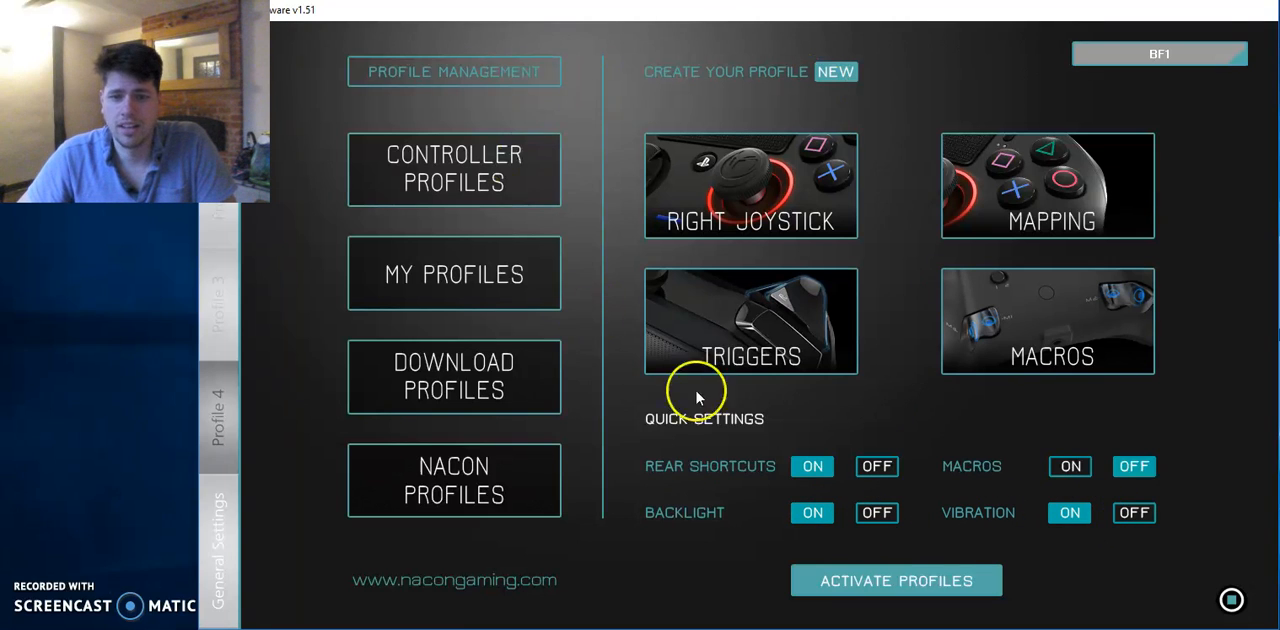
pyautogui.moveTo(770, 248)
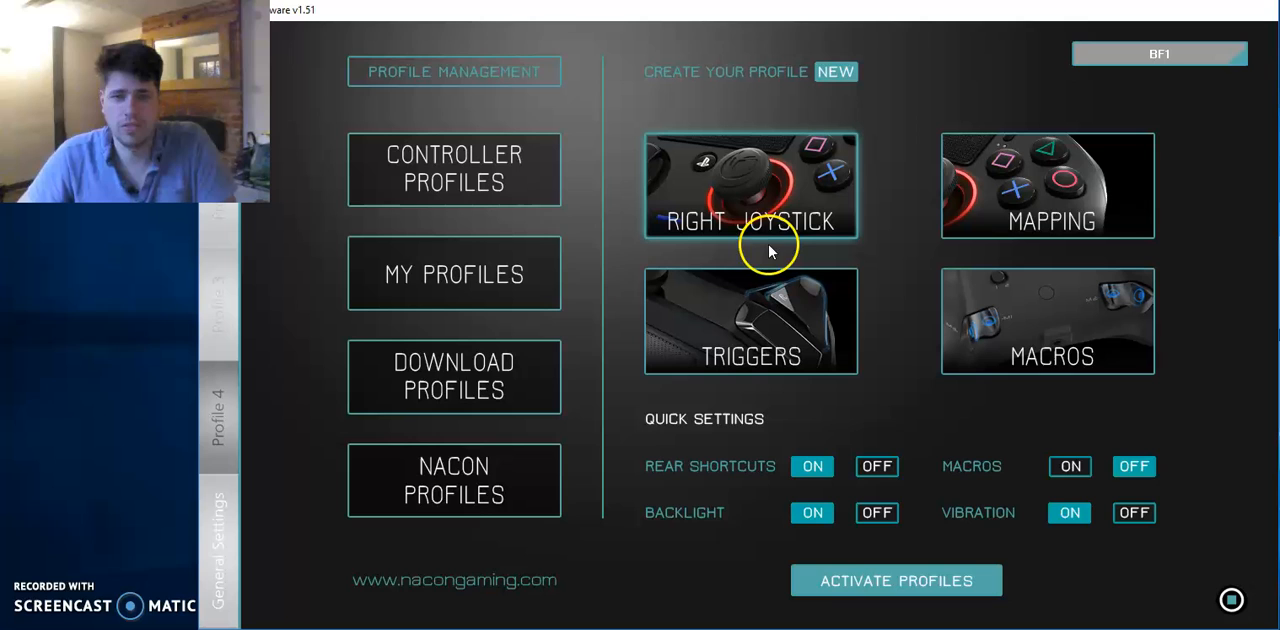
pyautogui.moveTo(776, 210)
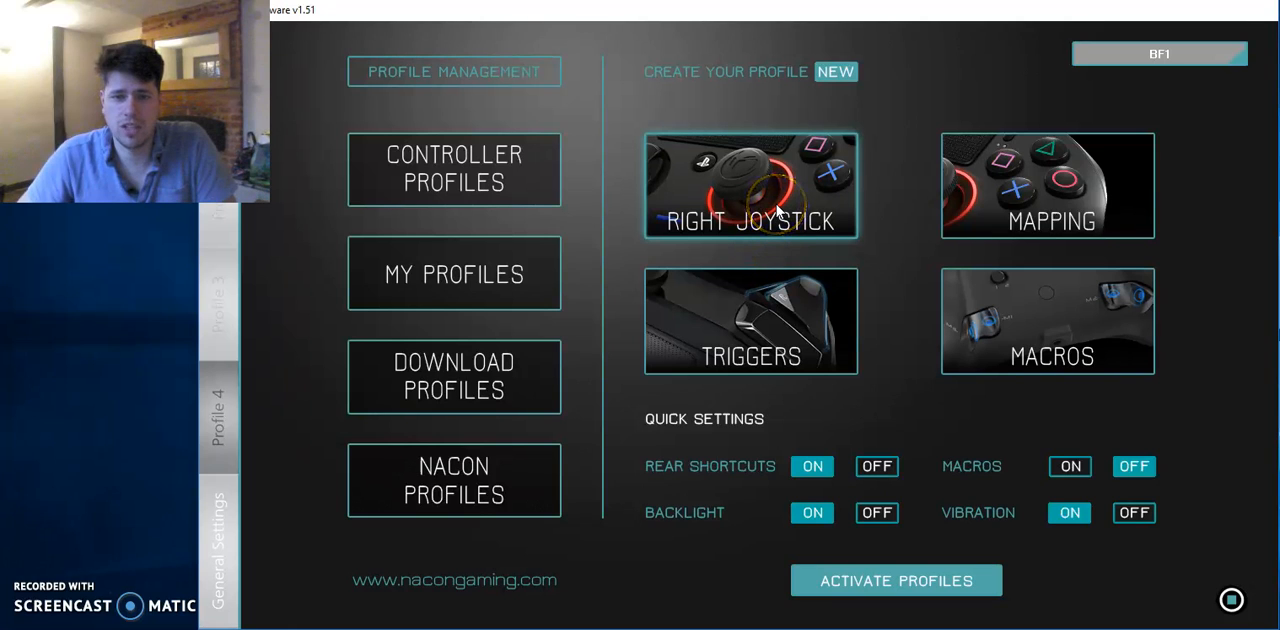
# Raise the right joystick's static dead zone radius from 2 up to 32
pyautogui.click(752, 184)
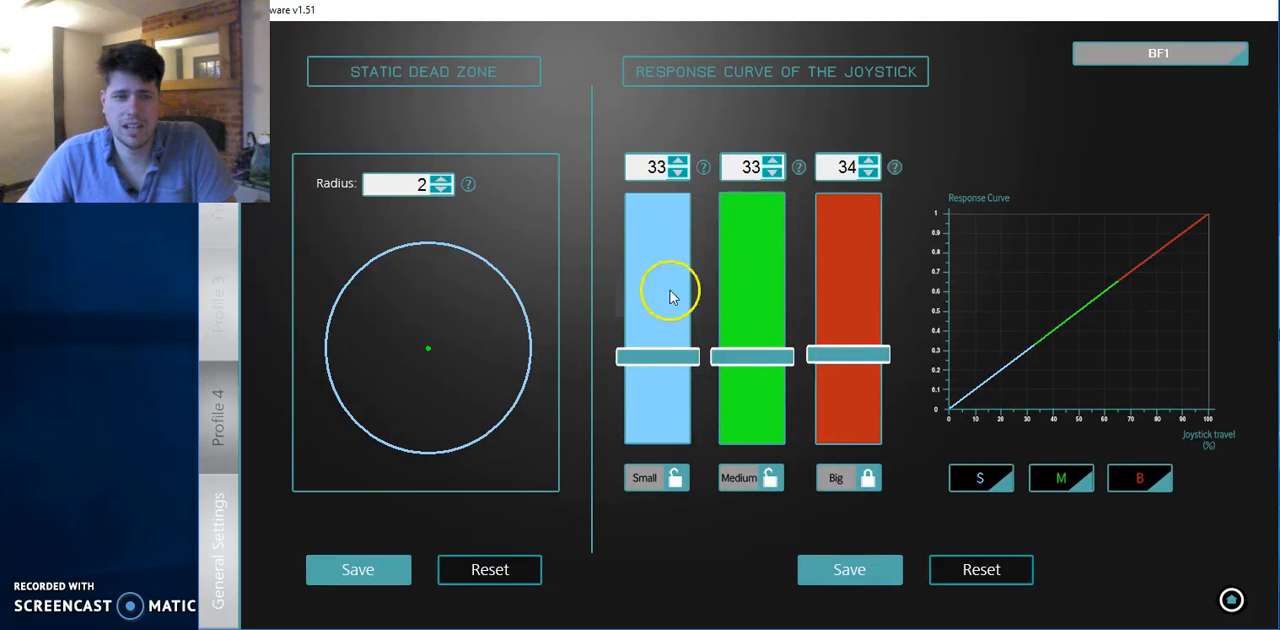
pyautogui.moveTo(544, 496)
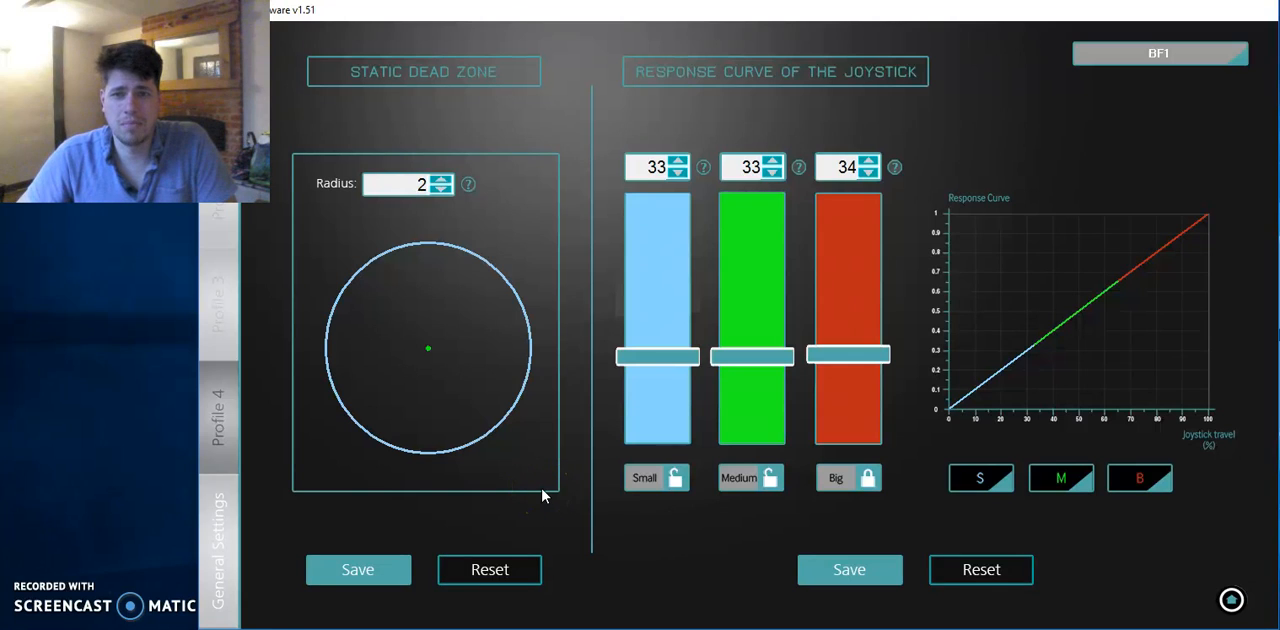
pyautogui.moveTo(704, 300)
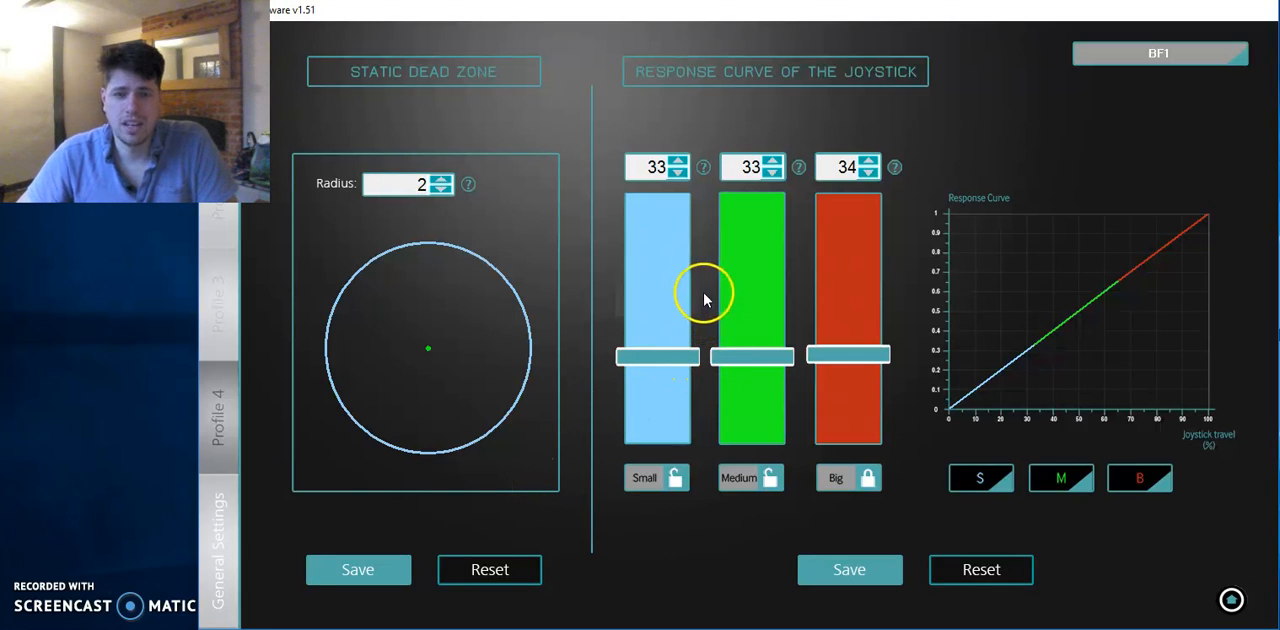
pyautogui.moveTo(724, 390)
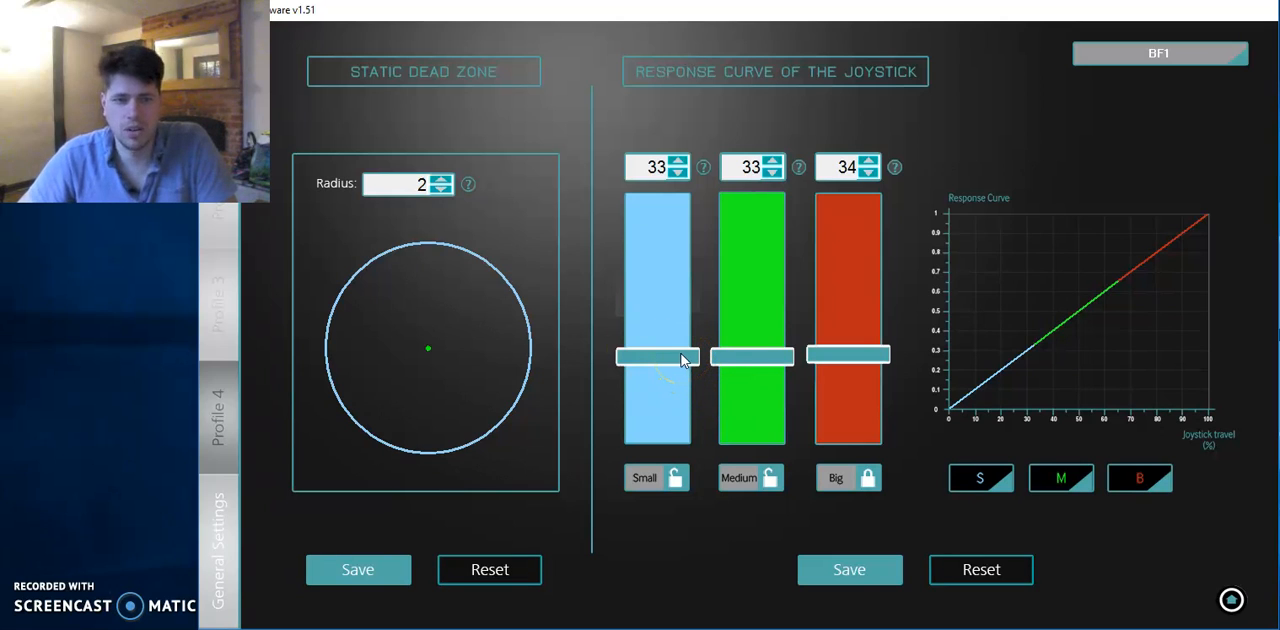
pyautogui.moveTo(456, 356)
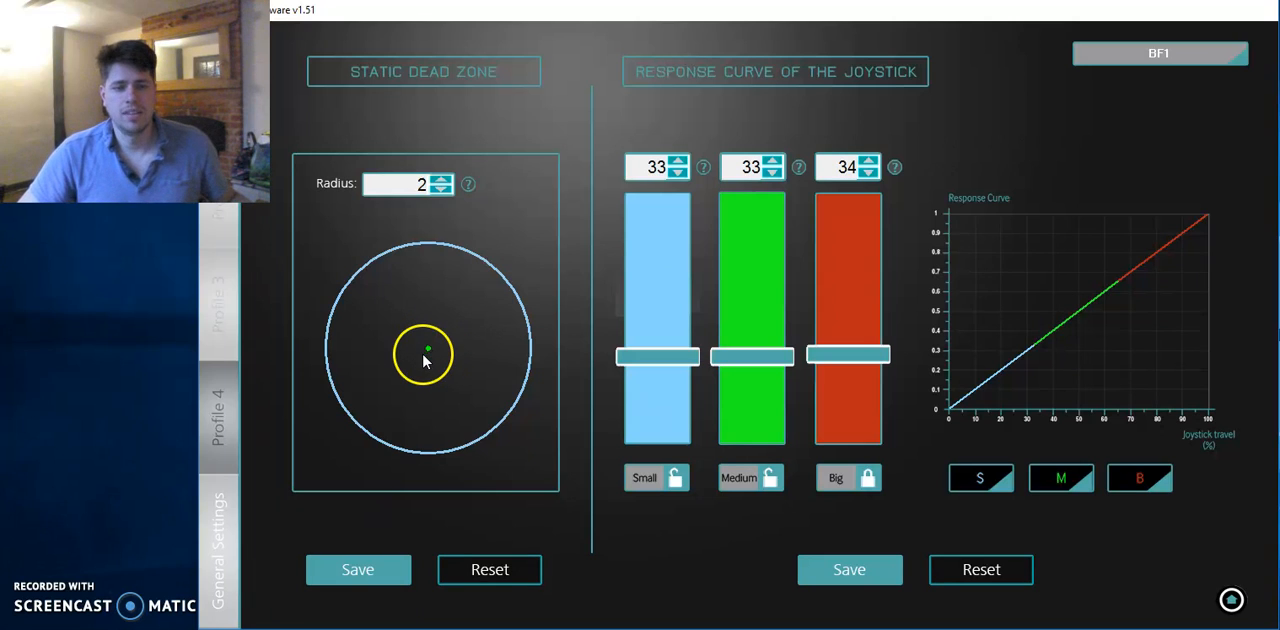
pyautogui.click(440, 180)
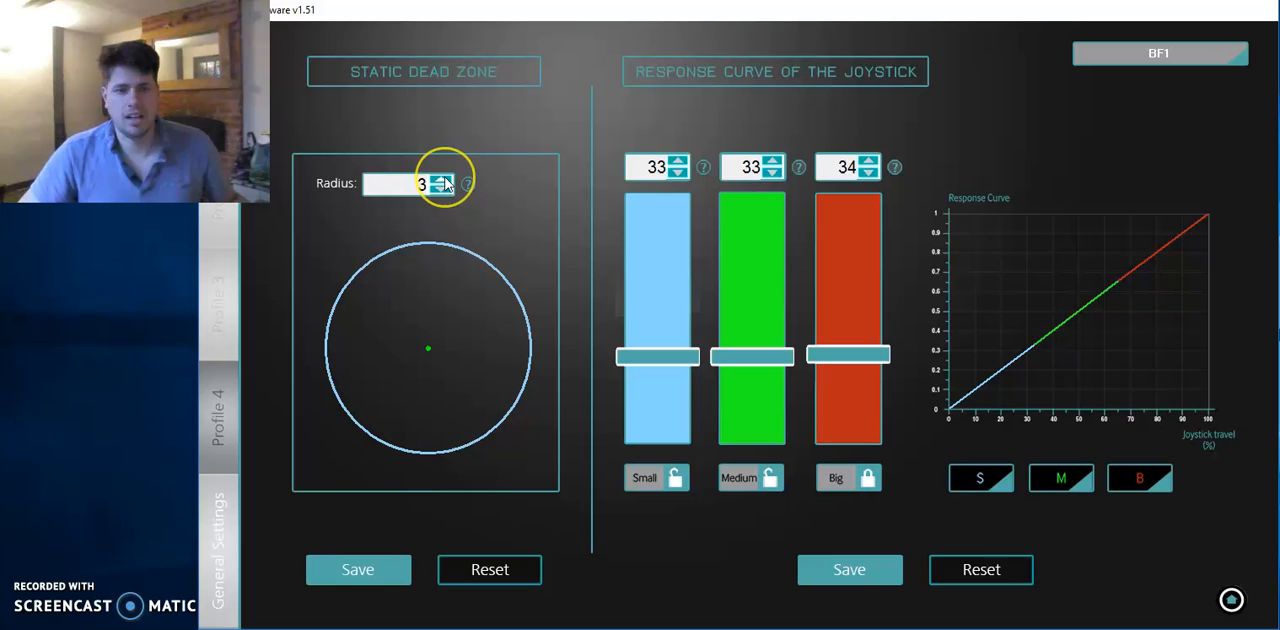
pyautogui.click(440, 178)
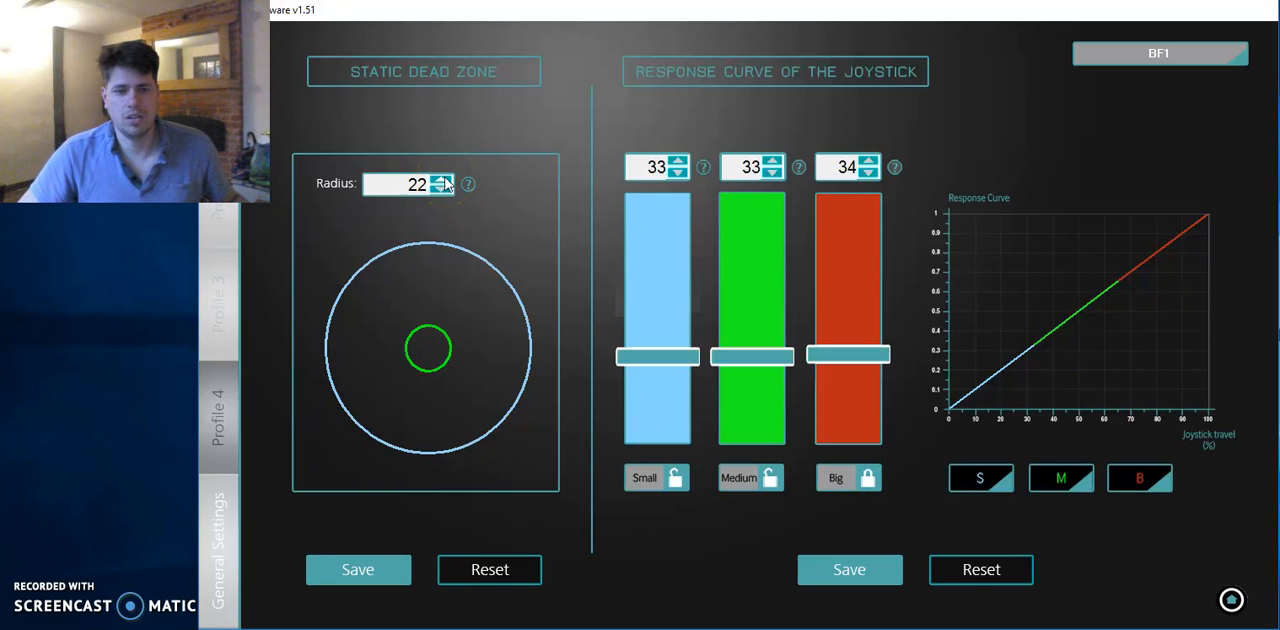
pyautogui.click(444, 178)
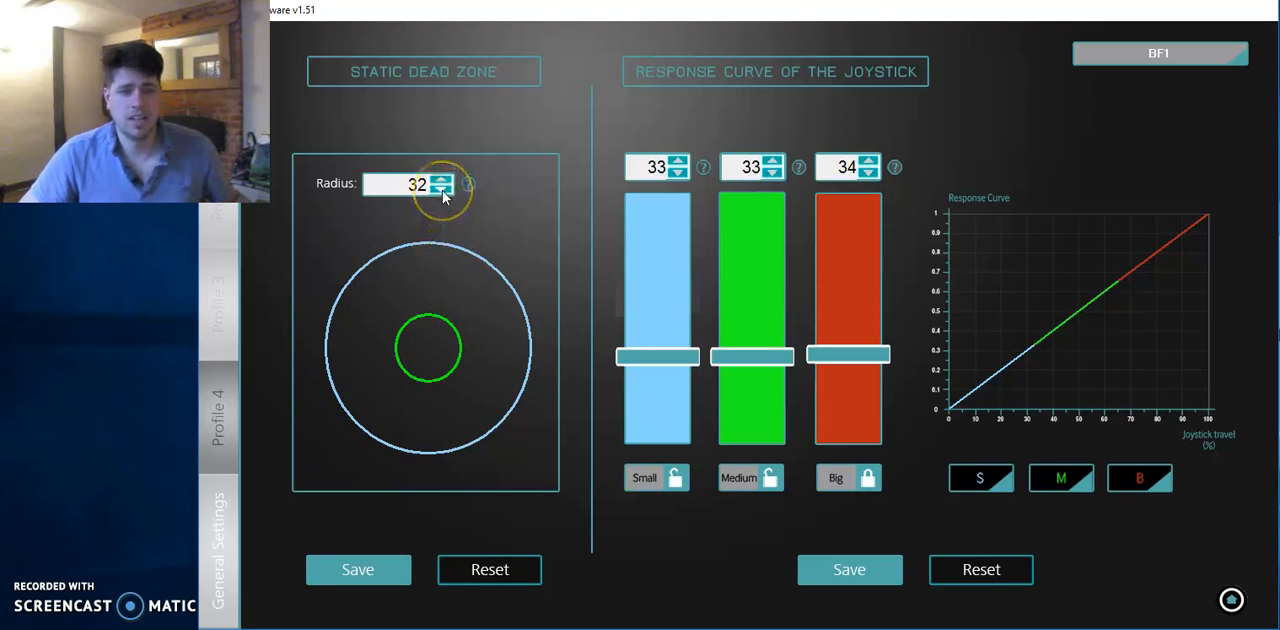
# Lower the static dead zone radius back down to 2
pyautogui.click(442, 190)
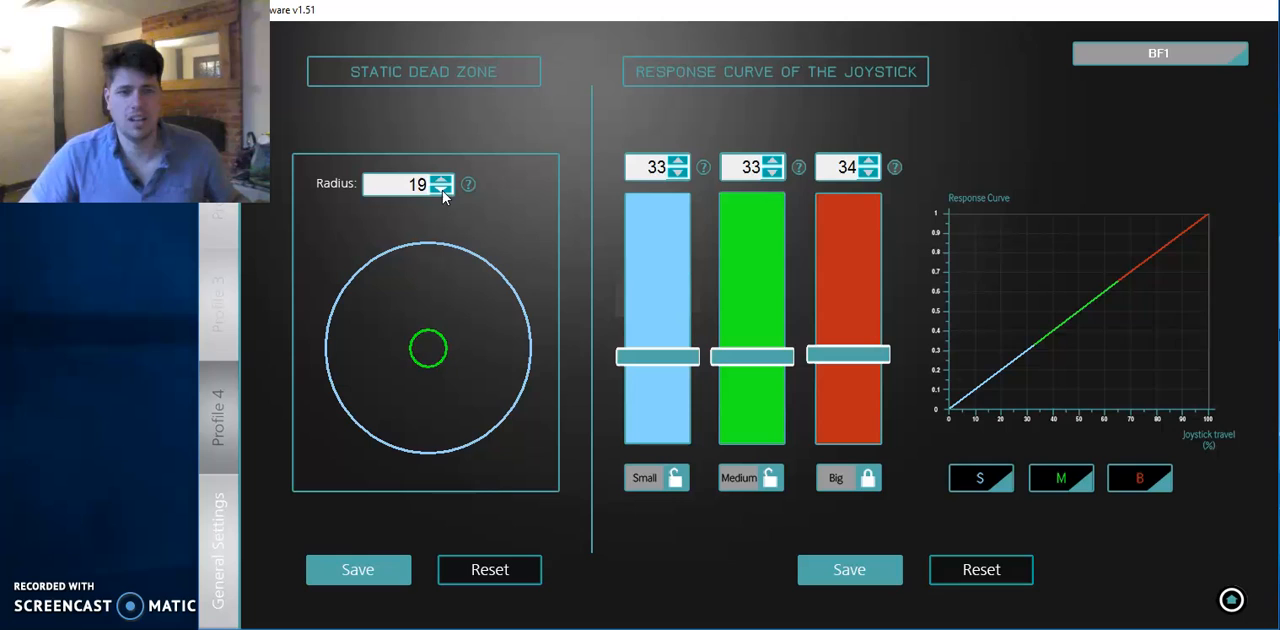
pyautogui.click(442, 190)
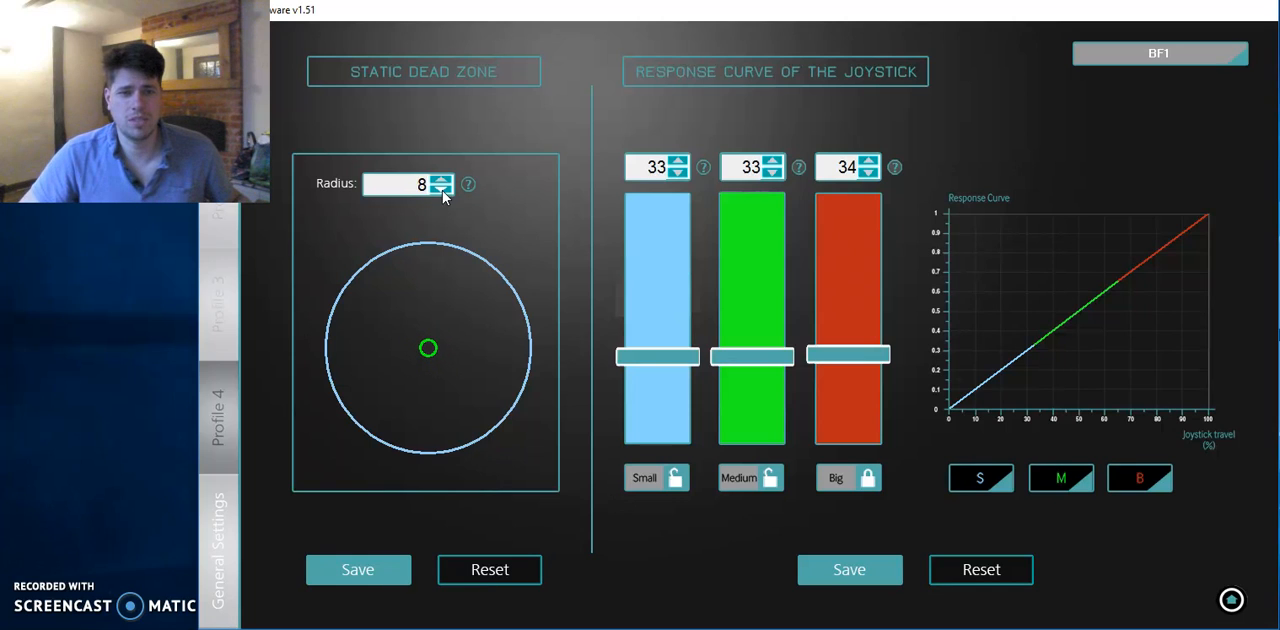
pyautogui.click(440, 188)
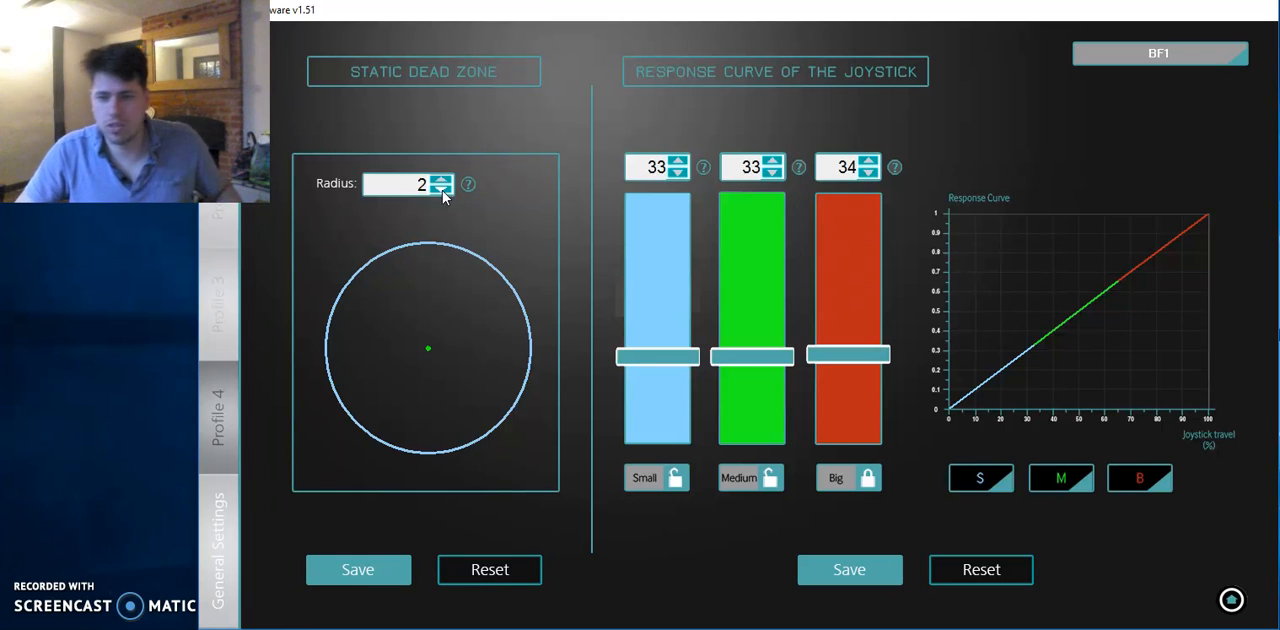
pyautogui.moveTo(780, 346)
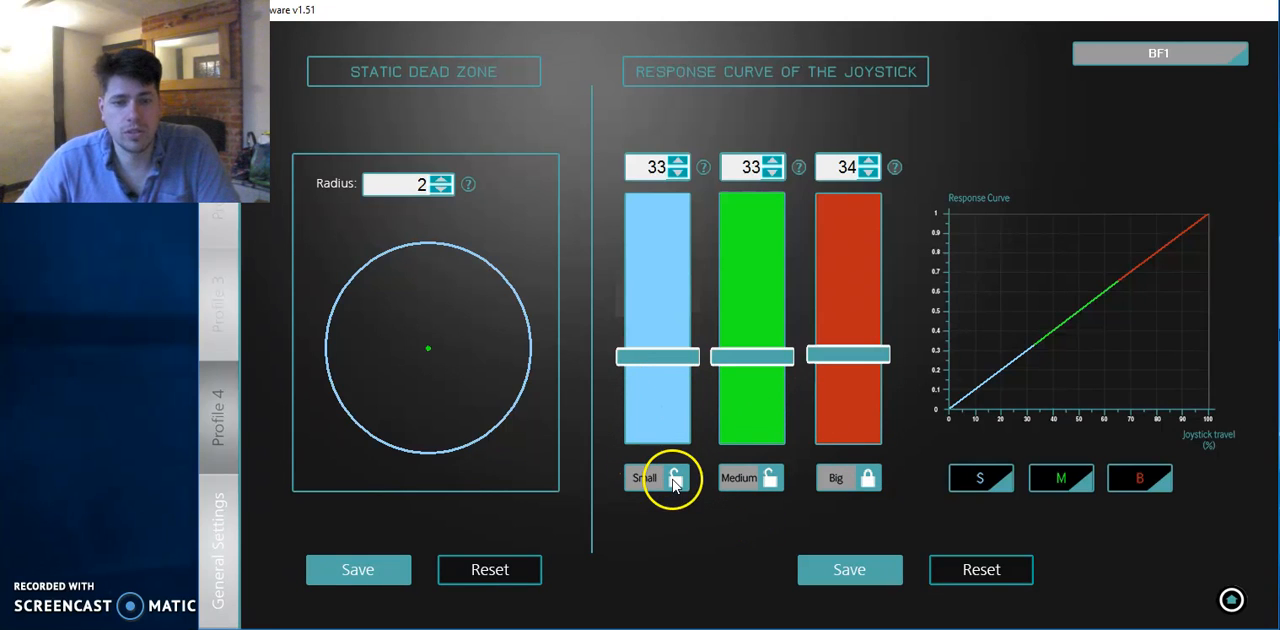
pyautogui.moveTo(688, 516)
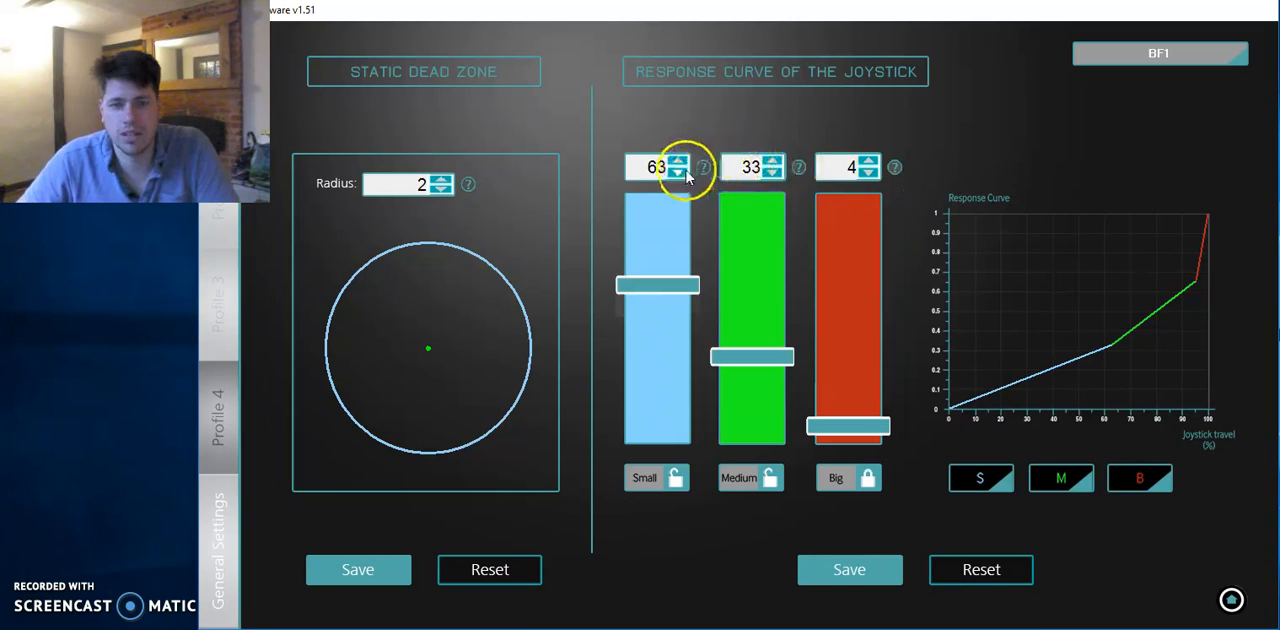
# Restore the even 33/33/34 response curve and save it
pyautogui.click(678, 174)
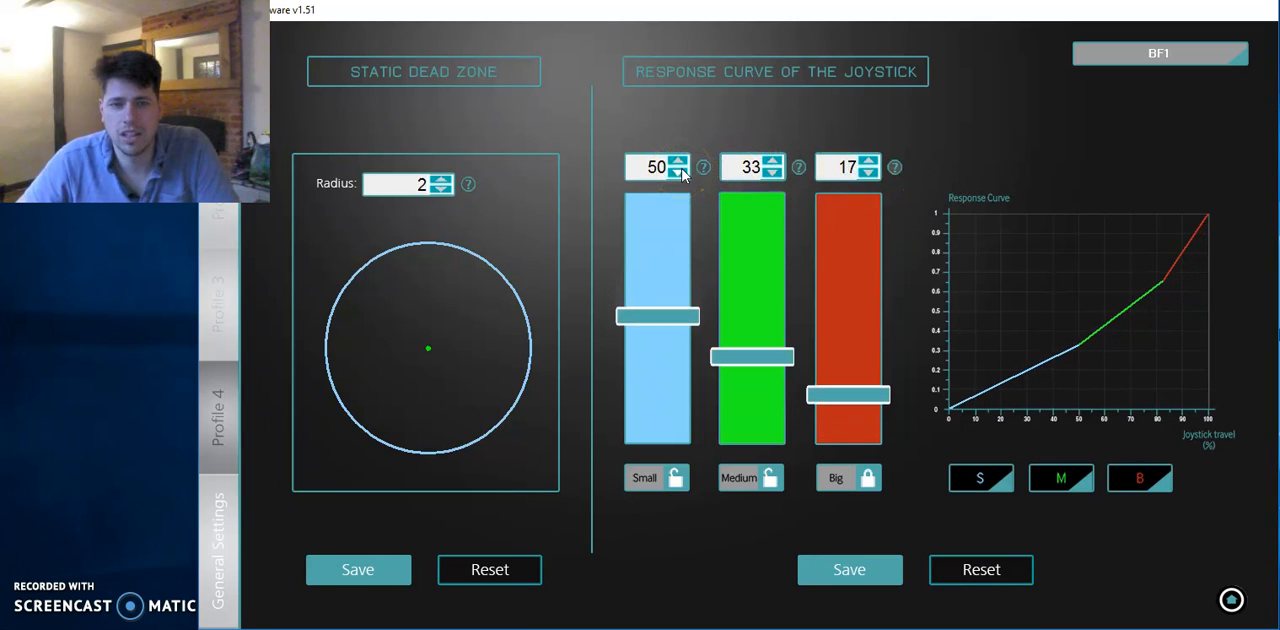
pyautogui.click(680, 174)
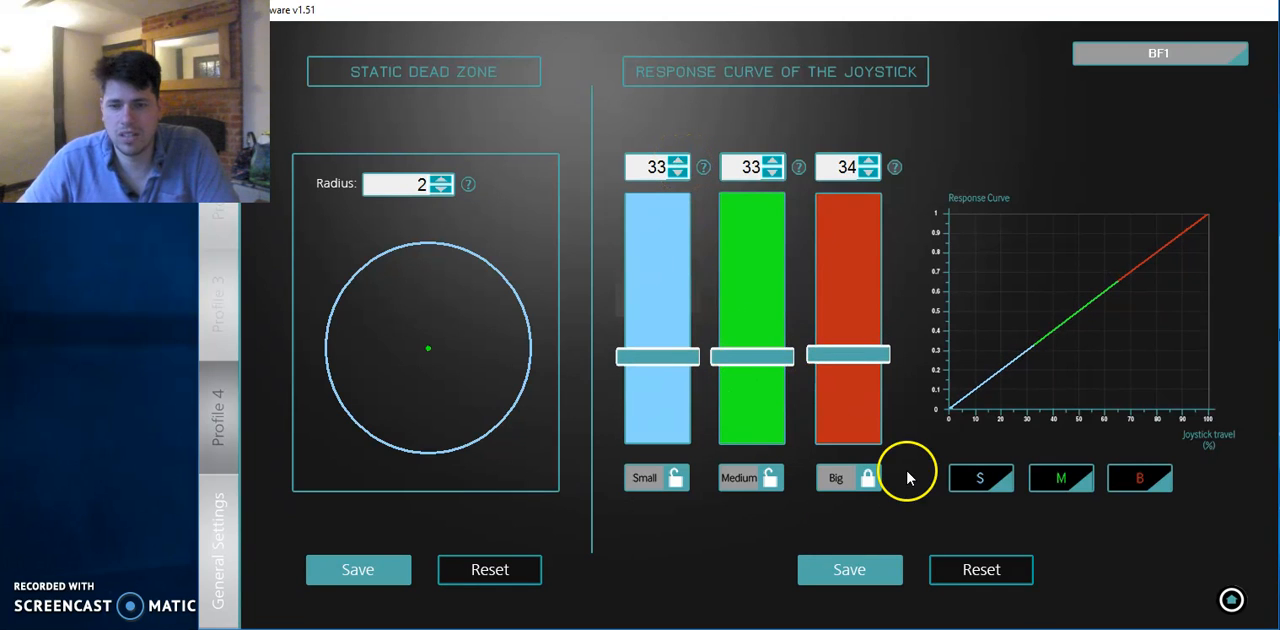
pyautogui.moveTo(772, 330)
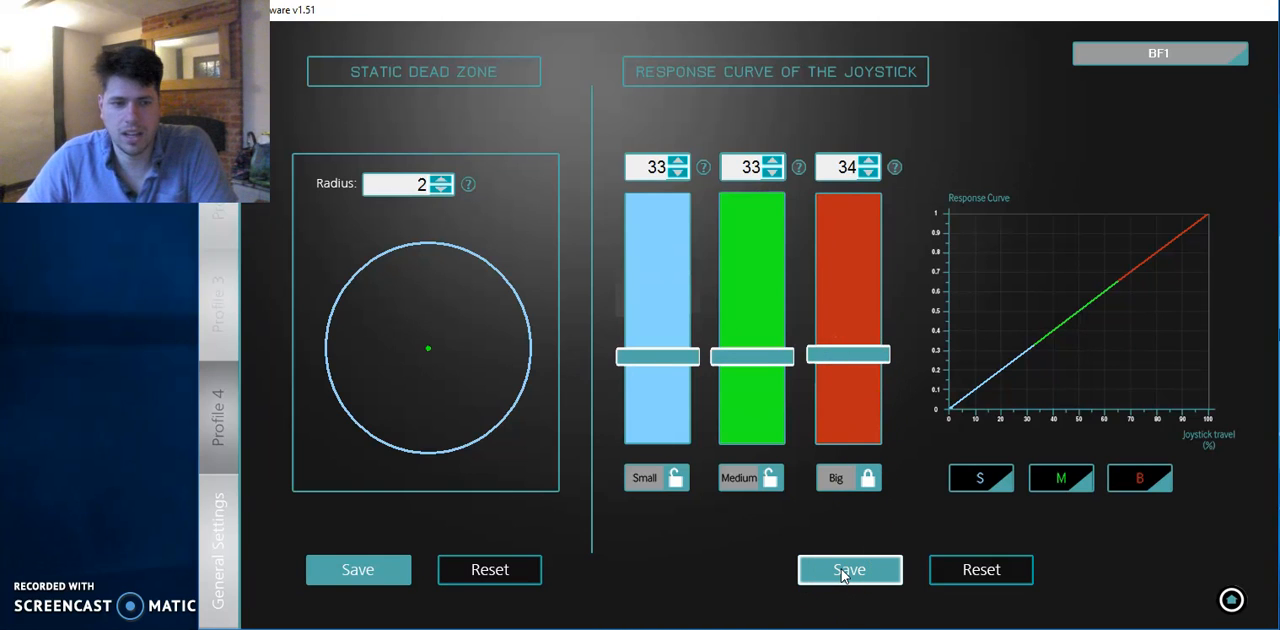
pyautogui.click(848, 568)
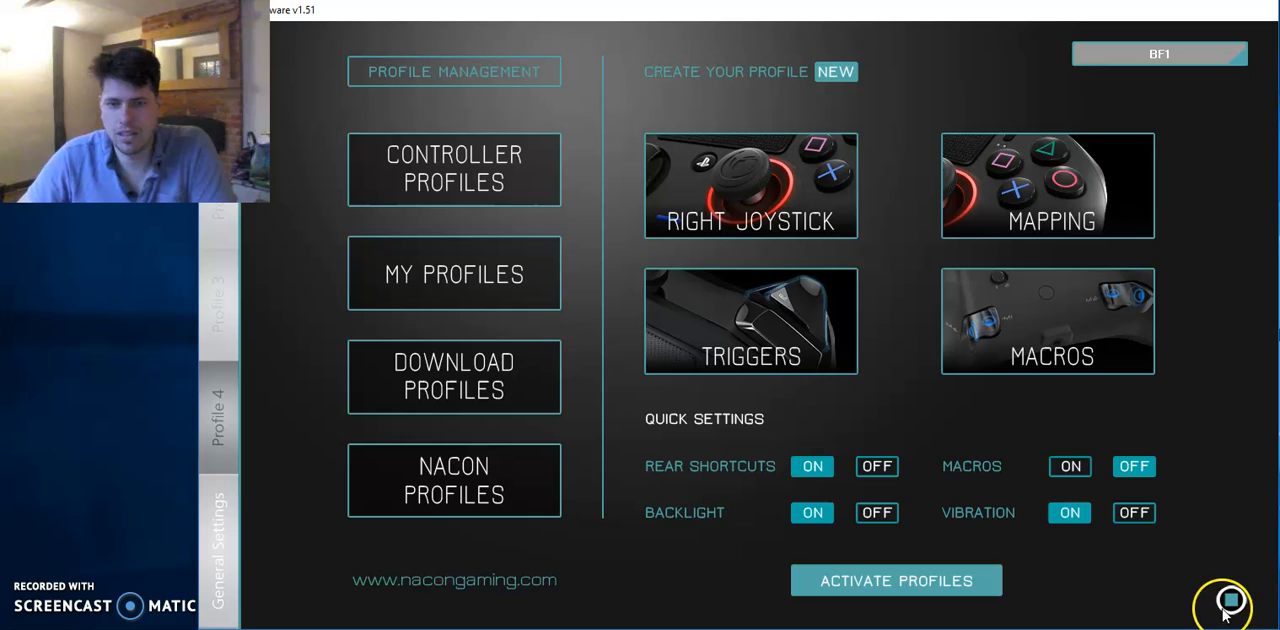
# Test the left trigger end point down to 50% and return it to 100%
pyautogui.click(752, 320)
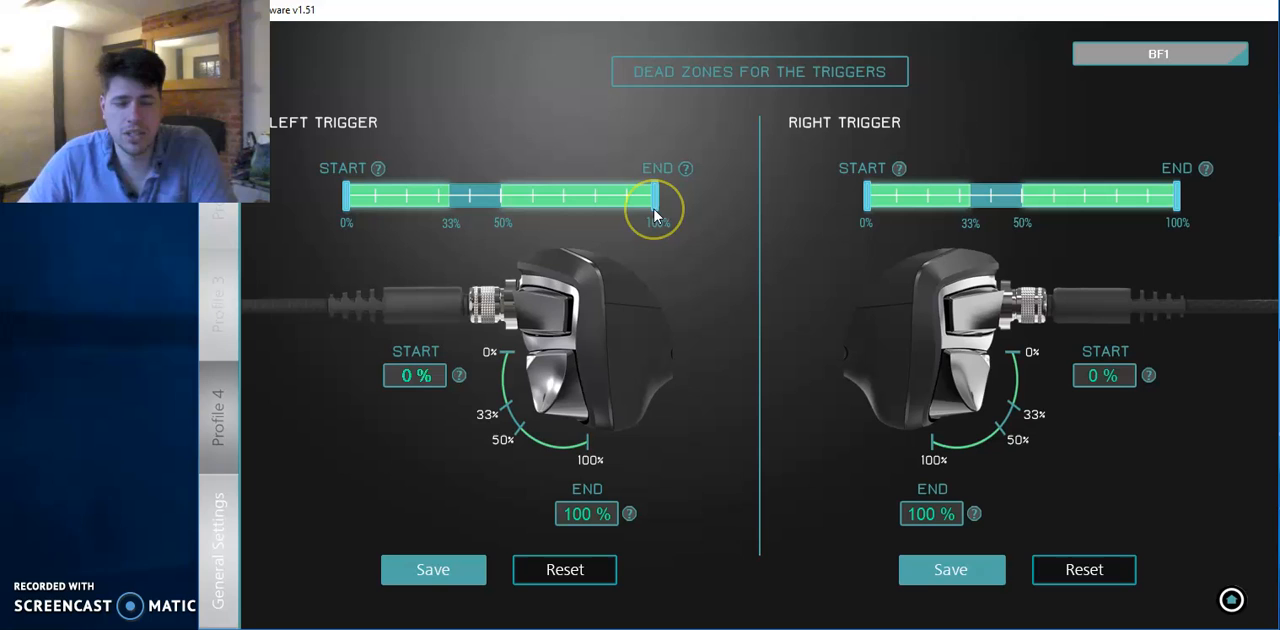
pyautogui.moveTo(656, 198); pyautogui.dragTo(640, 198)
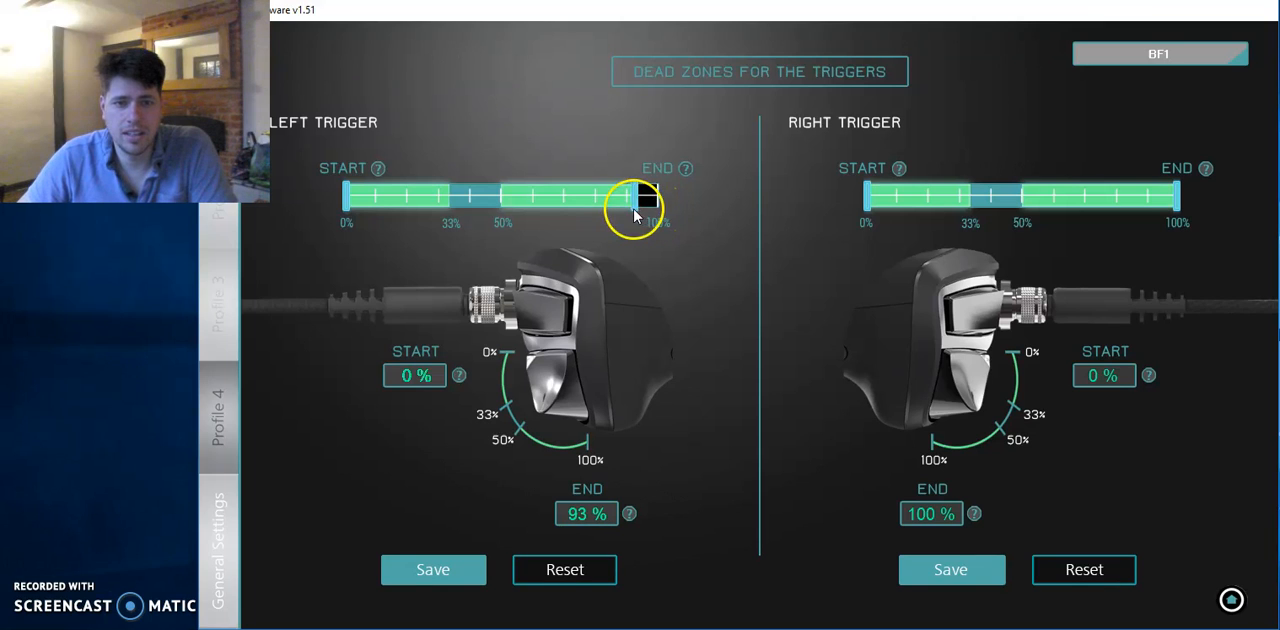
pyautogui.moveTo(644, 196); pyautogui.dragTo(500, 196)
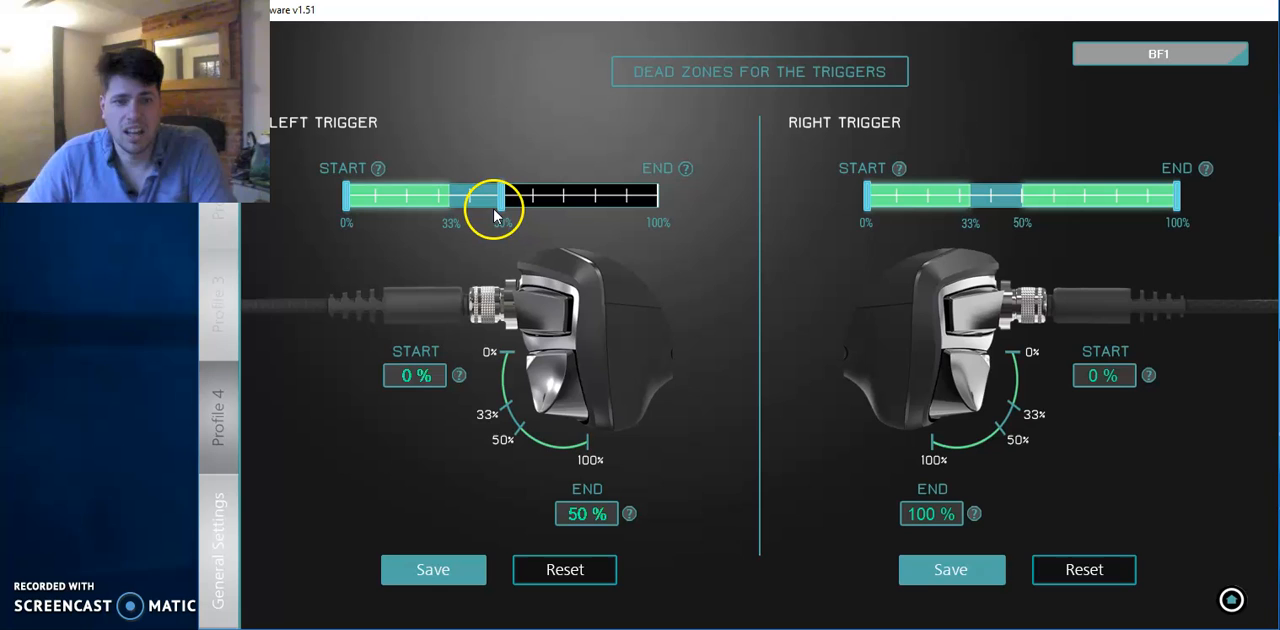
pyautogui.moveTo(496, 196); pyautogui.dragTo(644, 196)
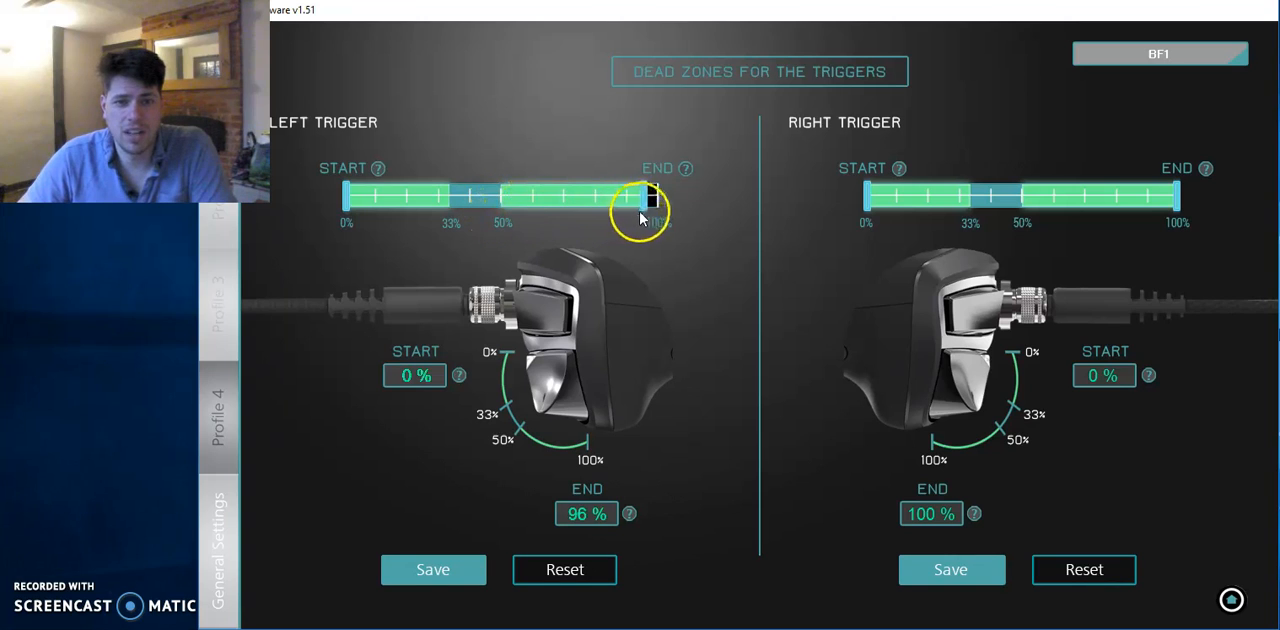
pyautogui.moveTo(648, 196); pyautogui.dragTo(656, 196)
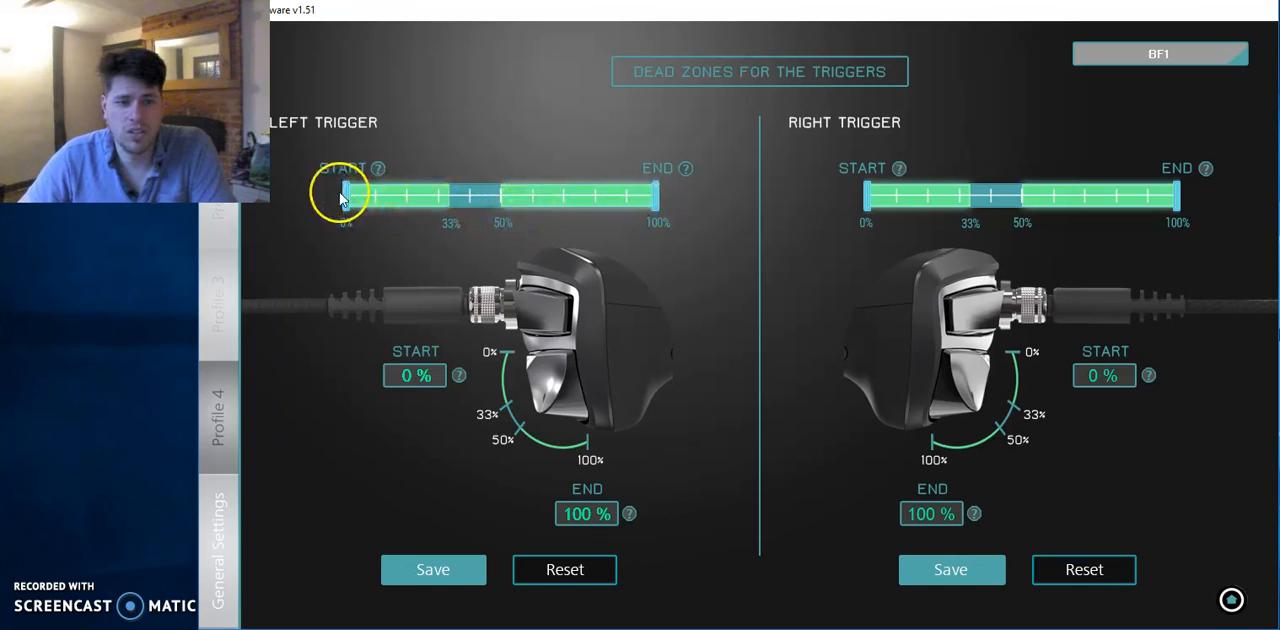
# Test the left trigger start point up to 30% and return it to 0%
pyautogui.moveTo(344, 192); pyautogui.dragTo(398, 192)
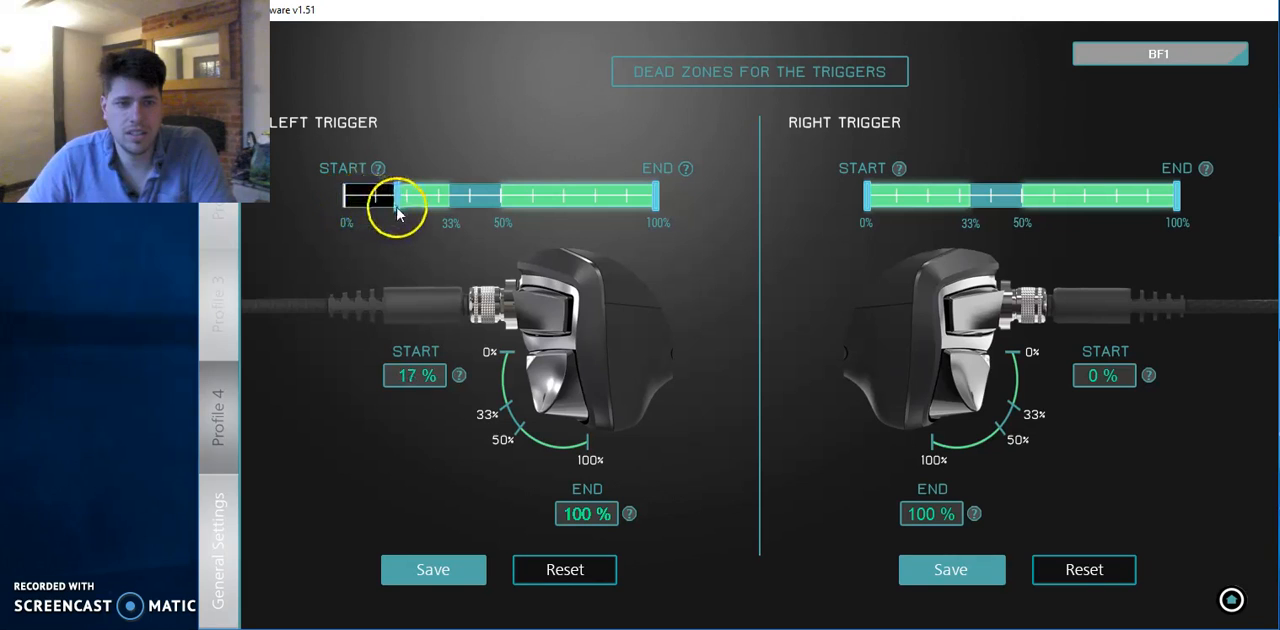
pyautogui.moveTo(398, 196); pyautogui.dragTo(438, 196)
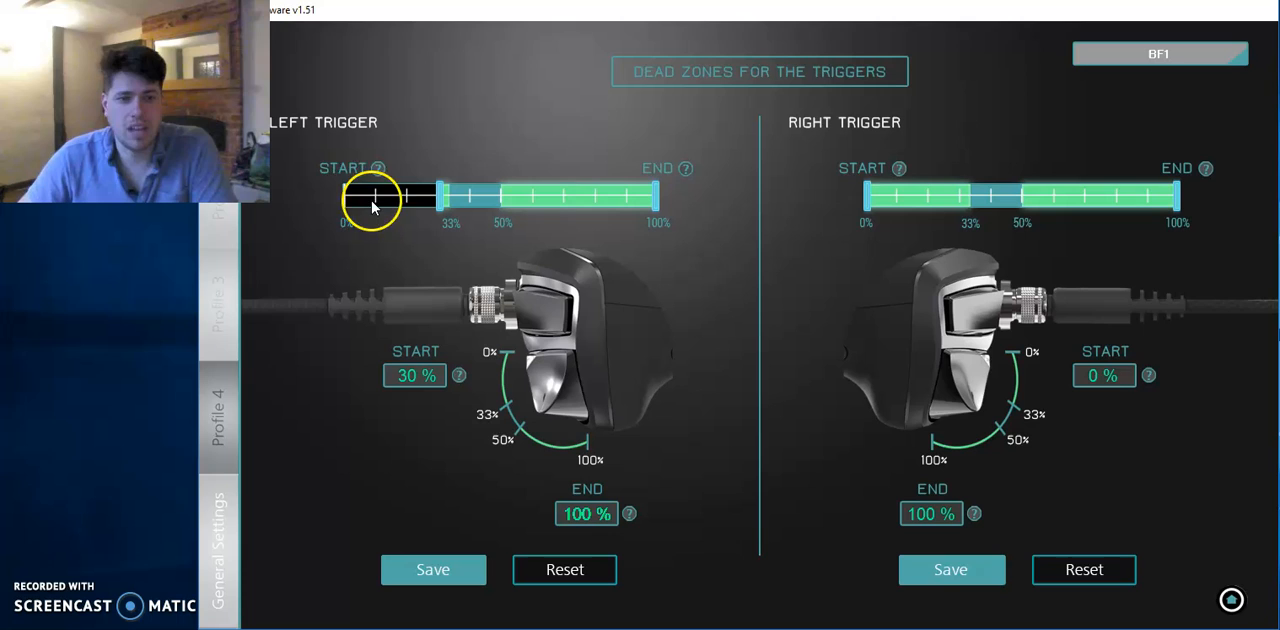
pyautogui.moveTo(370, 198); pyautogui.dragTo(438, 198)
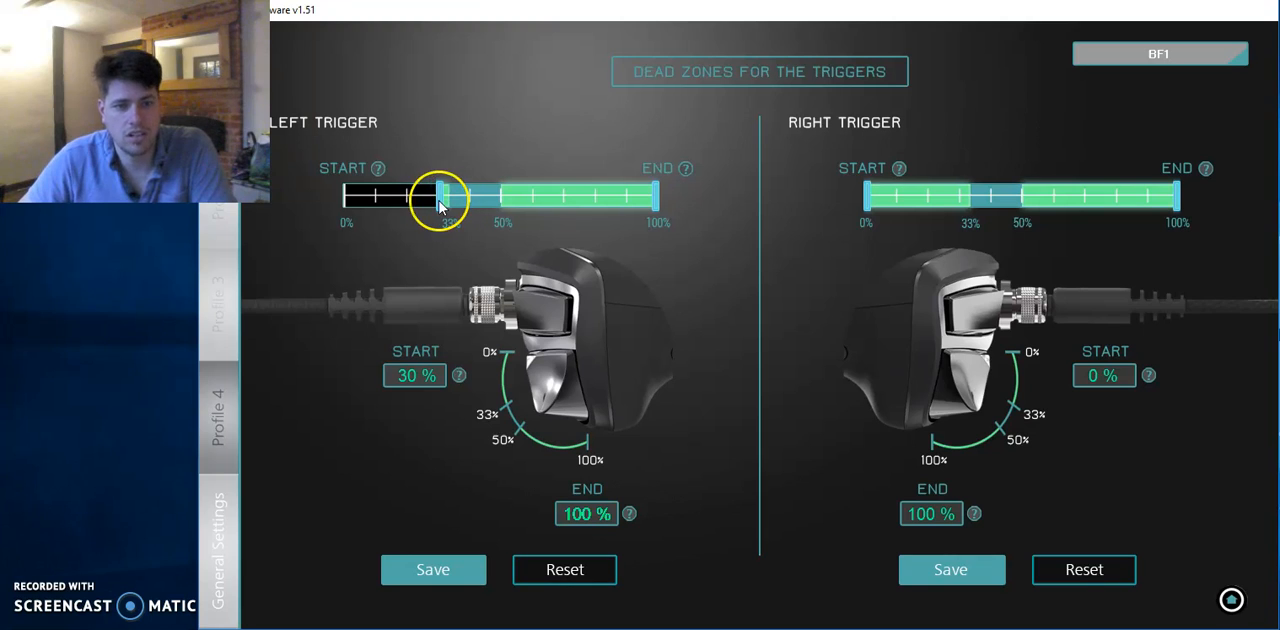
pyautogui.moveTo(440, 196); pyautogui.dragTo(344, 196)
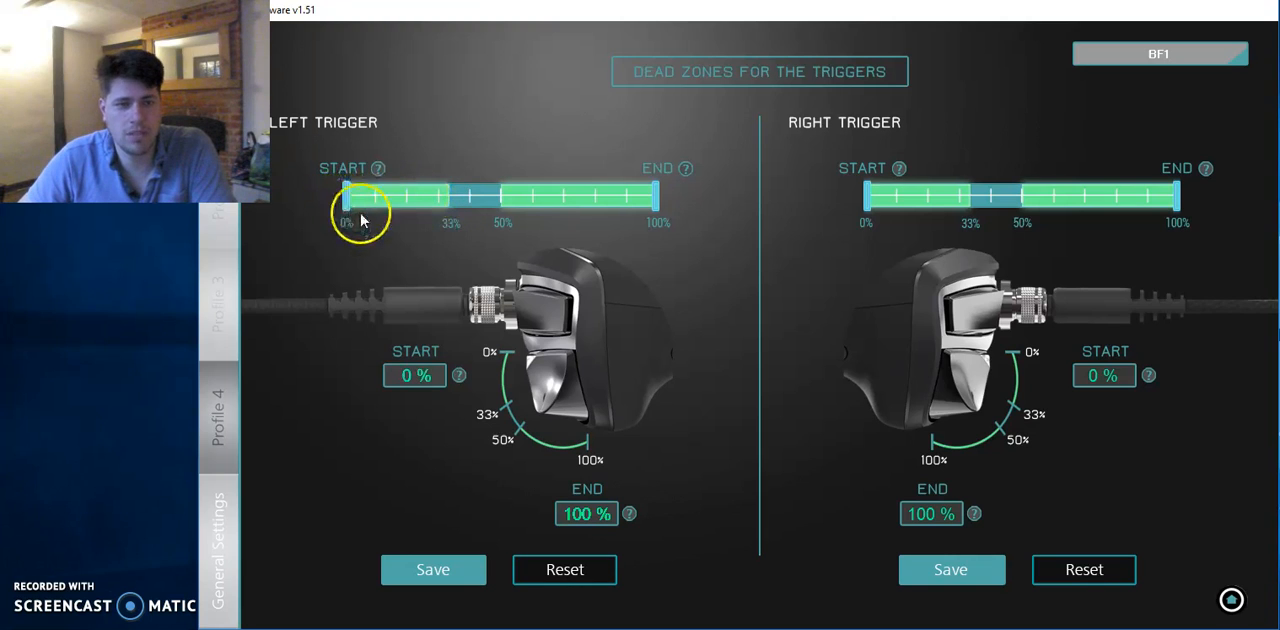
pyautogui.moveTo(768, 184)
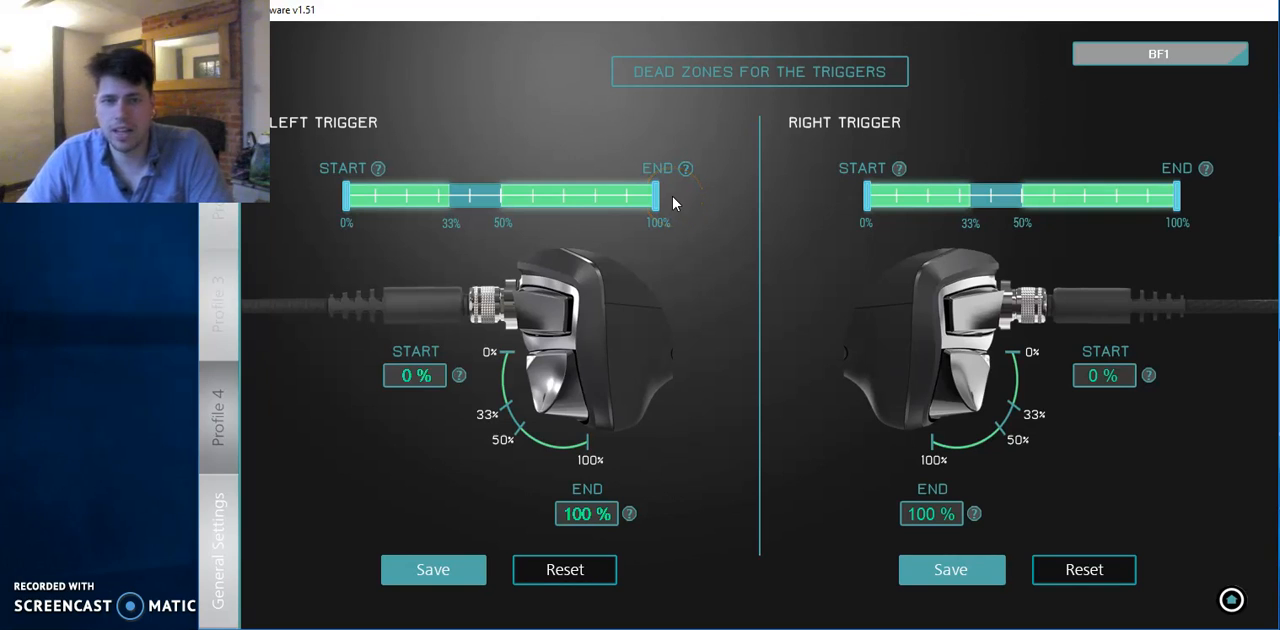
# Drop the left trigger end to 50% again and restore it to 100%
pyautogui.click(656, 196)
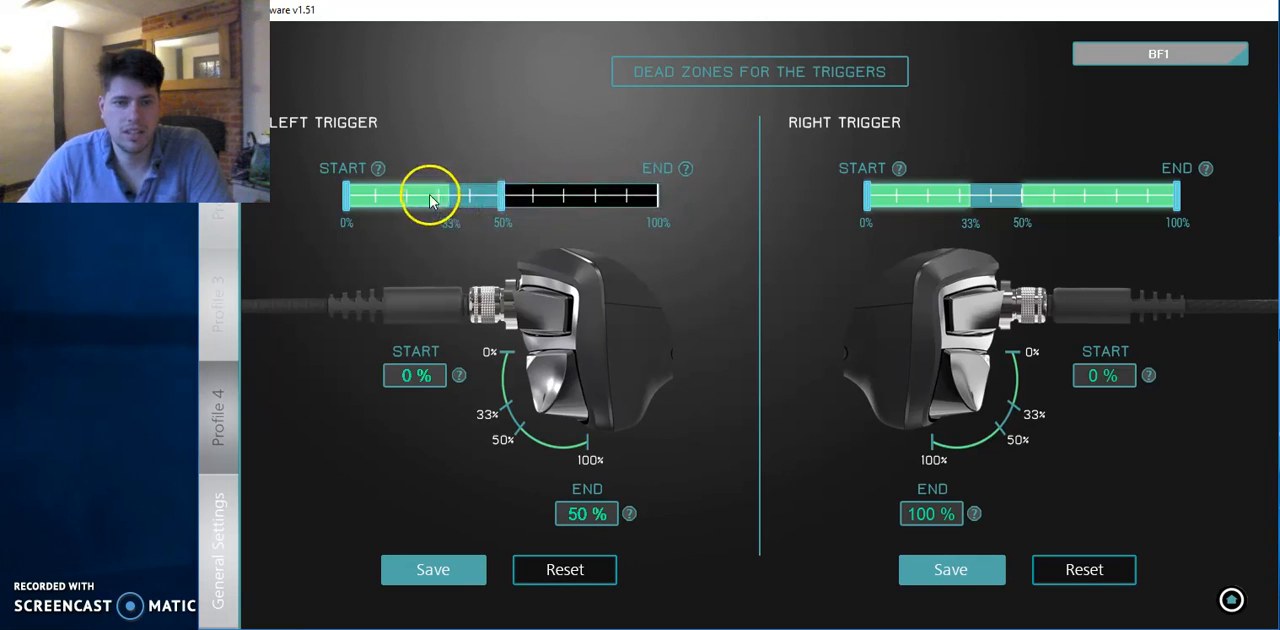
pyautogui.moveTo(432, 196); pyautogui.dragTo(516, 196)
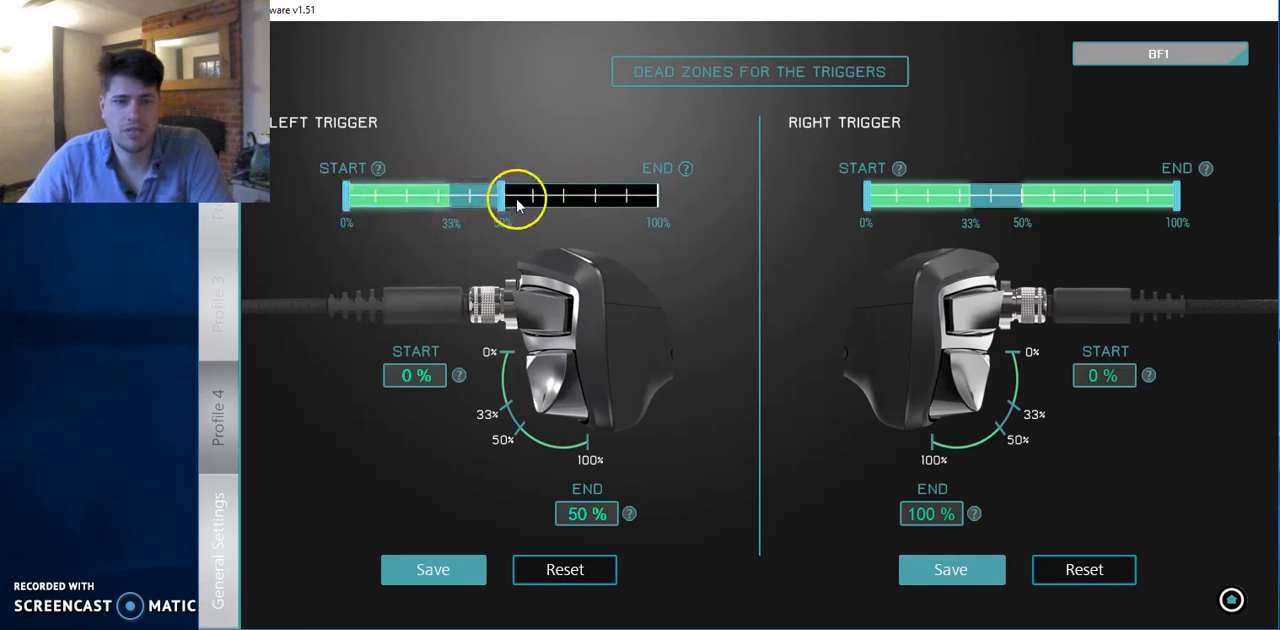
pyautogui.moveTo(520, 196); pyautogui.dragTo(496, 196)
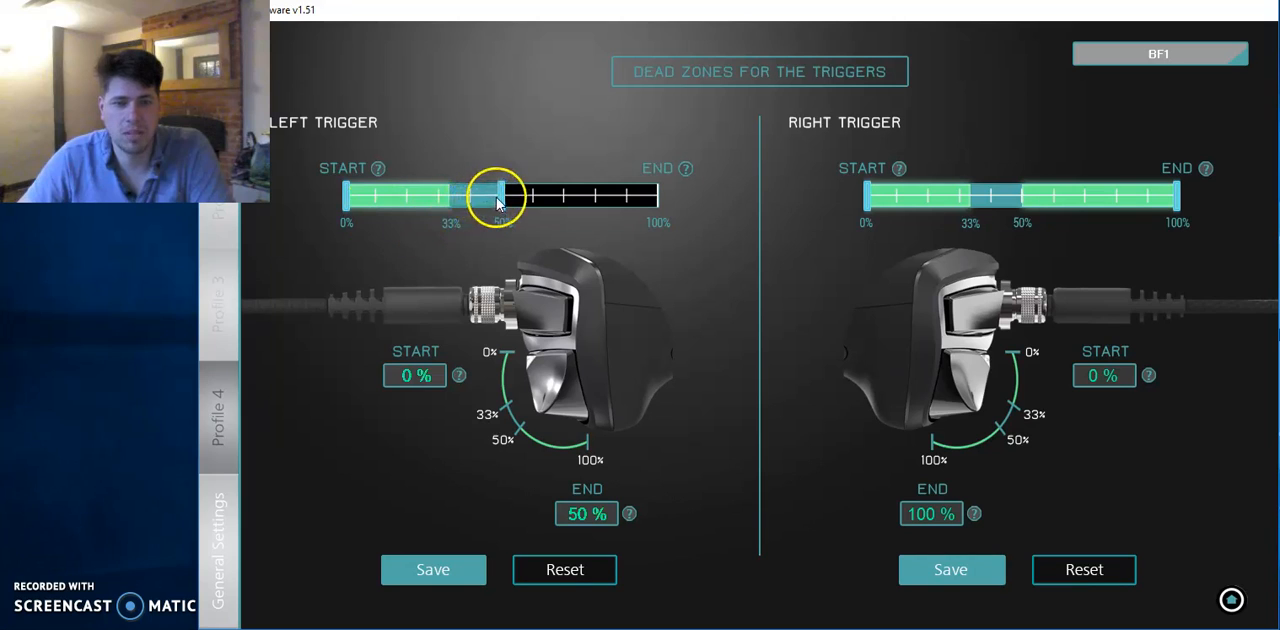
pyautogui.moveTo(498, 196); pyautogui.dragTo(658, 196)
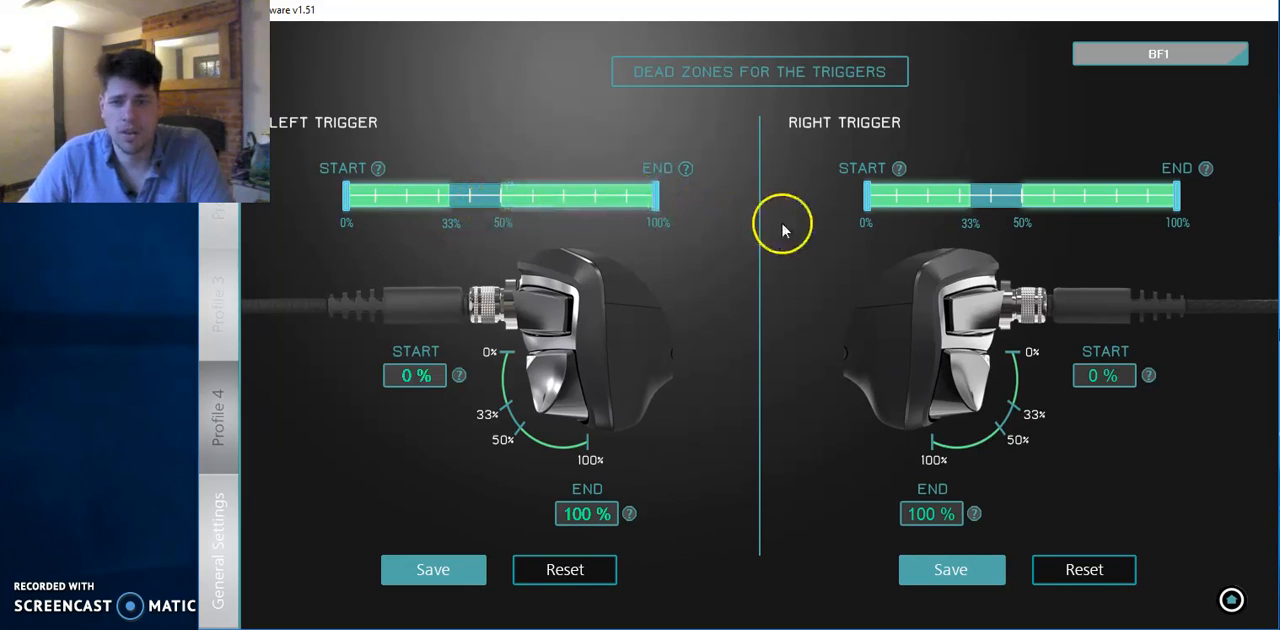
pyautogui.moveTo(992, 410)
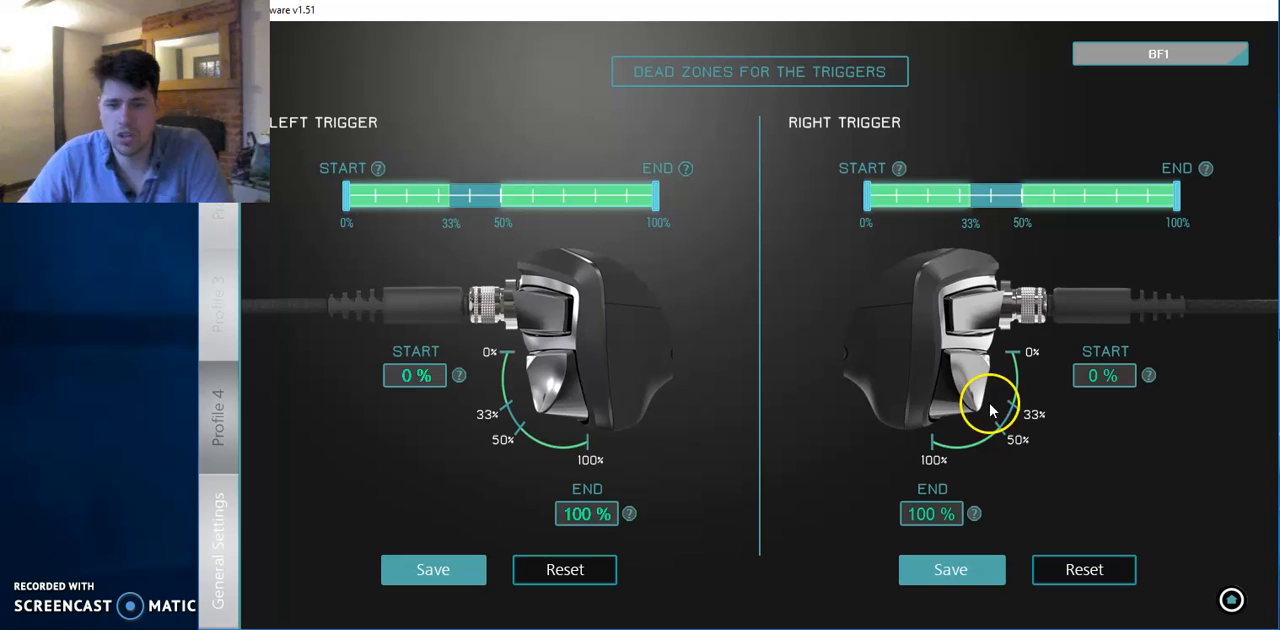
pyautogui.moveTo(644, 444)
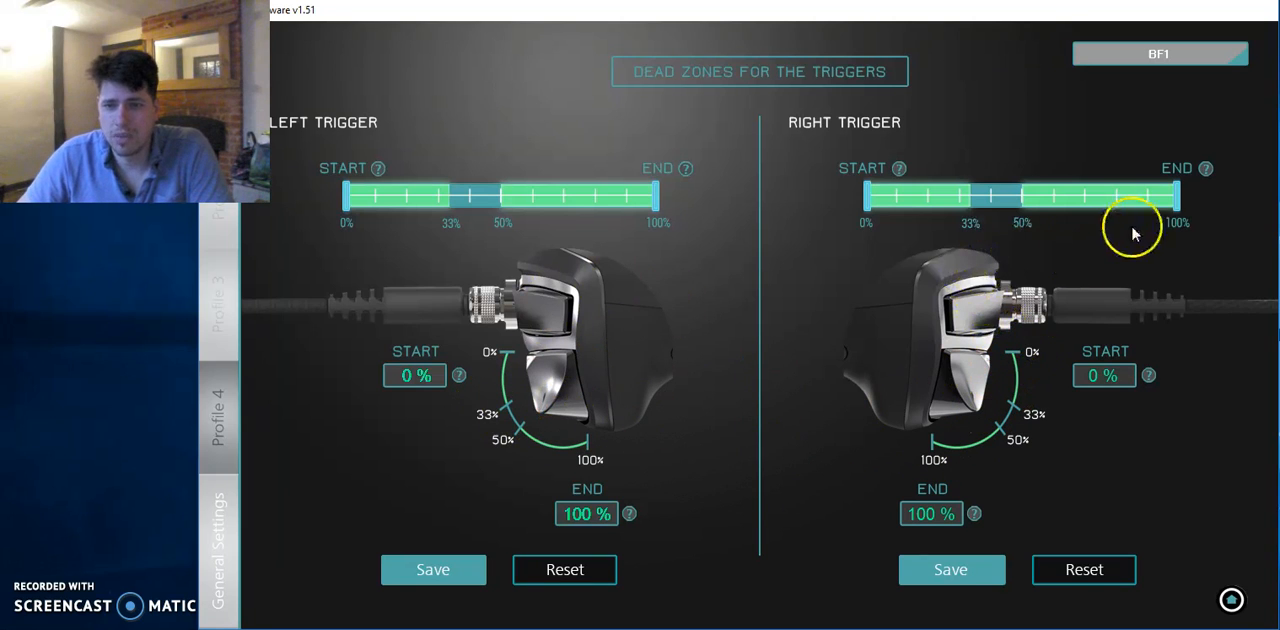
# Lower the right trigger end to 50% and bring it back to 100%
pyautogui.moveTo(1176, 196); pyautogui.dragTo(1020, 196)
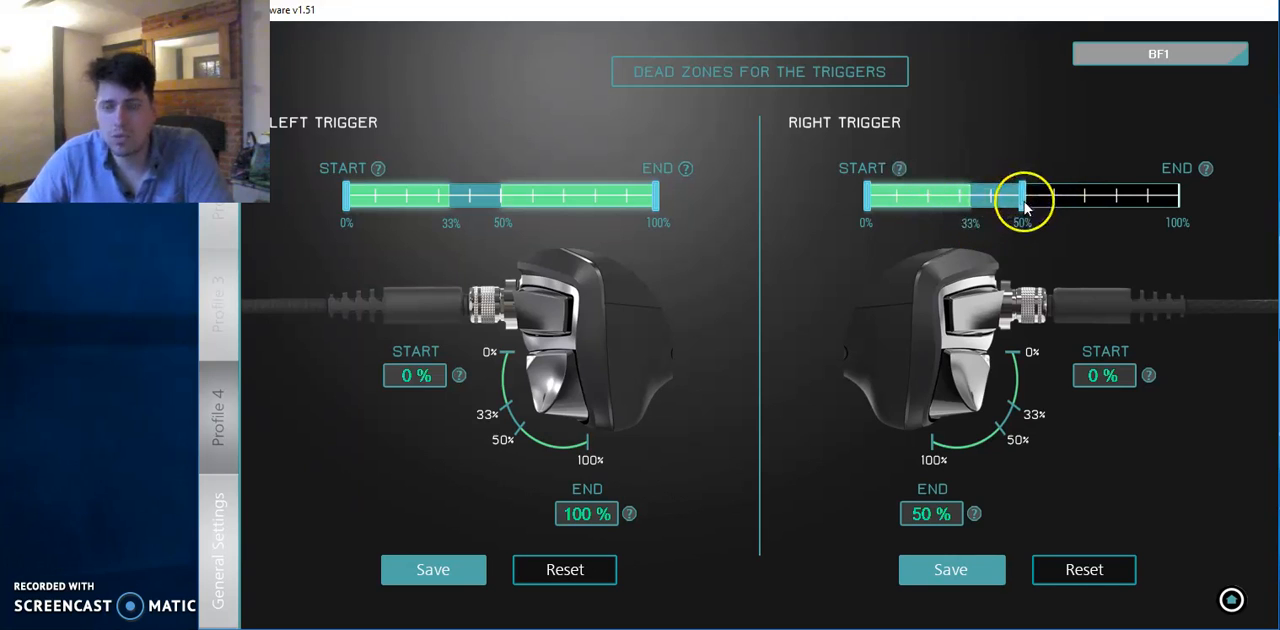
pyautogui.moveTo(1020, 196); pyautogui.dragTo(1176, 196)
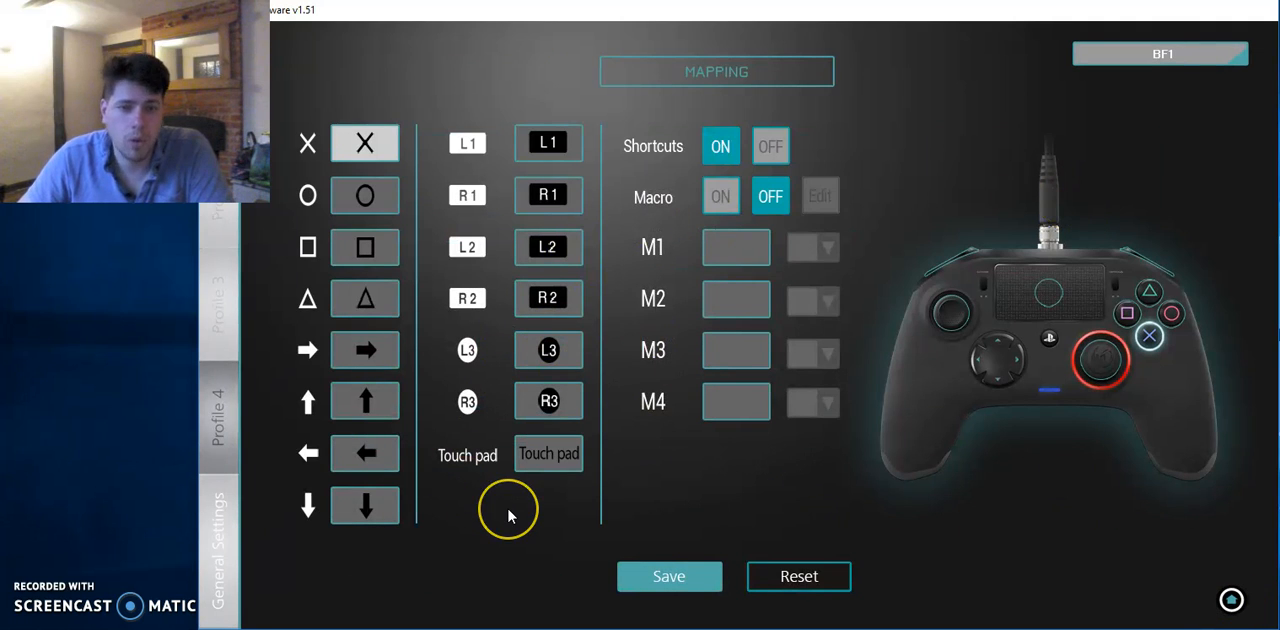
pyautogui.moveTo(378, 112)
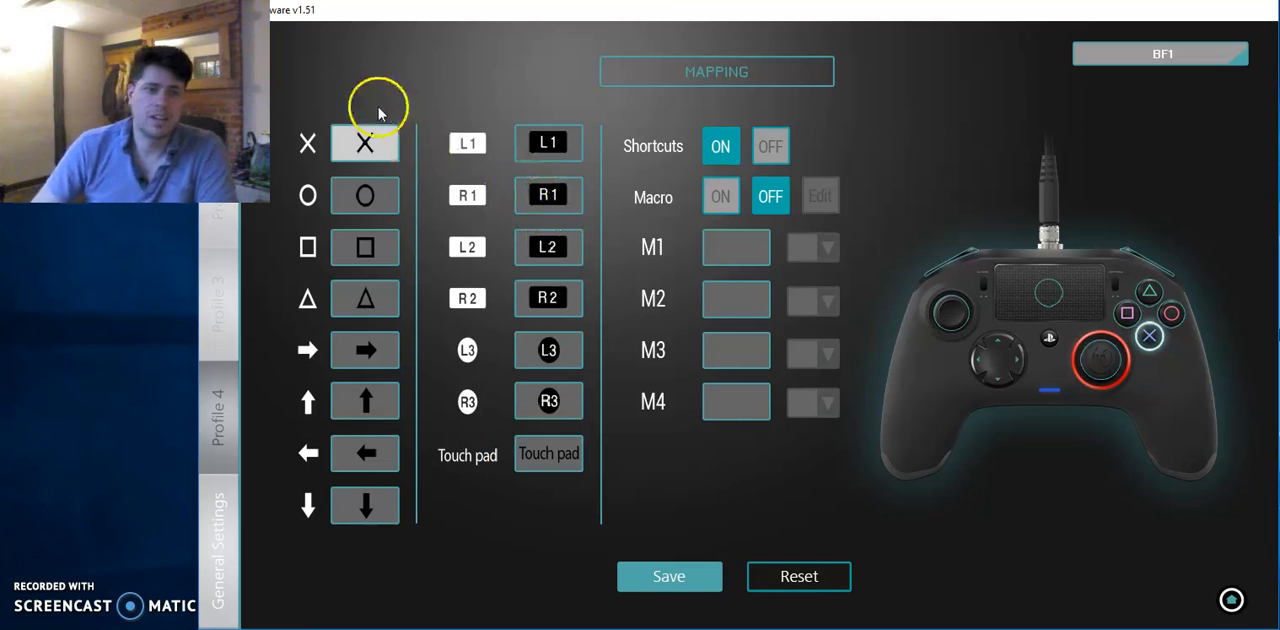
pyautogui.moveTo(610, 270)
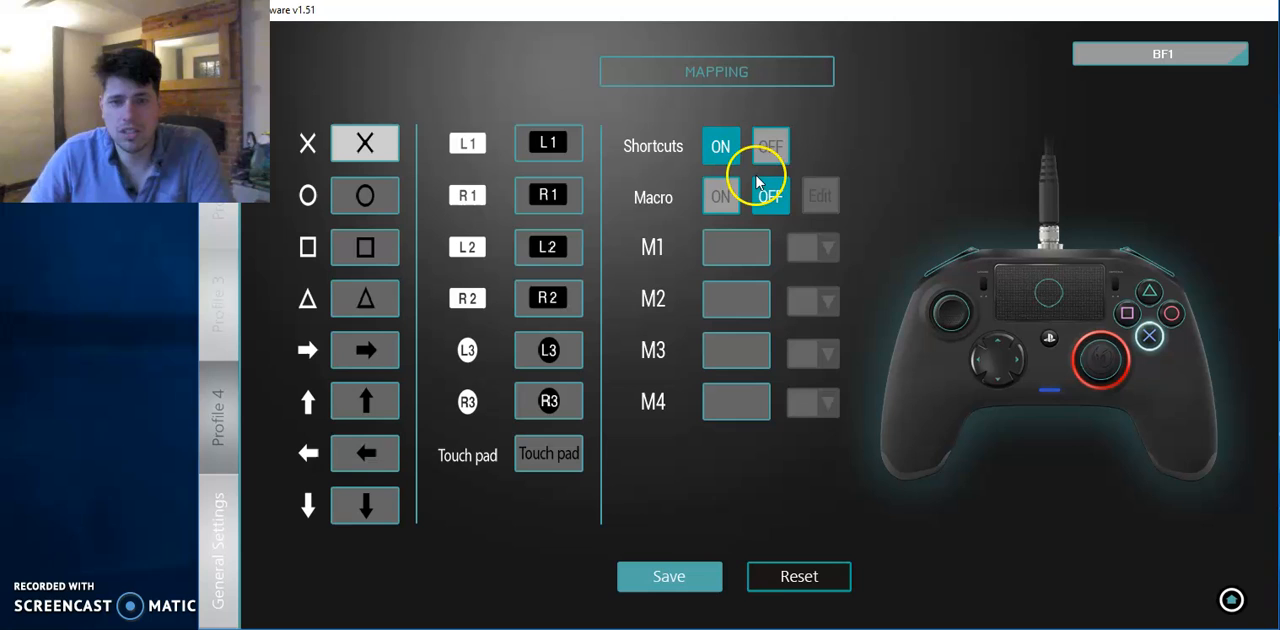
# Toggle the Shortcuts and Macro switches, then show the rear paddle assignments
pyautogui.click(720, 196)
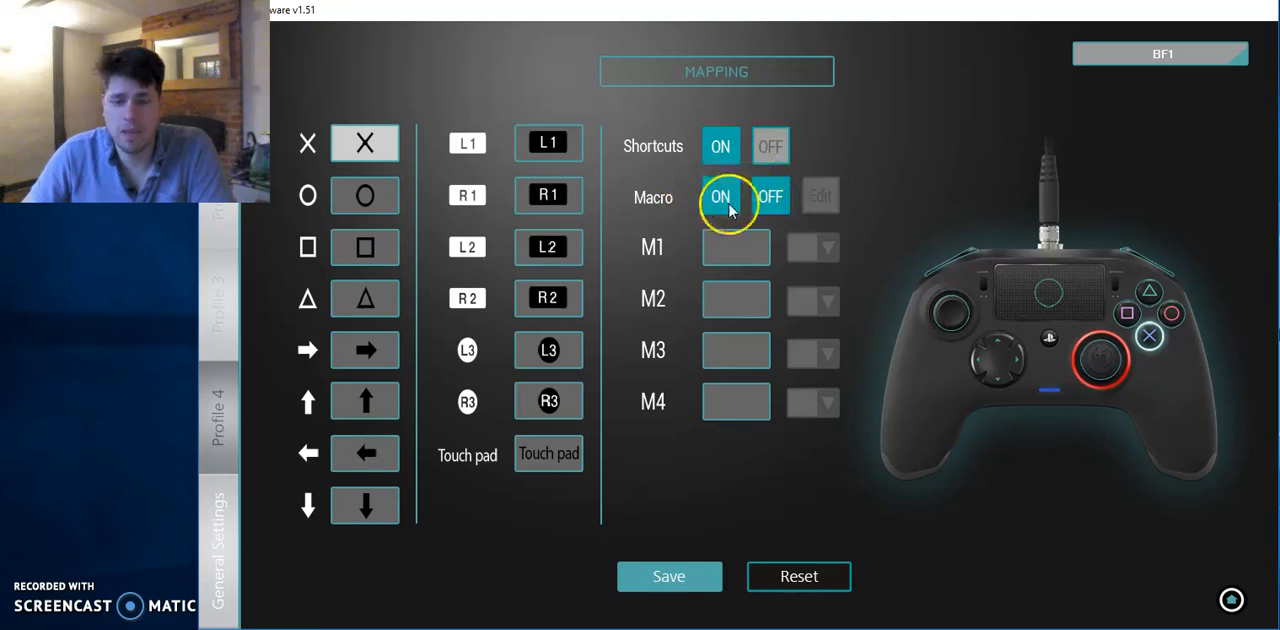
pyautogui.click(770, 196)
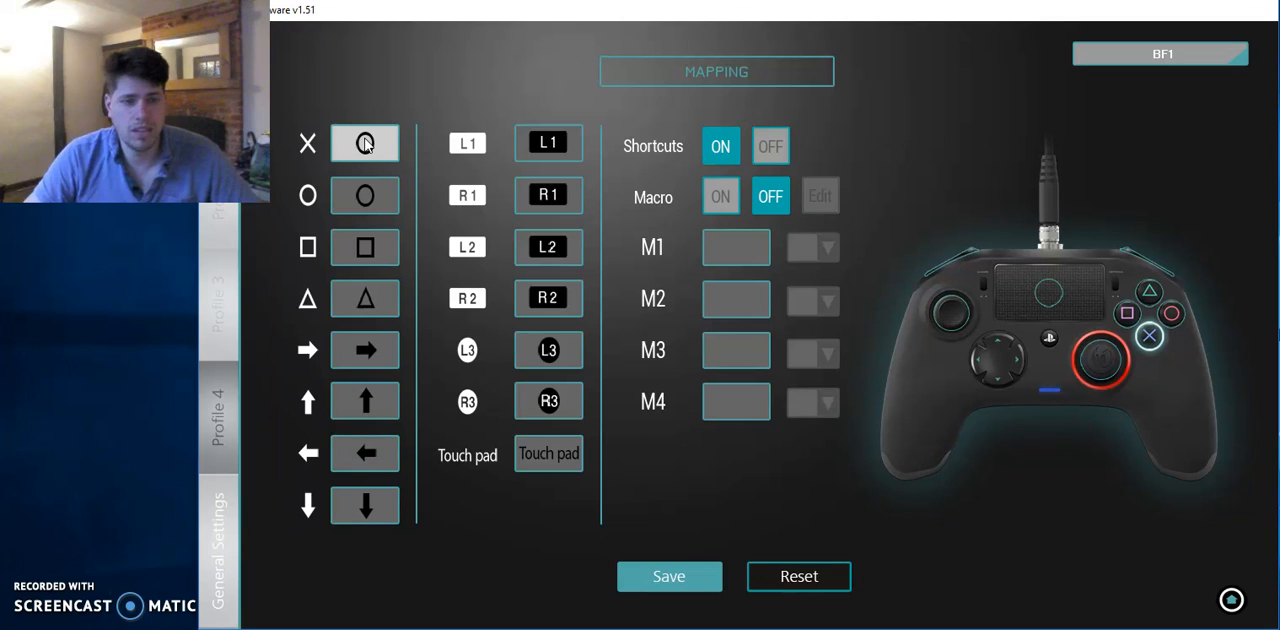
pyautogui.click(364, 144)
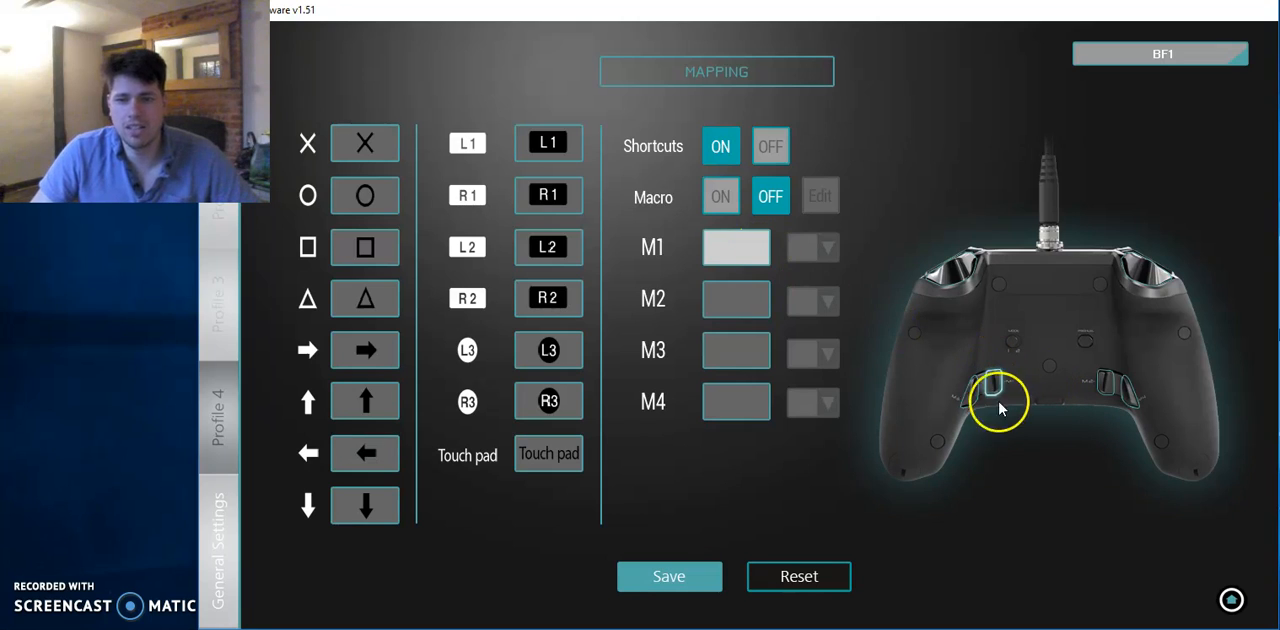
pyautogui.moveTo(724, 250)
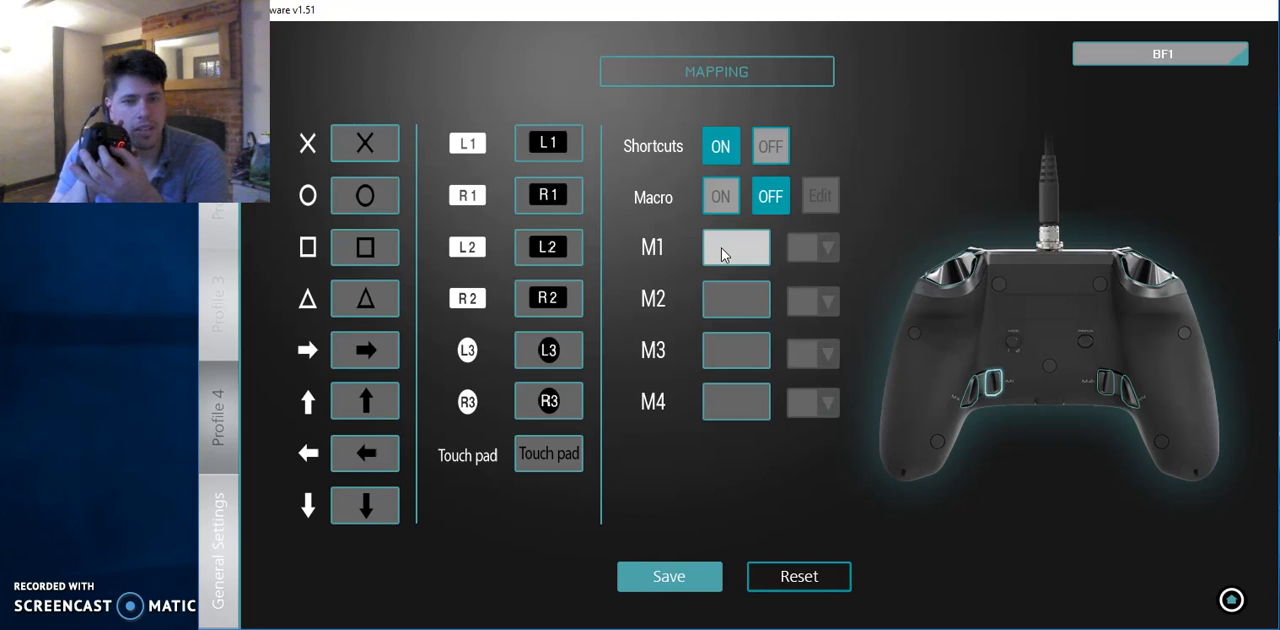
# Assign paddles M1–M4 to right arrow, left arrow, circle and cross
pyautogui.click(736, 248)
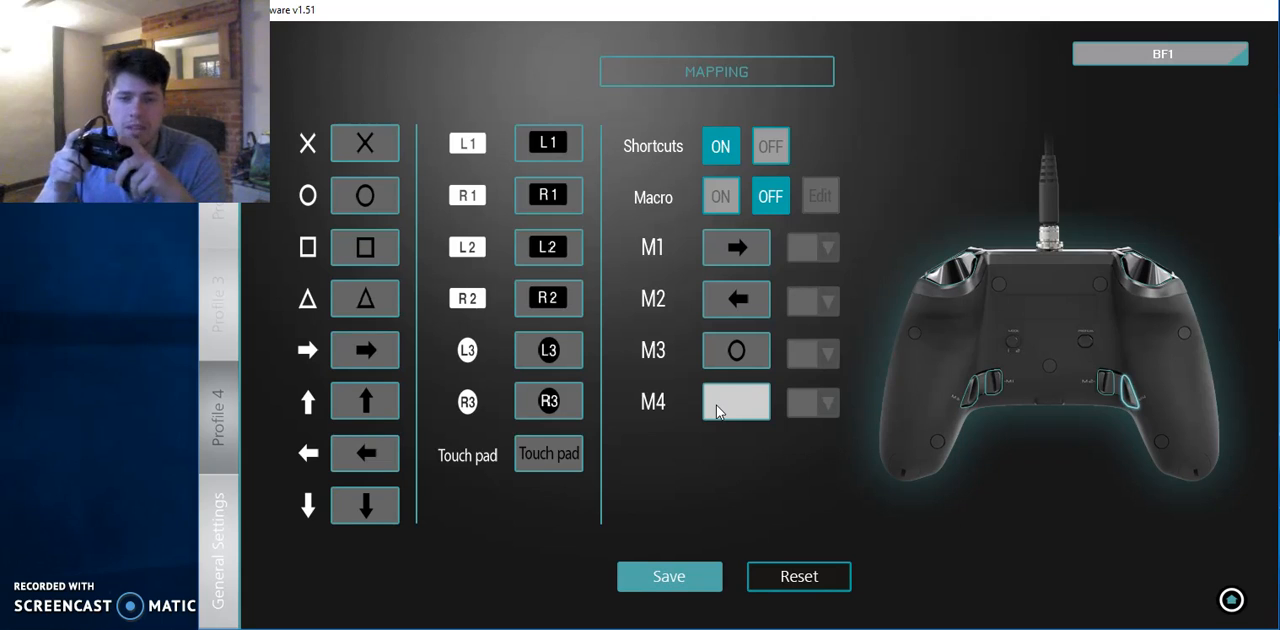
pyautogui.click(736, 400)
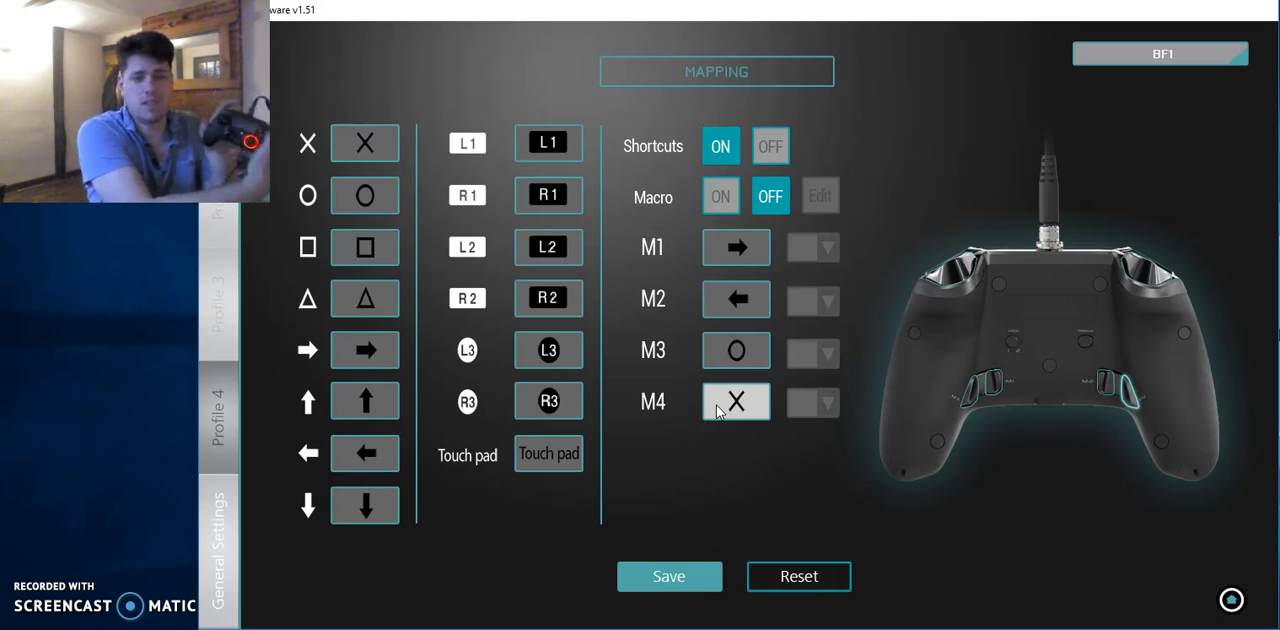
pyautogui.moveTo(696, 512)
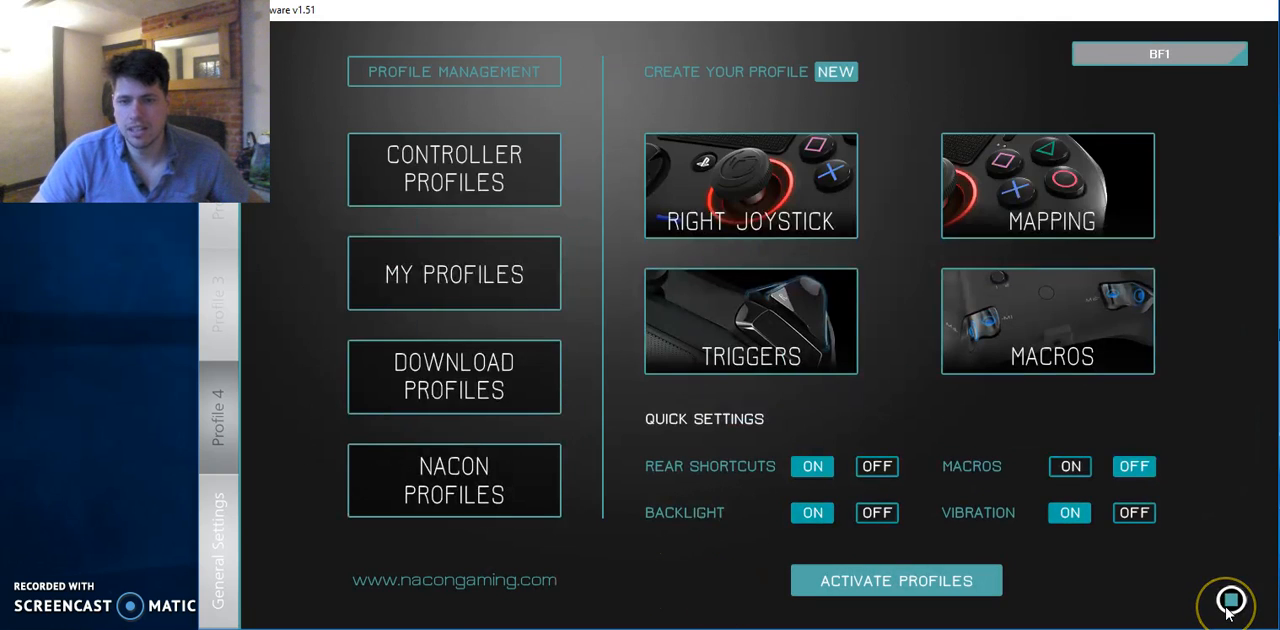
pyautogui.moveTo(718, 540)
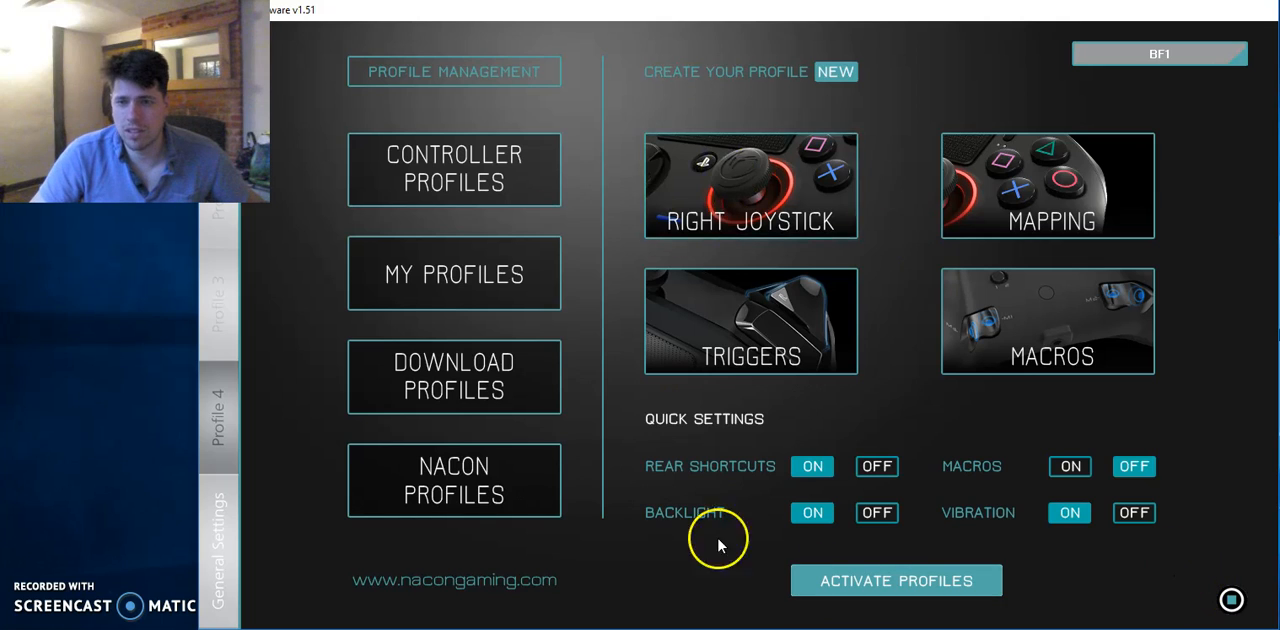
pyautogui.moveTo(994, 248)
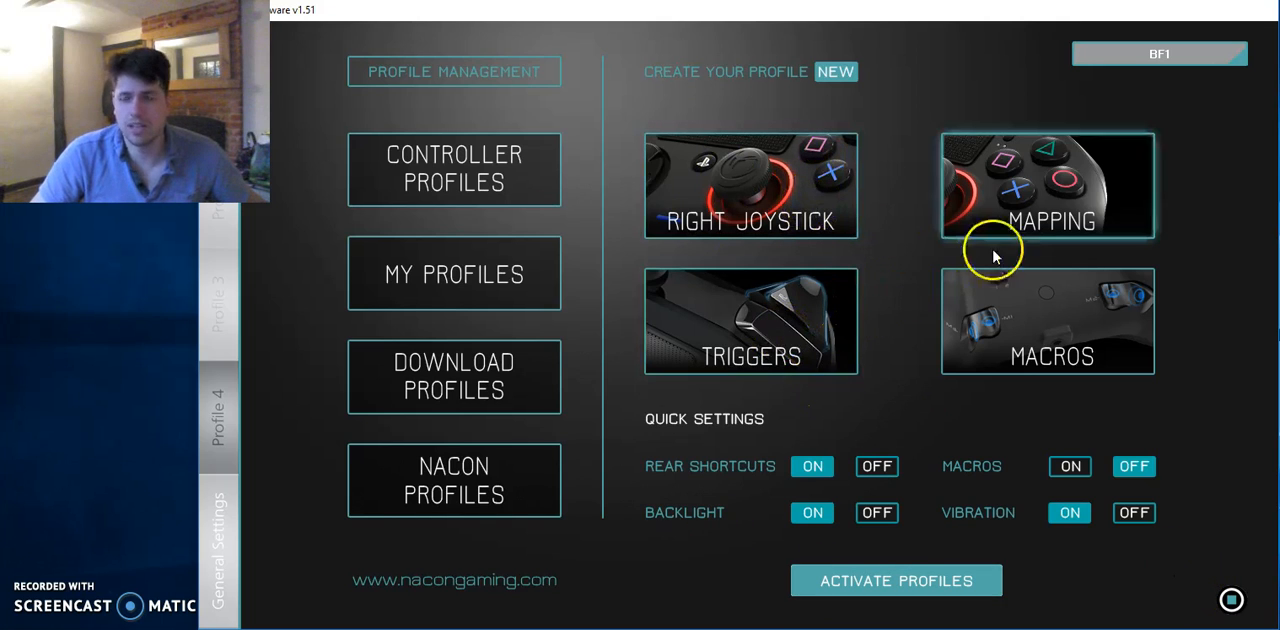
pyautogui.moveTo(1076, 330)
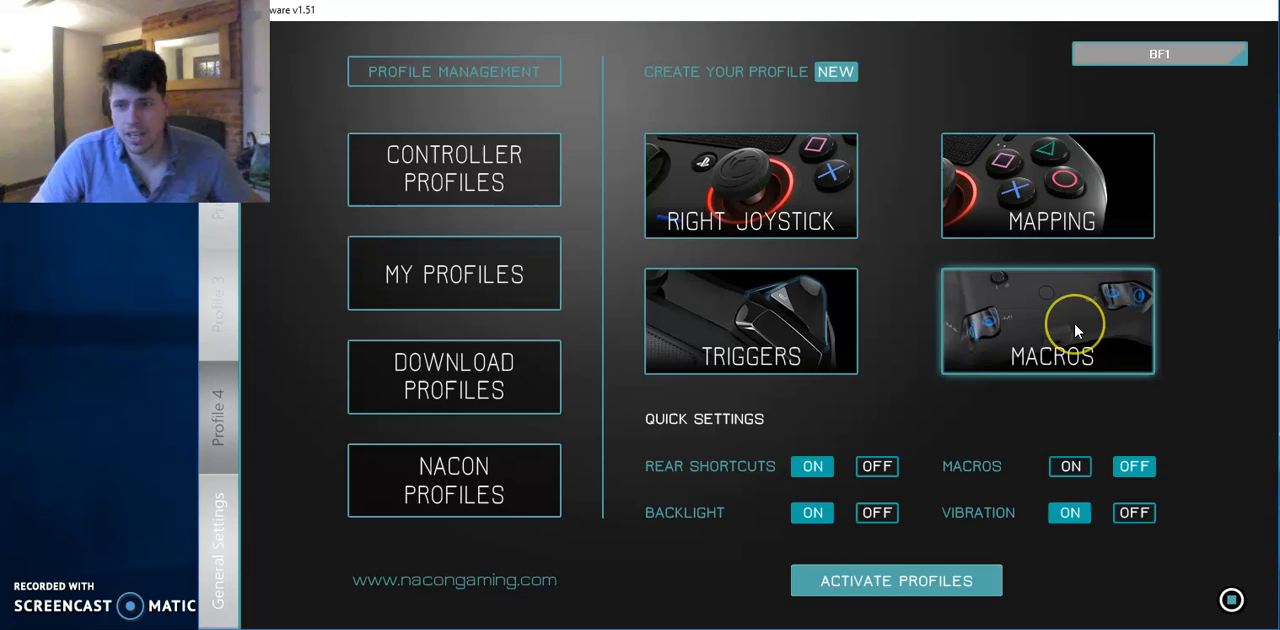
# Show the macros page with its four empty macro slots
pyautogui.click(1048, 320)
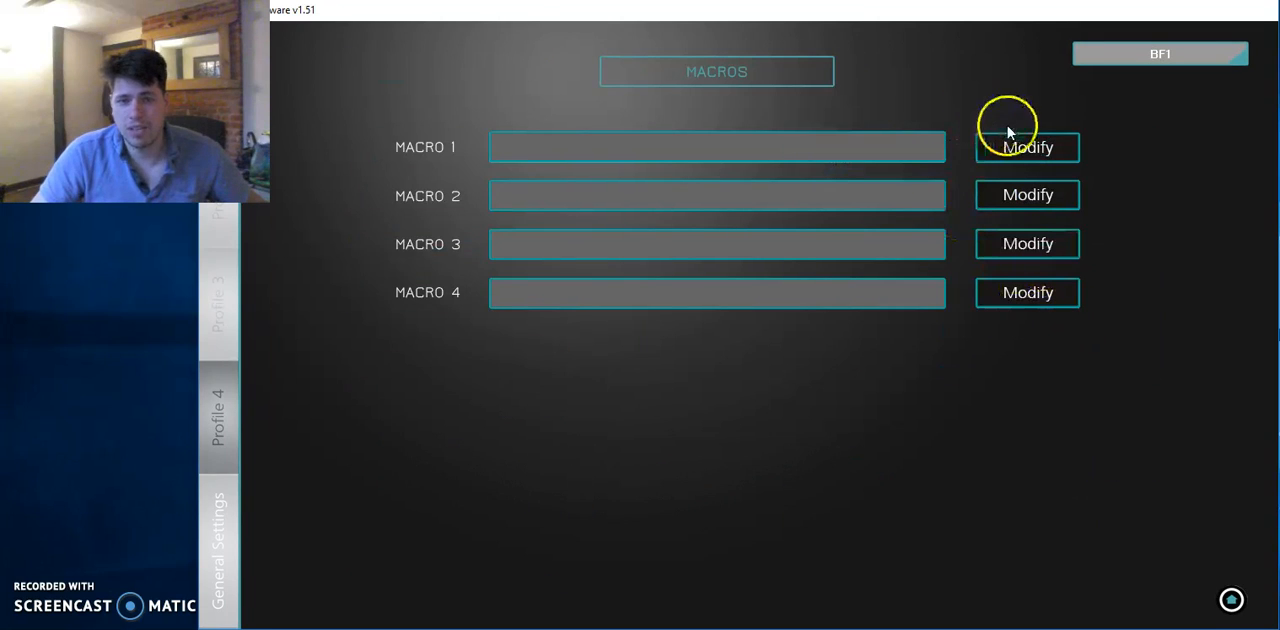
# Record Macro 1 as a square + circle sequence and save it
pyautogui.click(1028, 148)
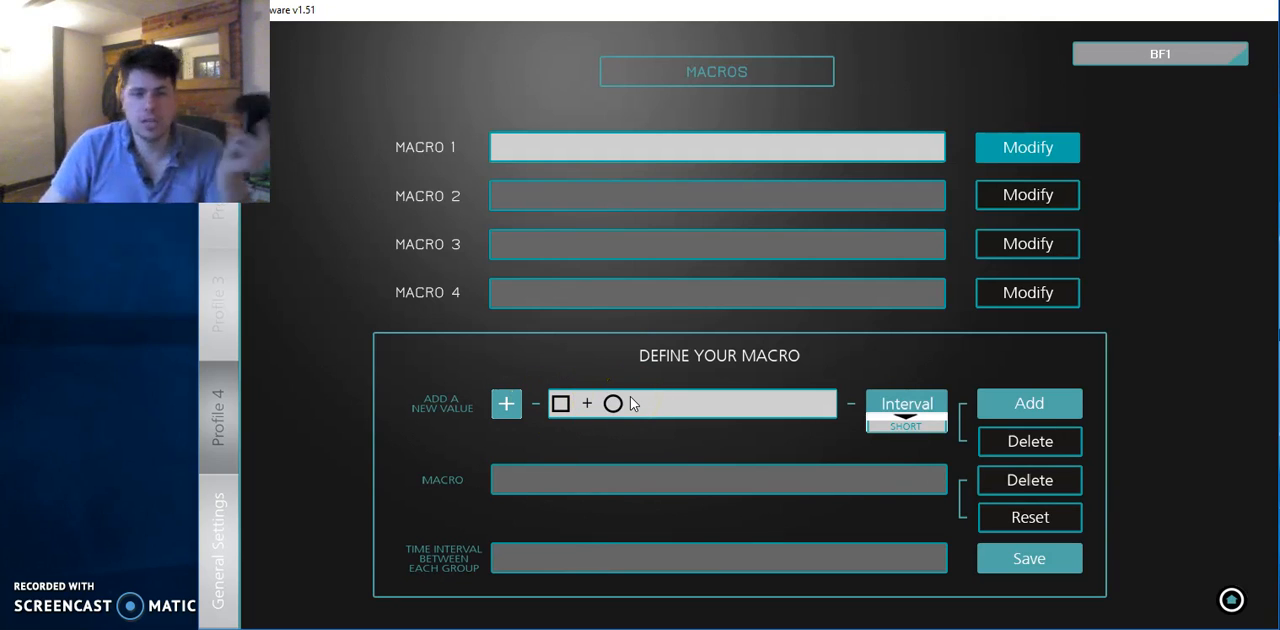
pyautogui.moveTo(730, 450)
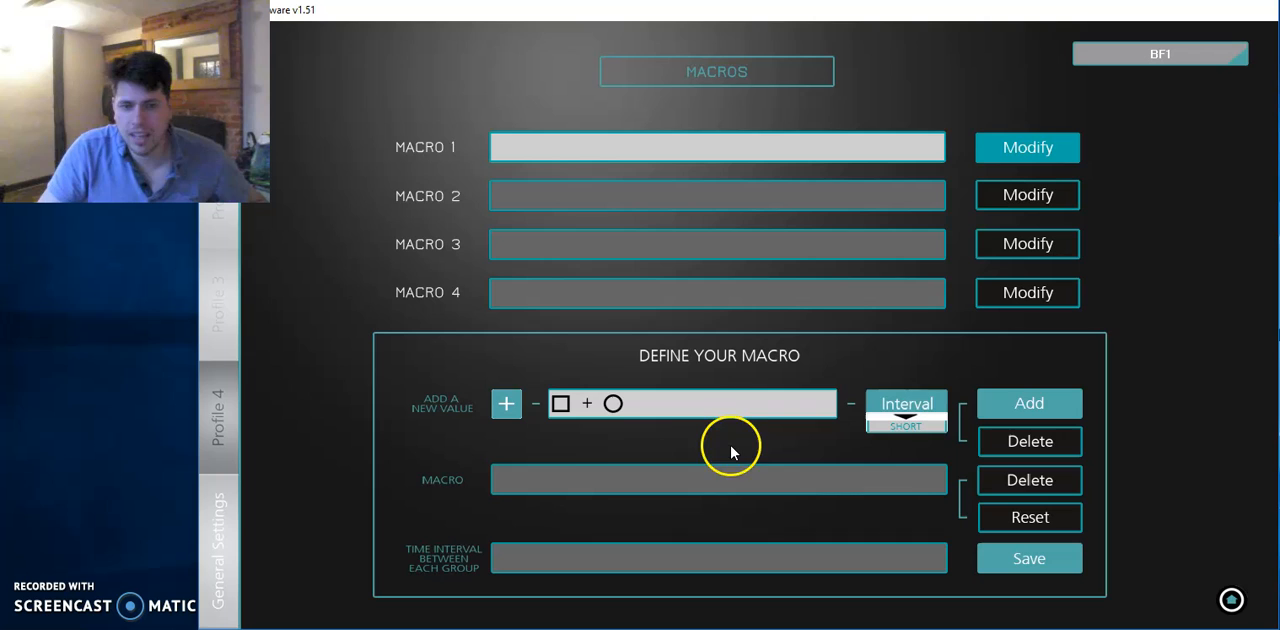
pyautogui.click(1028, 402)
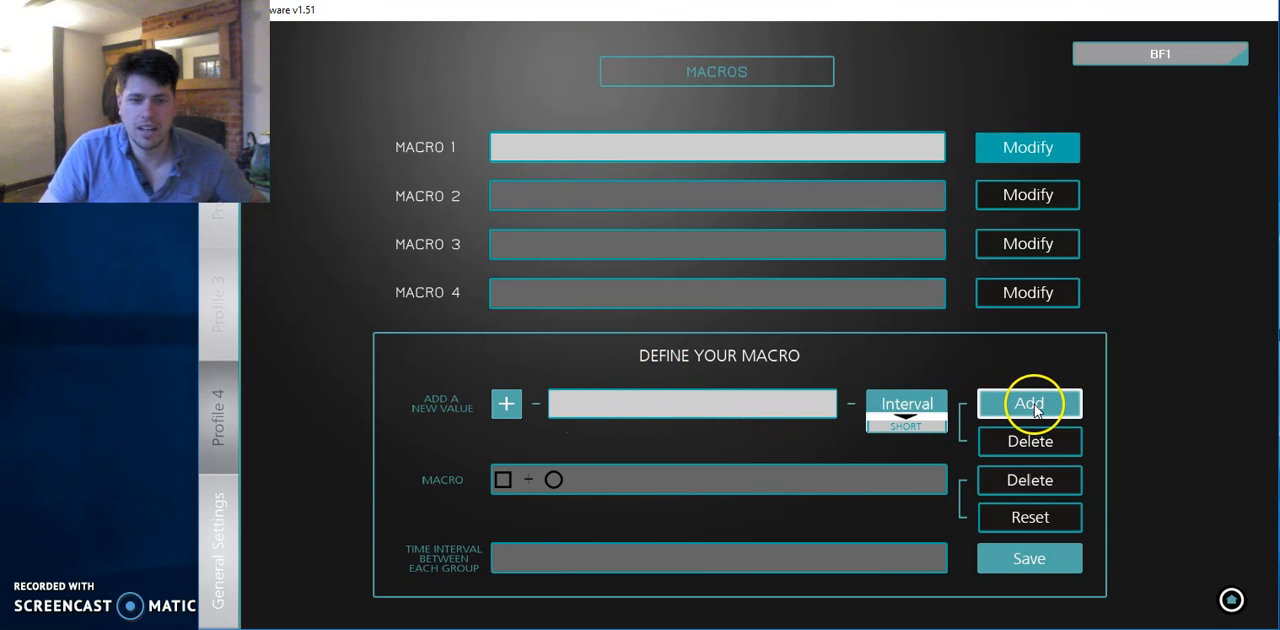
pyautogui.moveTo(1050, 558)
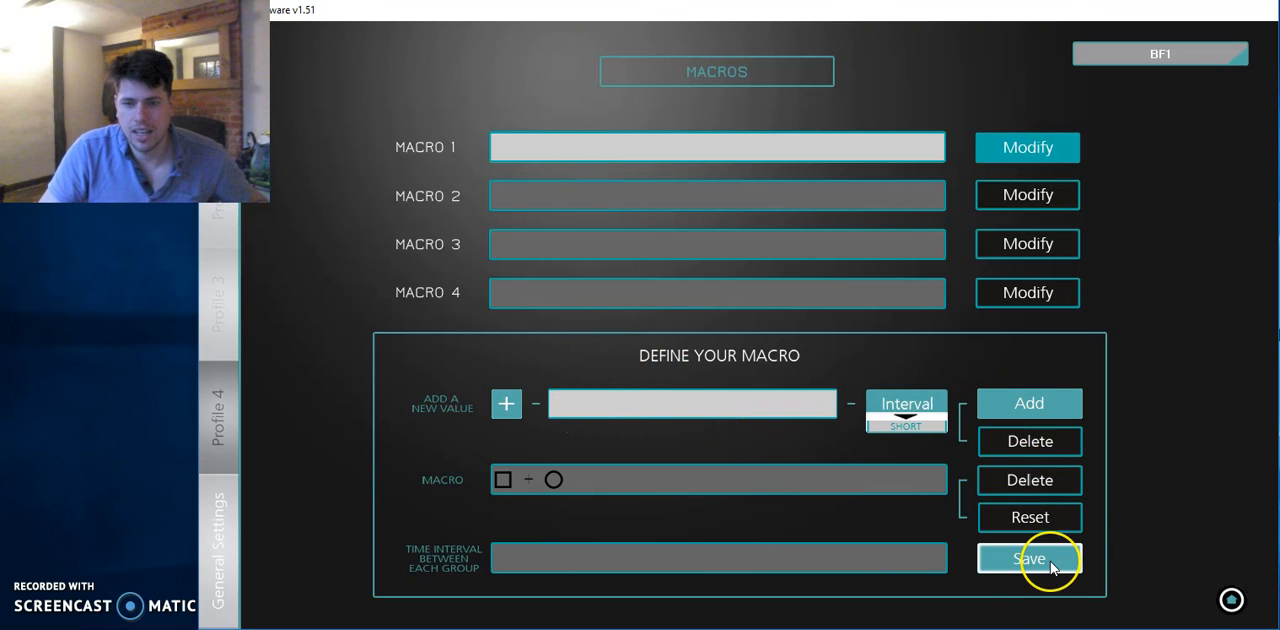
pyautogui.click(1028, 558)
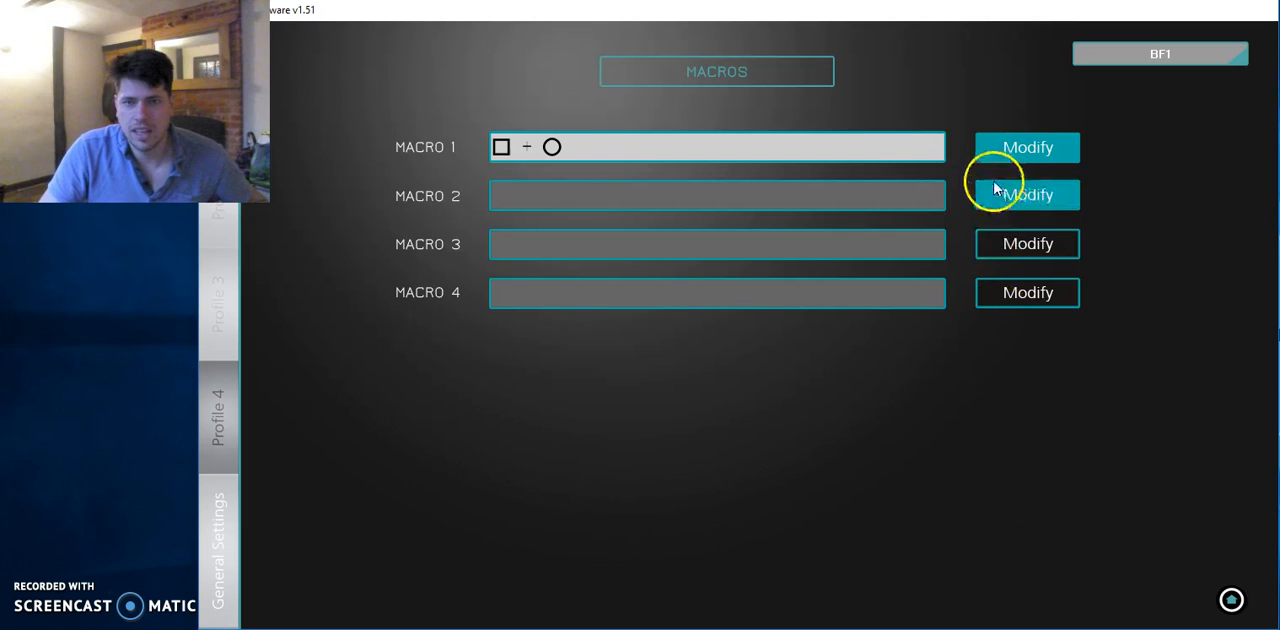
pyautogui.moveTo(596, 148)
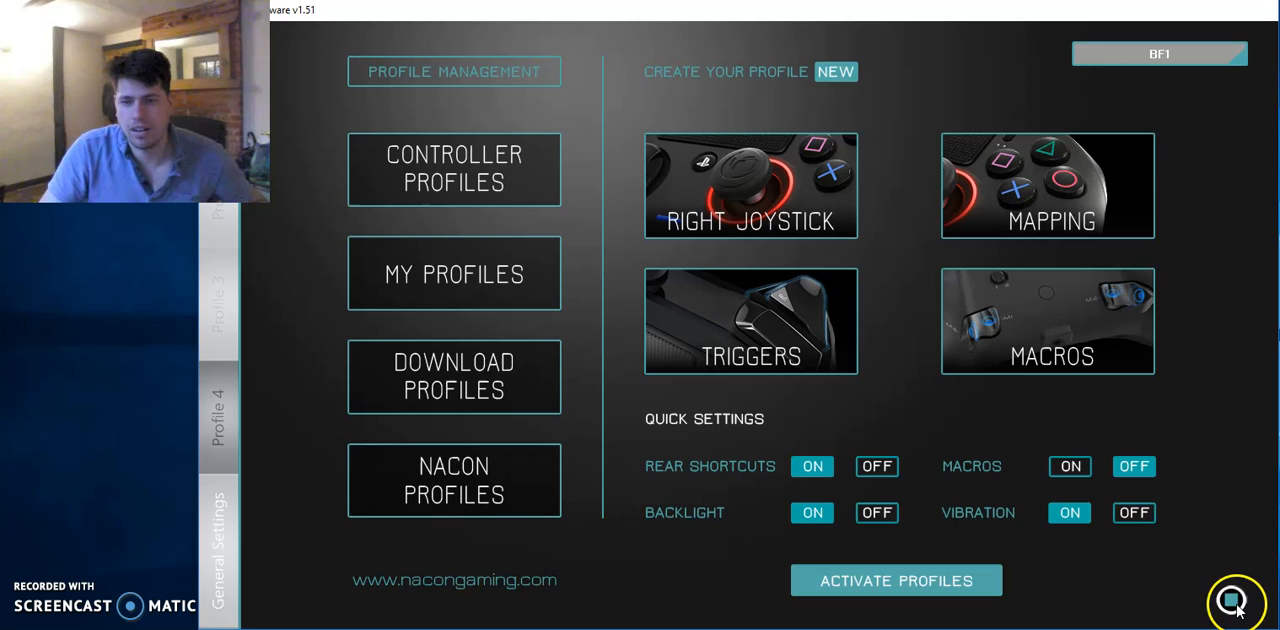
pyautogui.click(1048, 184)
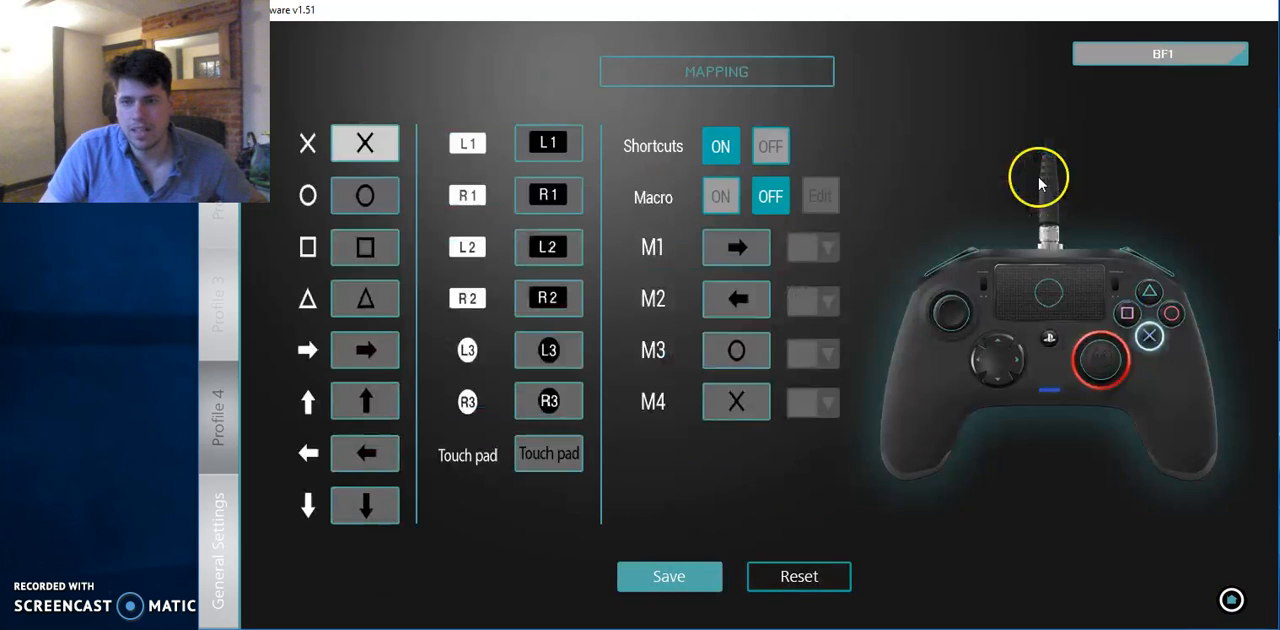
pyautogui.click(720, 196)
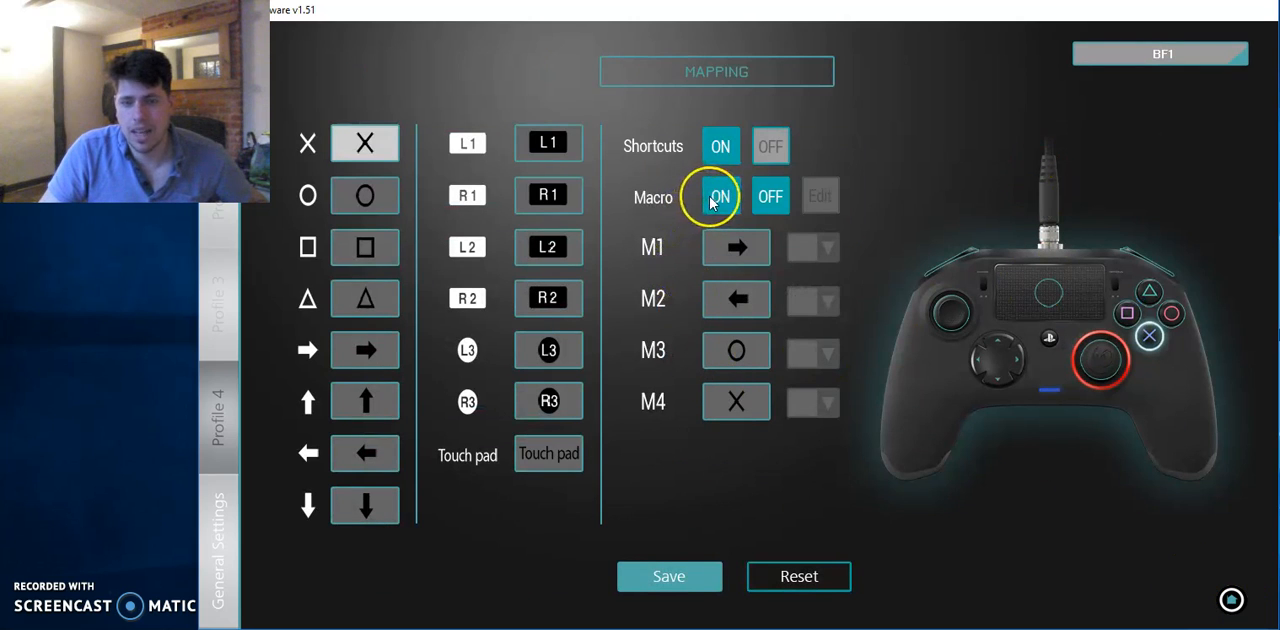
pyautogui.click(720, 196)
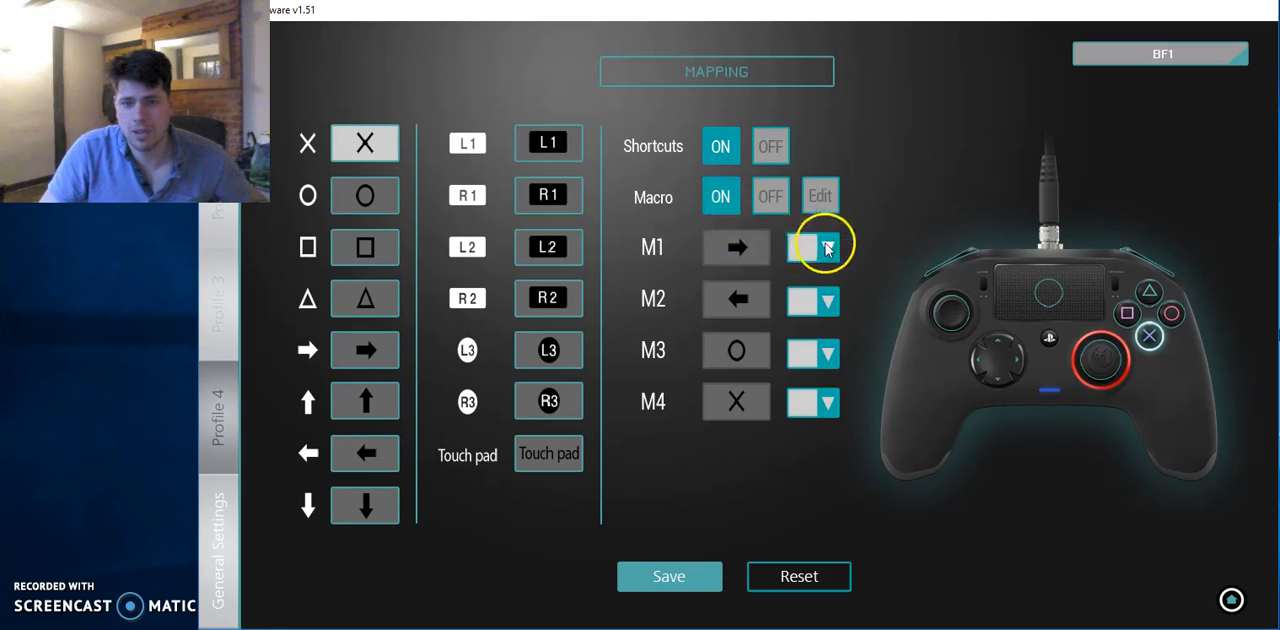
pyautogui.click(824, 248)
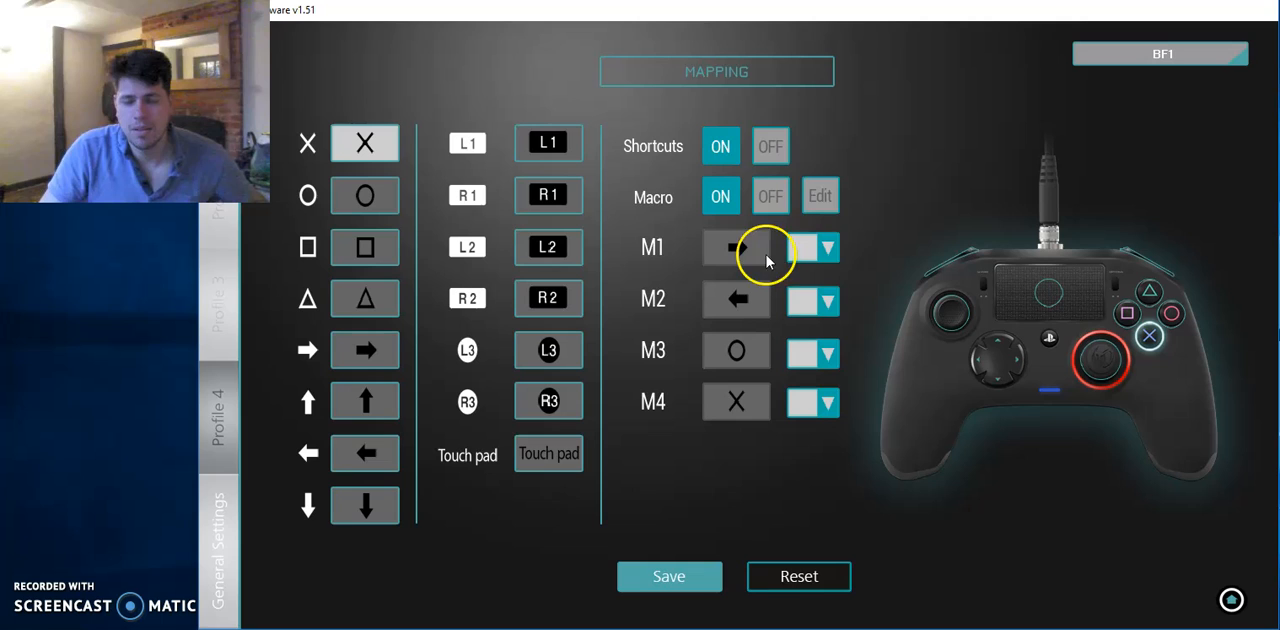
pyautogui.click(828, 248)
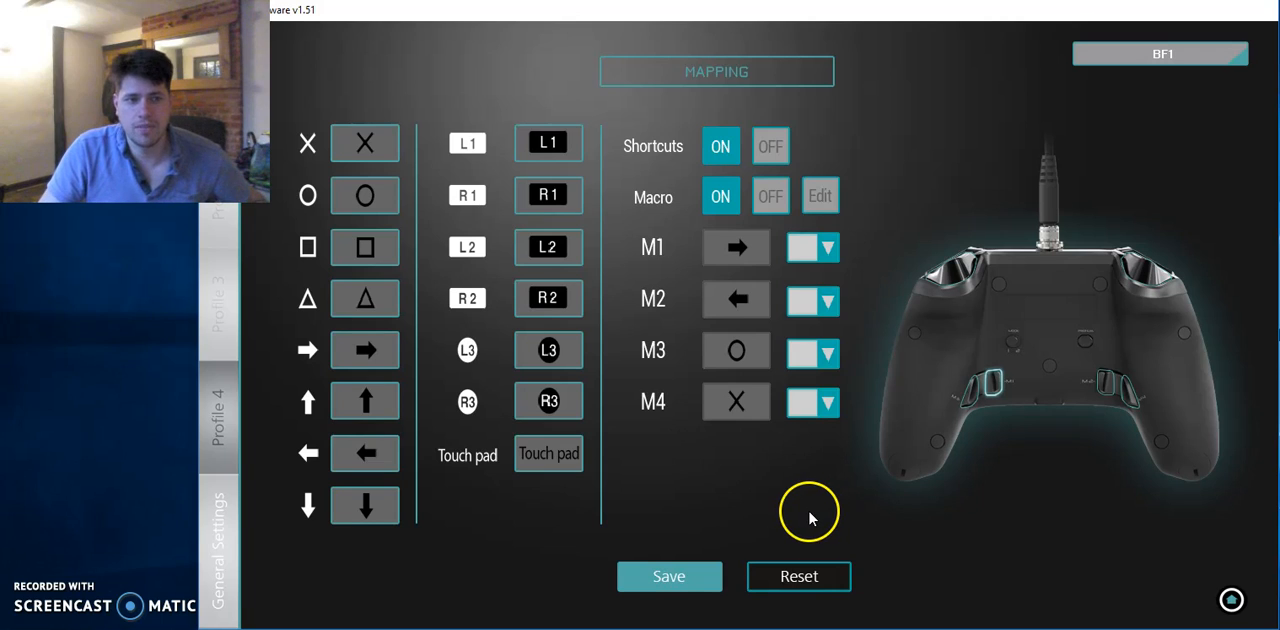
pyautogui.moveTo(1118, 598)
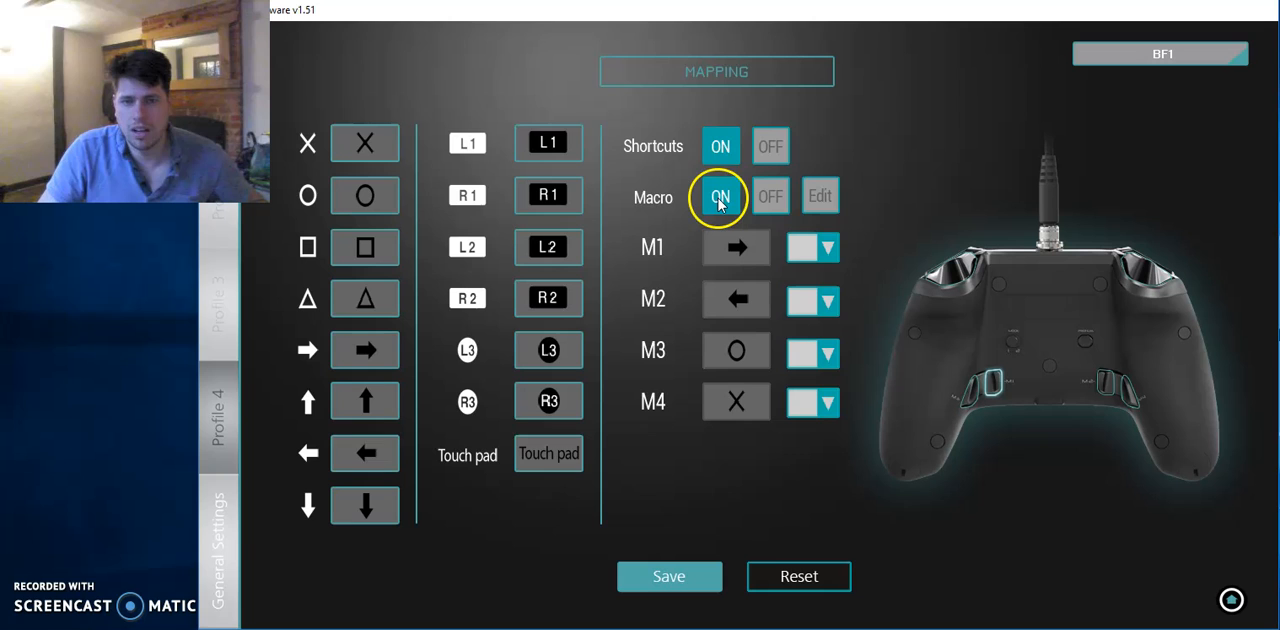
pyautogui.click(770, 196)
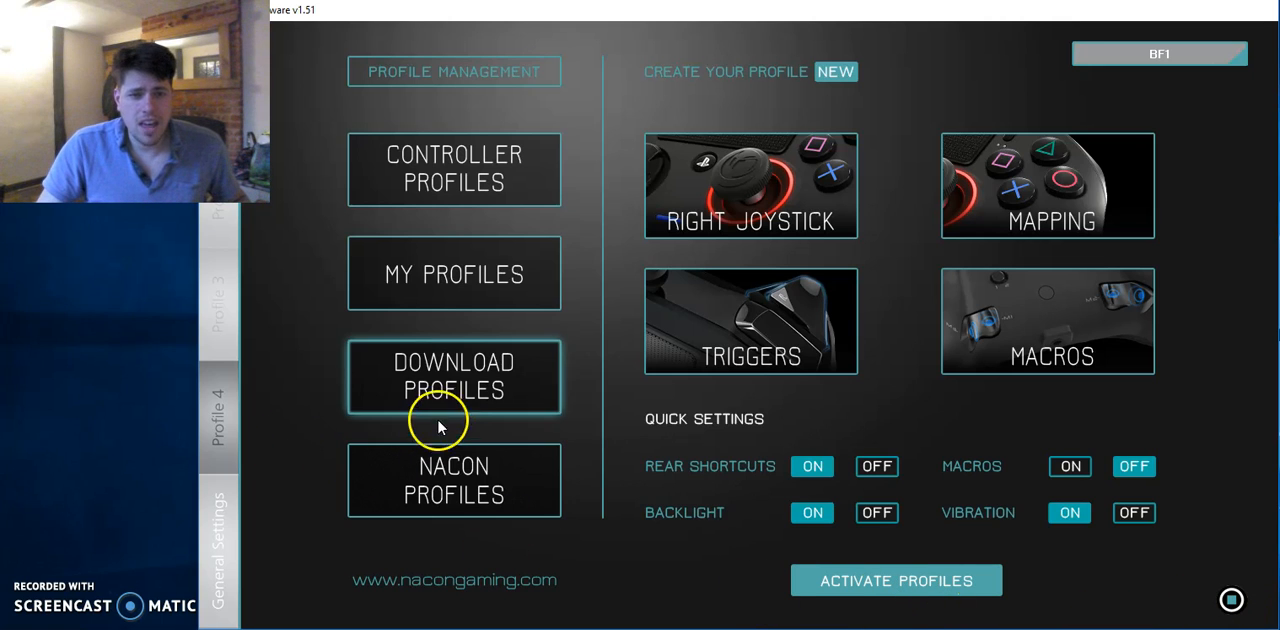
pyautogui.click(452, 168)
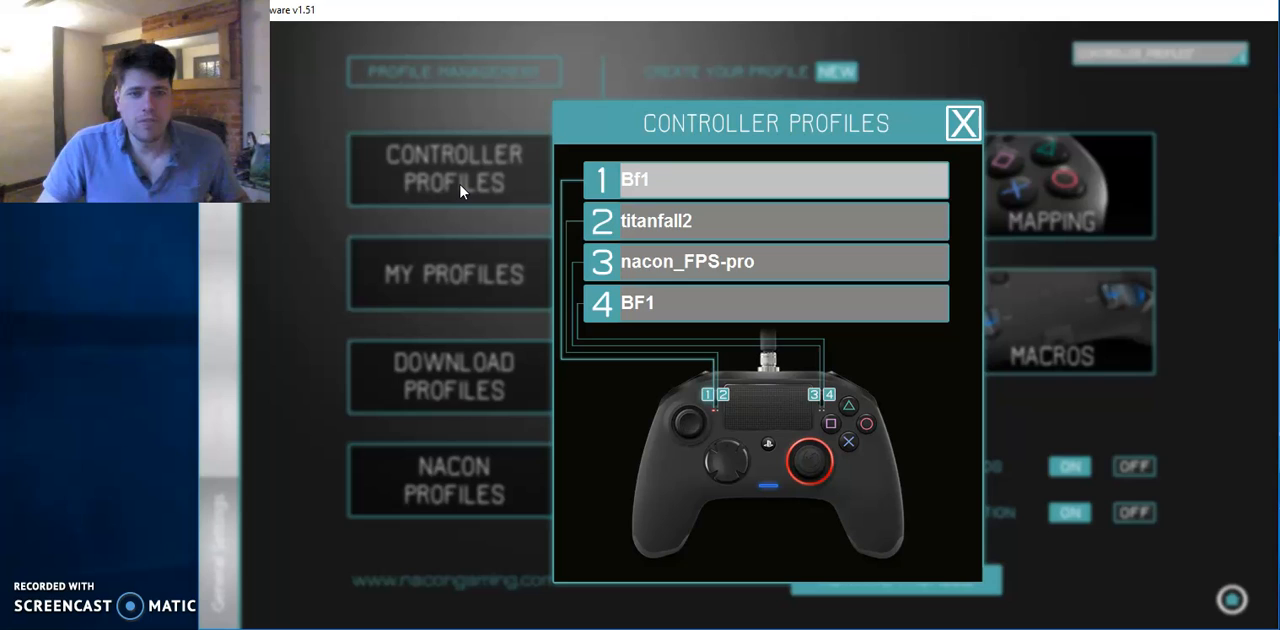
pyautogui.moveTo(660, 184)
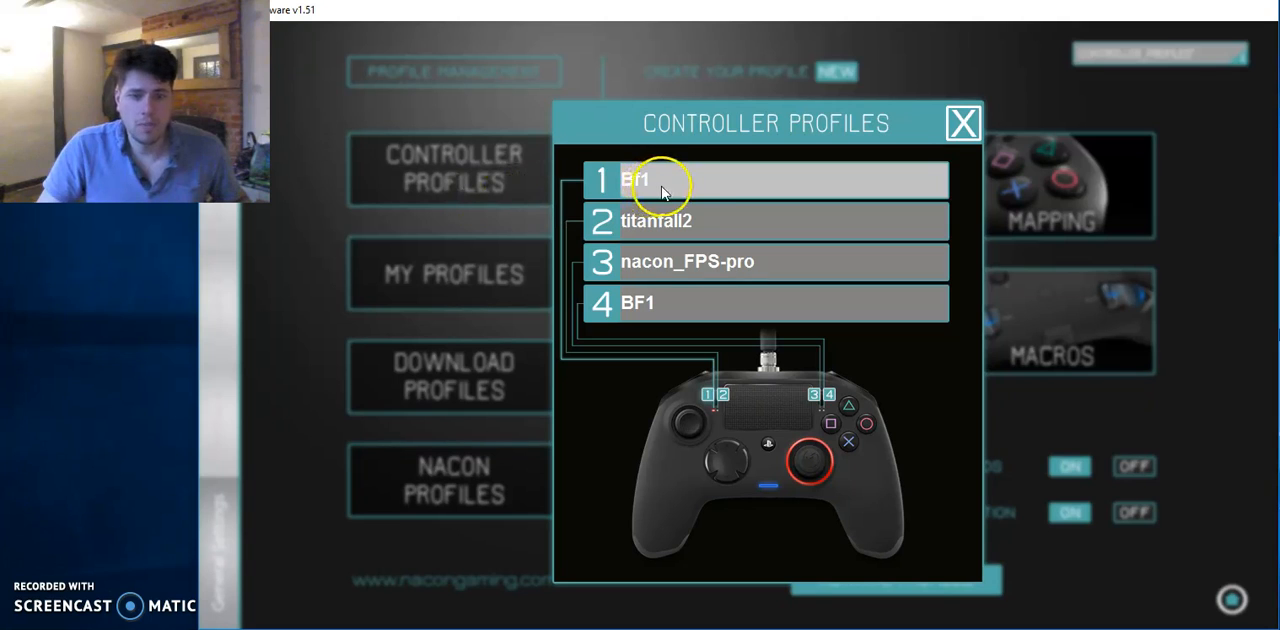
pyautogui.moveTo(668, 300)
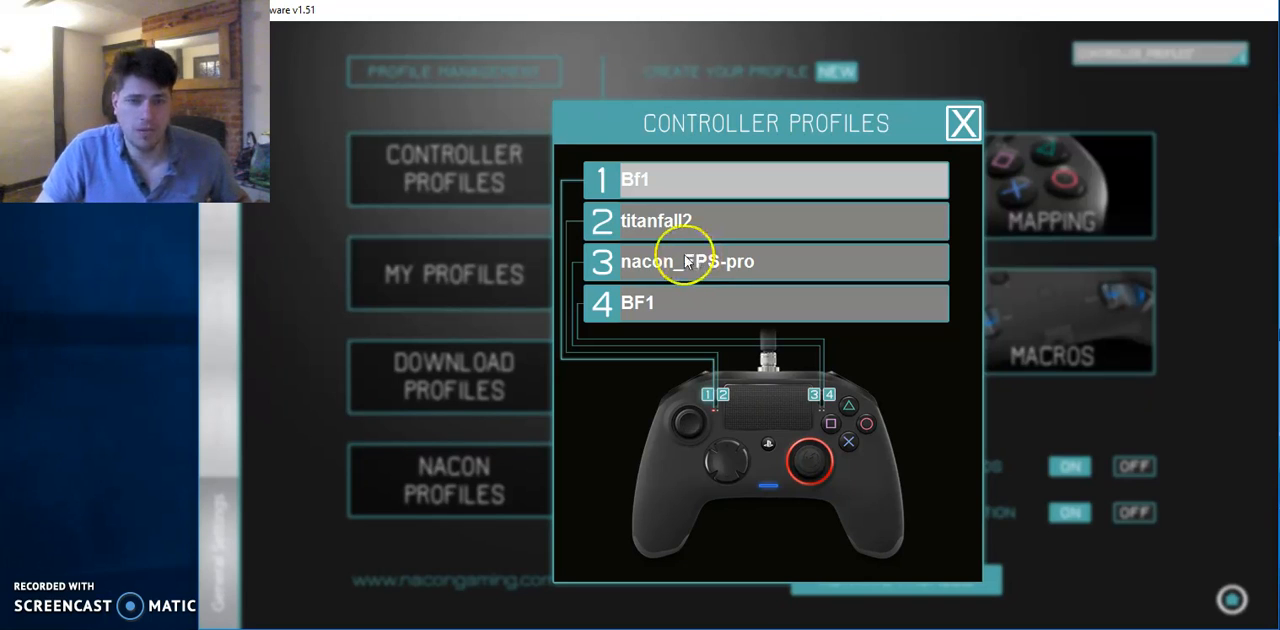
pyautogui.moveTo(678, 304)
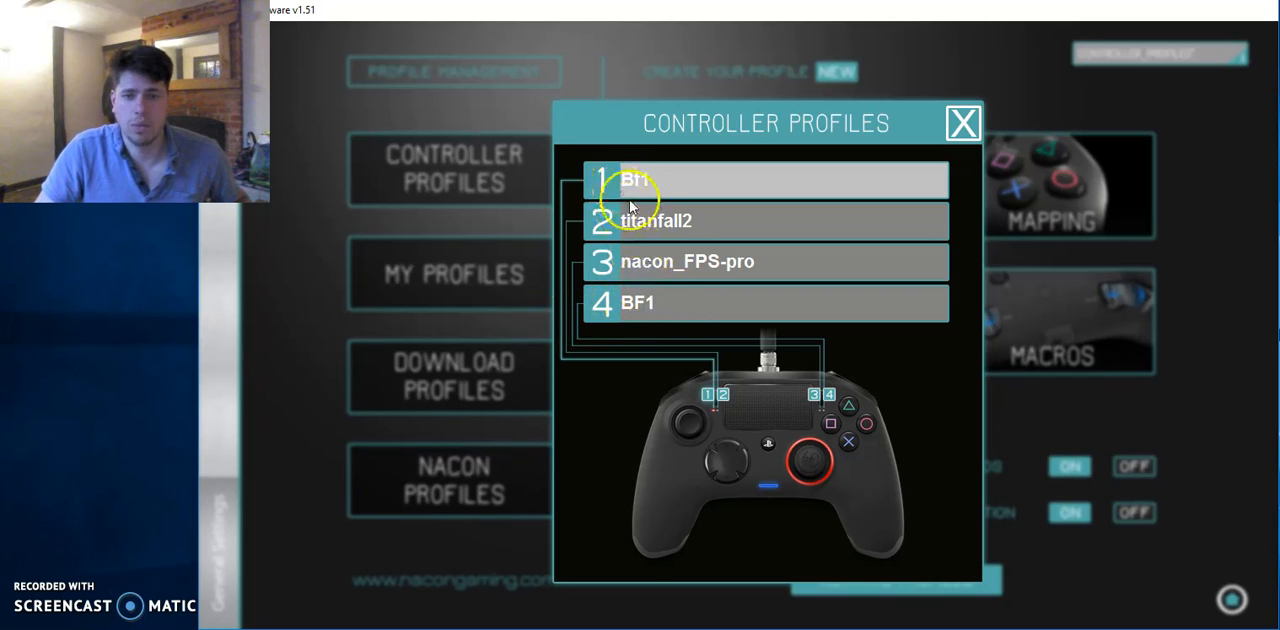
pyautogui.moveTo(376, 308)
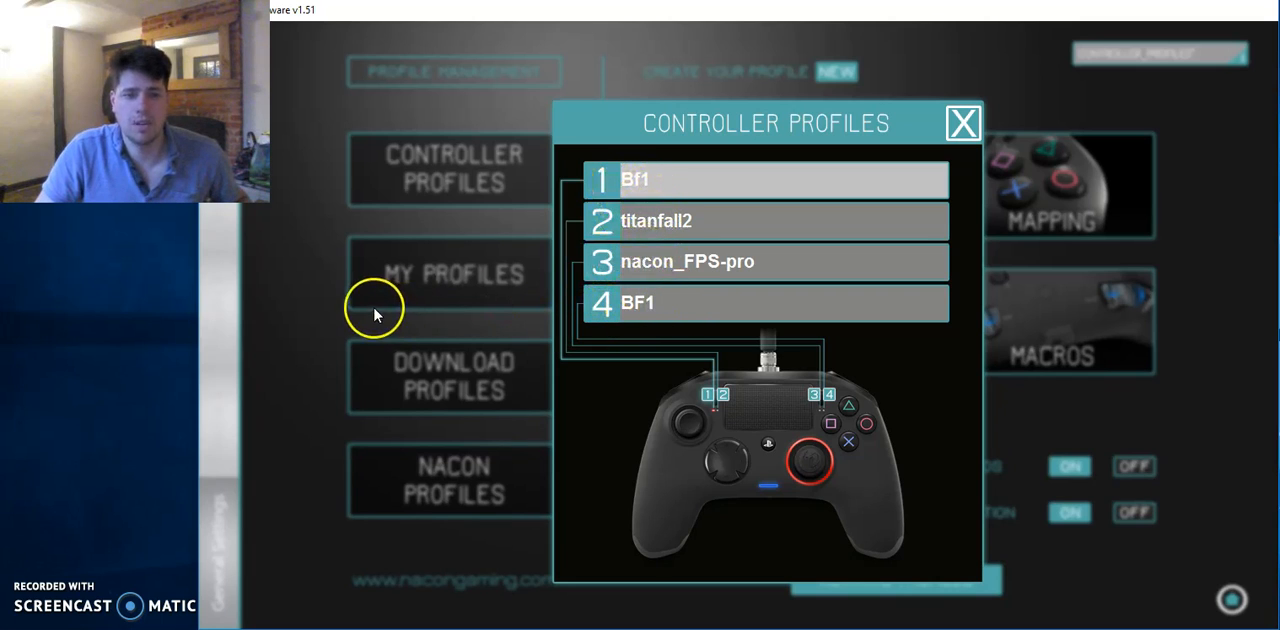
pyautogui.moveTo(960, 122)
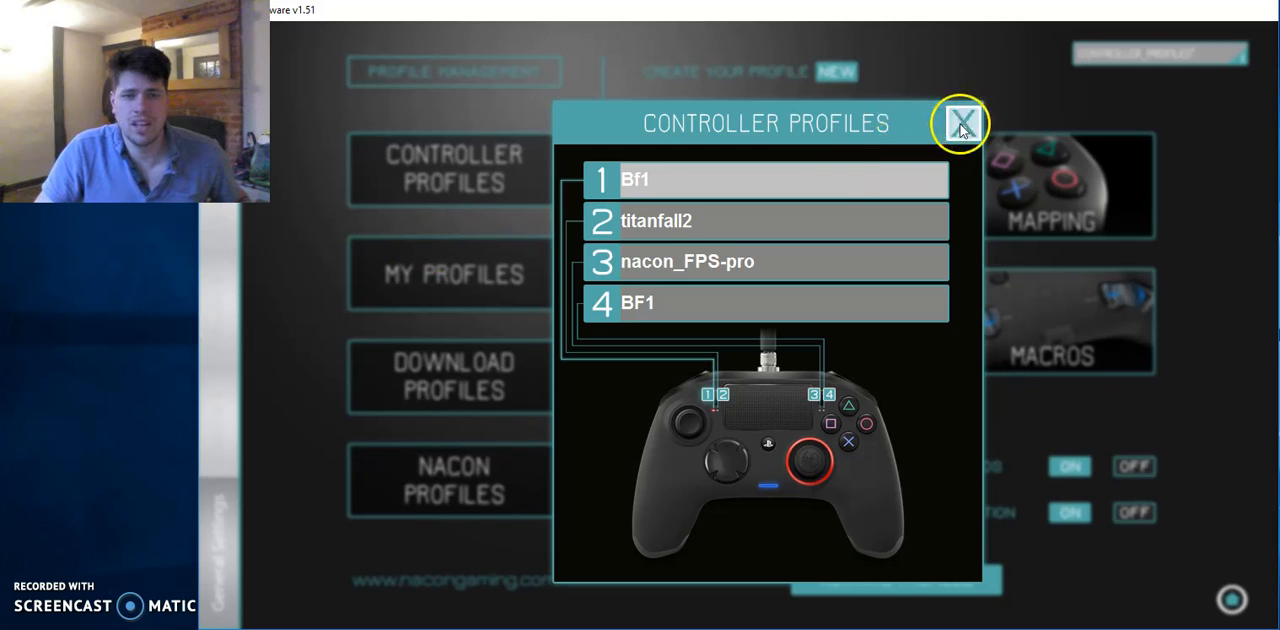
pyautogui.click(960, 124)
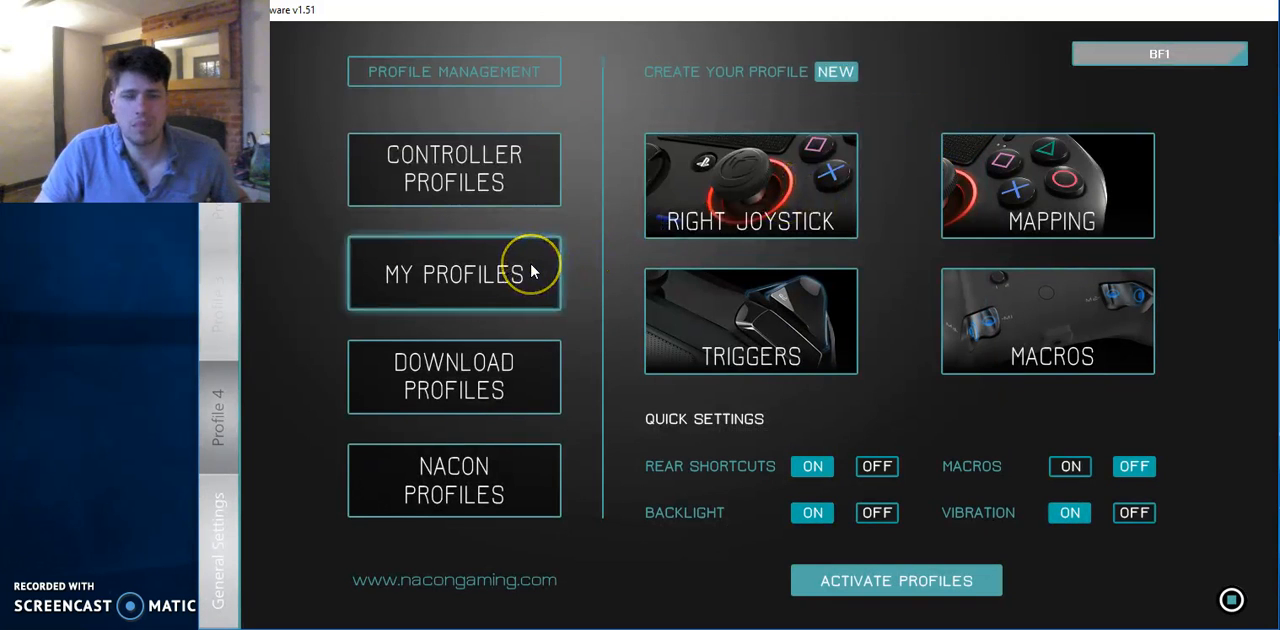
# Select the nacon_Destiny profile in Download Profiles and start its download
pyautogui.click(454, 274)
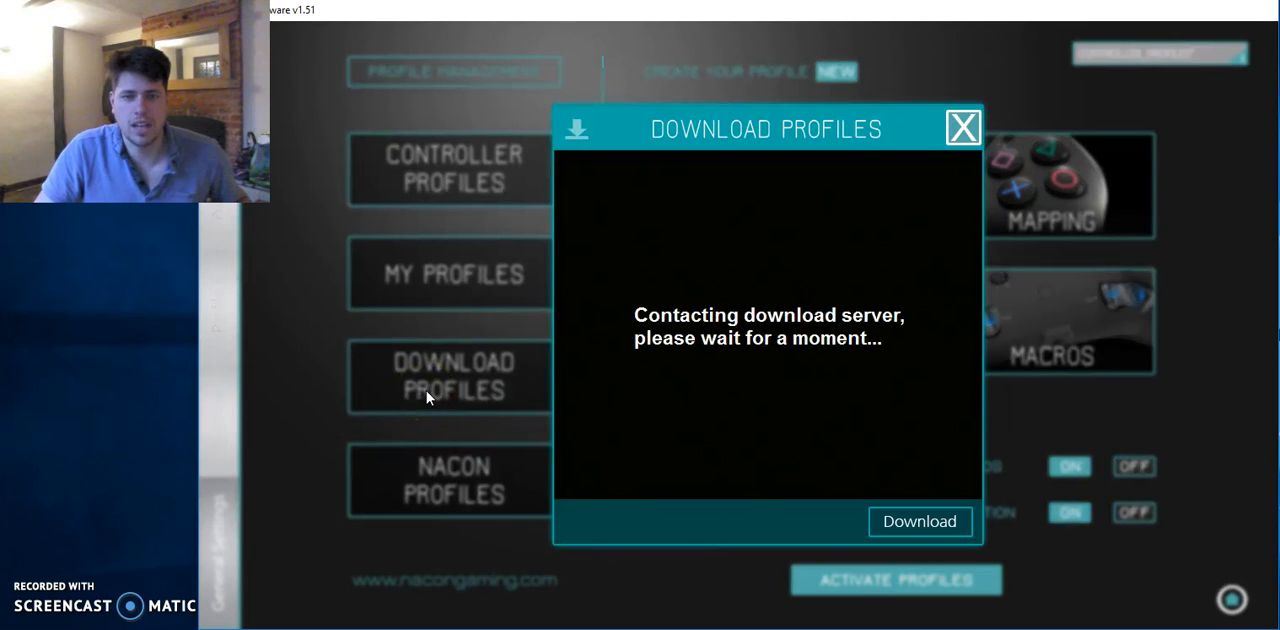
pyautogui.moveTo(880, 462)
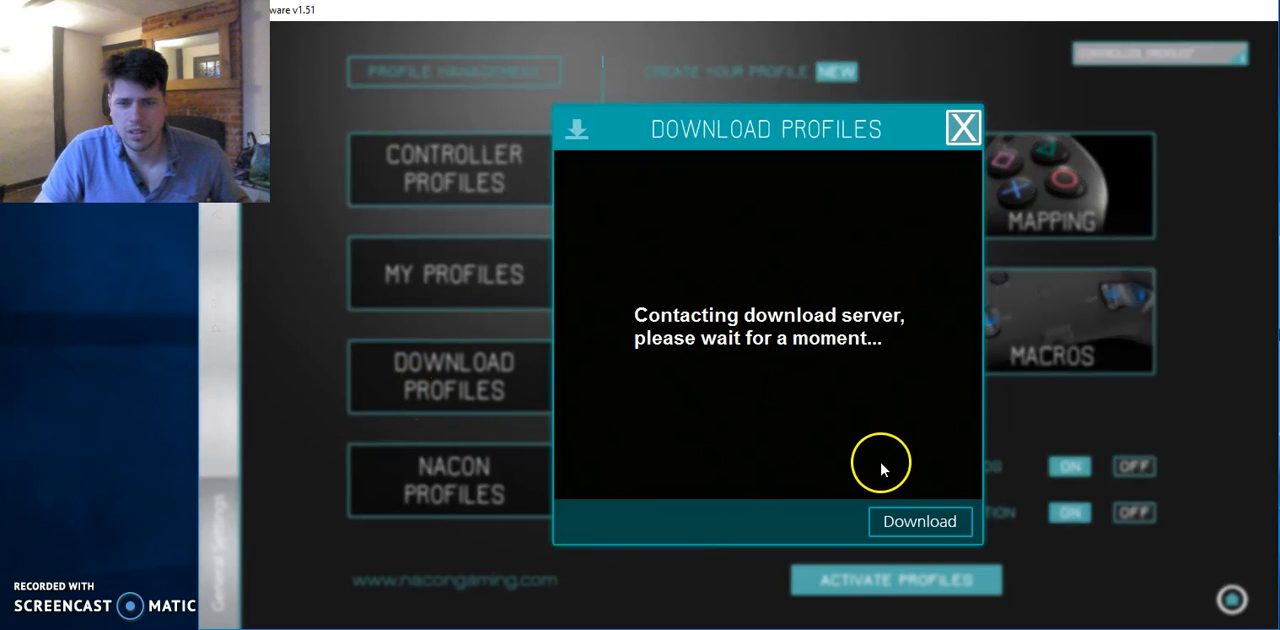
pyautogui.moveTo(918, 520)
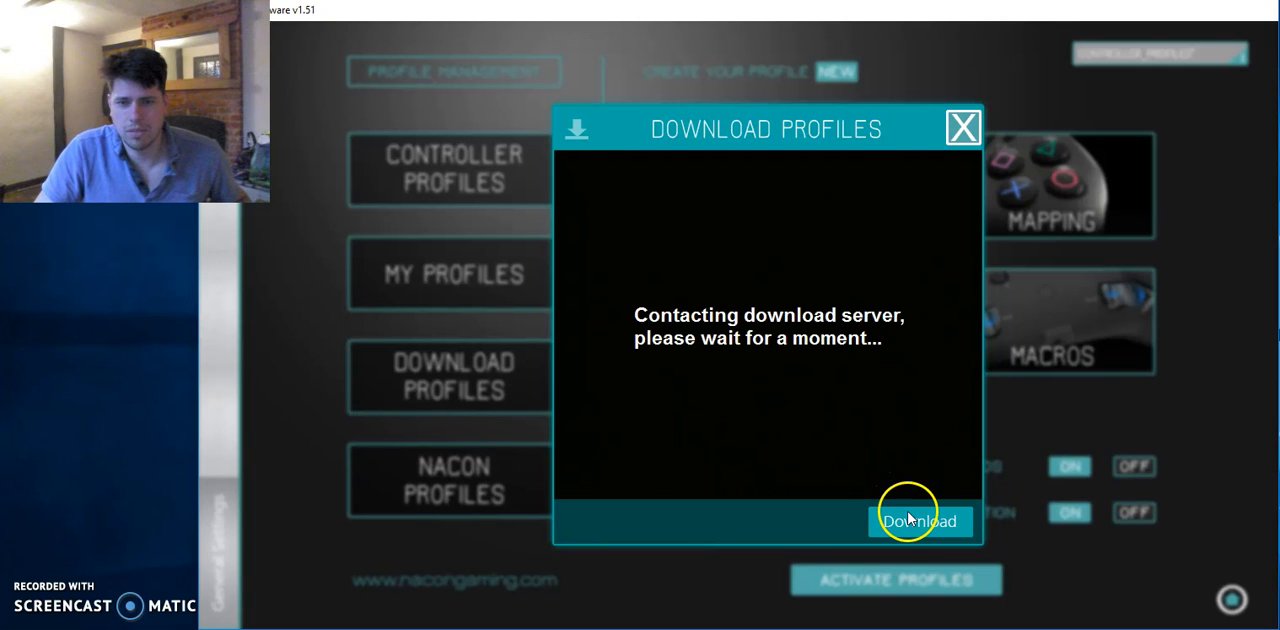
pyautogui.moveTo(408, 336)
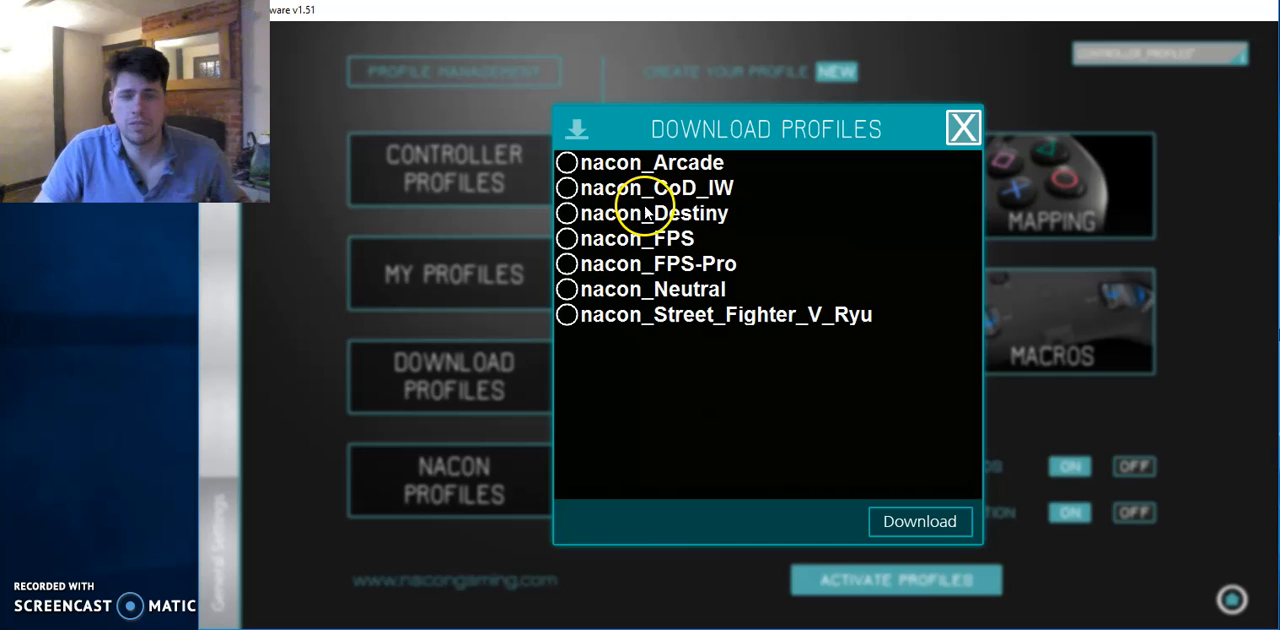
pyautogui.moveTo(684, 268)
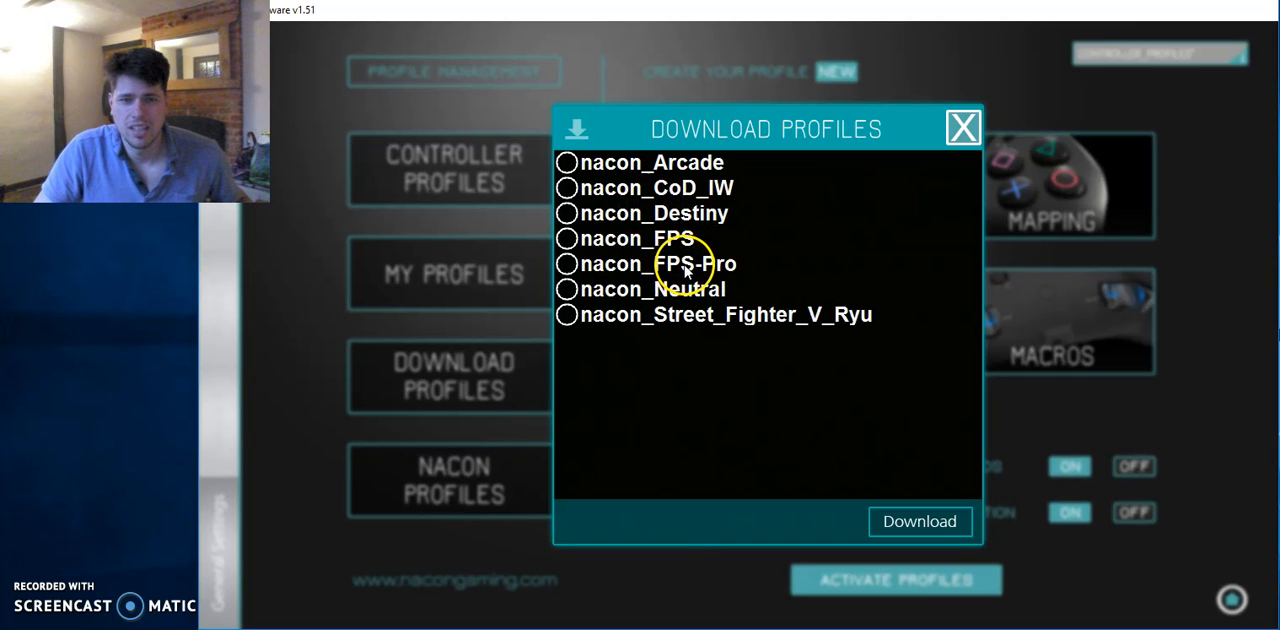
pyautogui.click(566, 212)
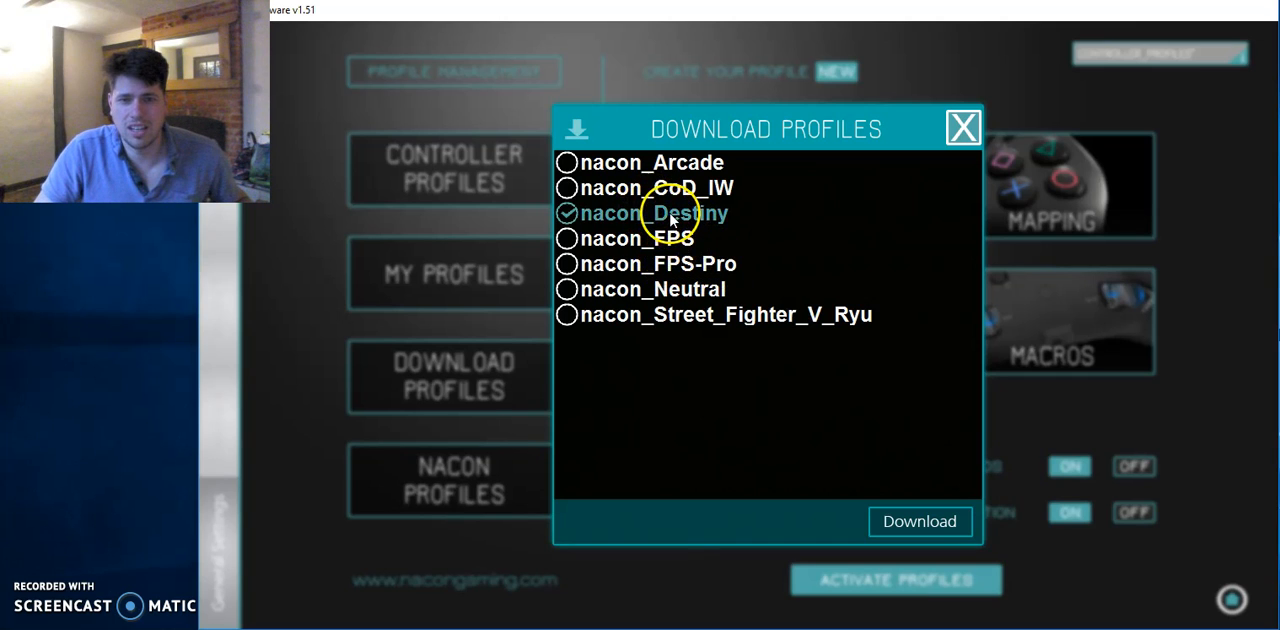
pyautogui.click(918, 520)
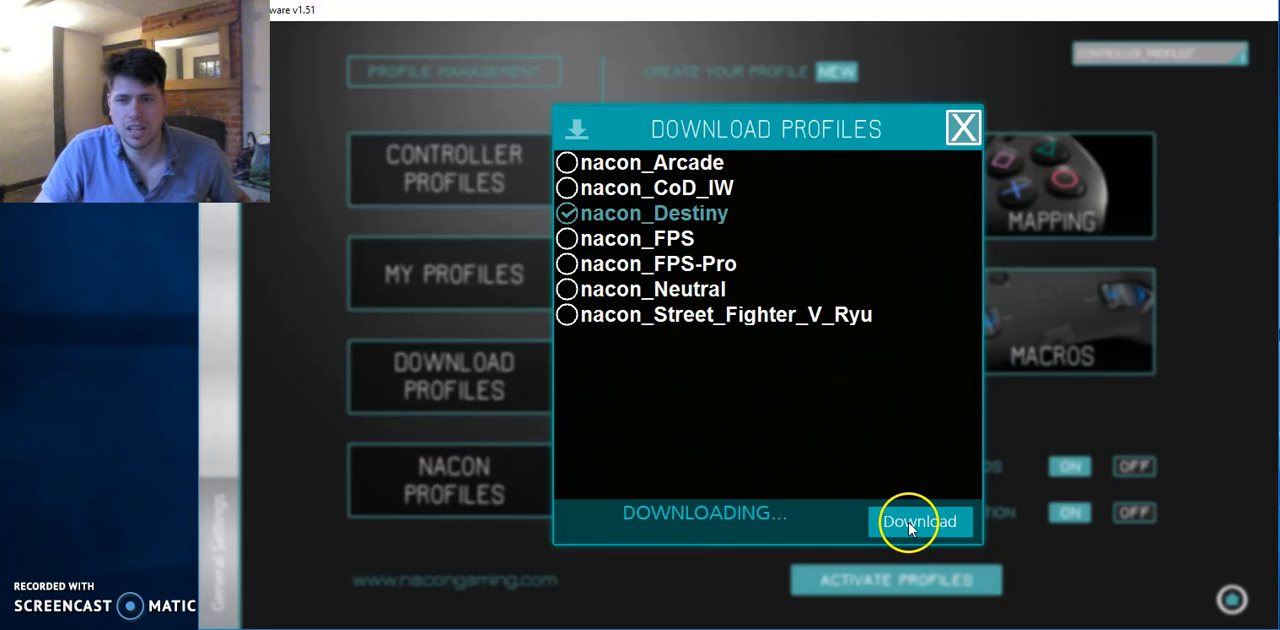
pyautogui.moveTo(904, 508)
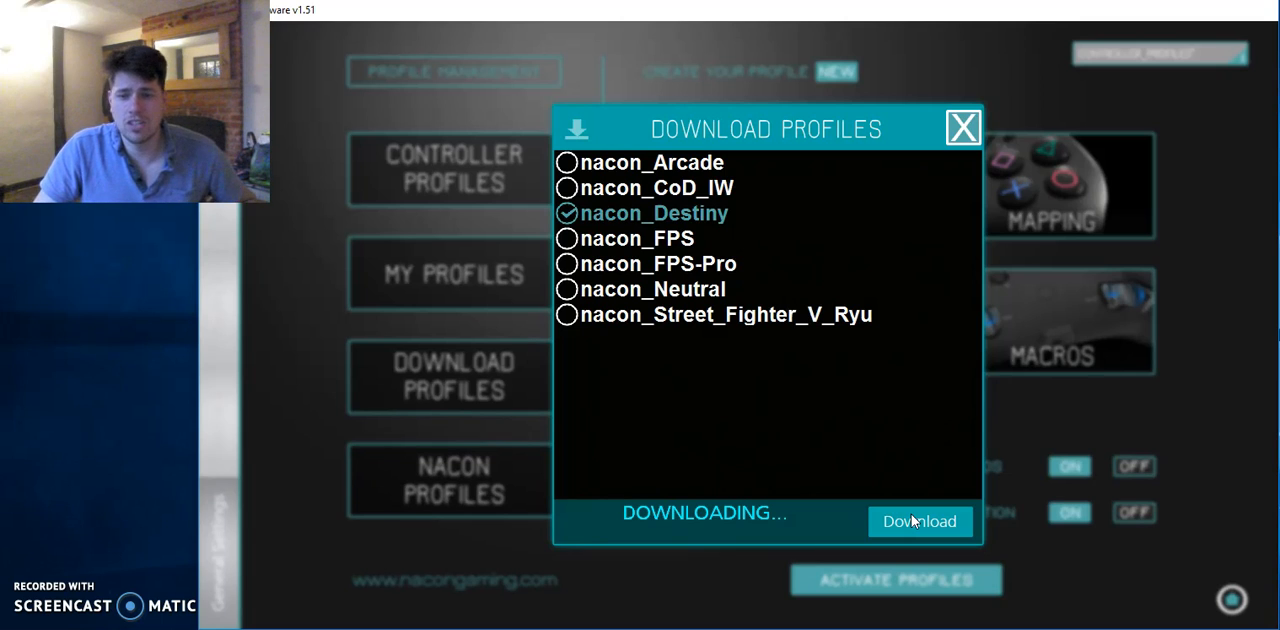
# Confirm 'Download Successful' and close the download window
pyautogui.click(920, 520)
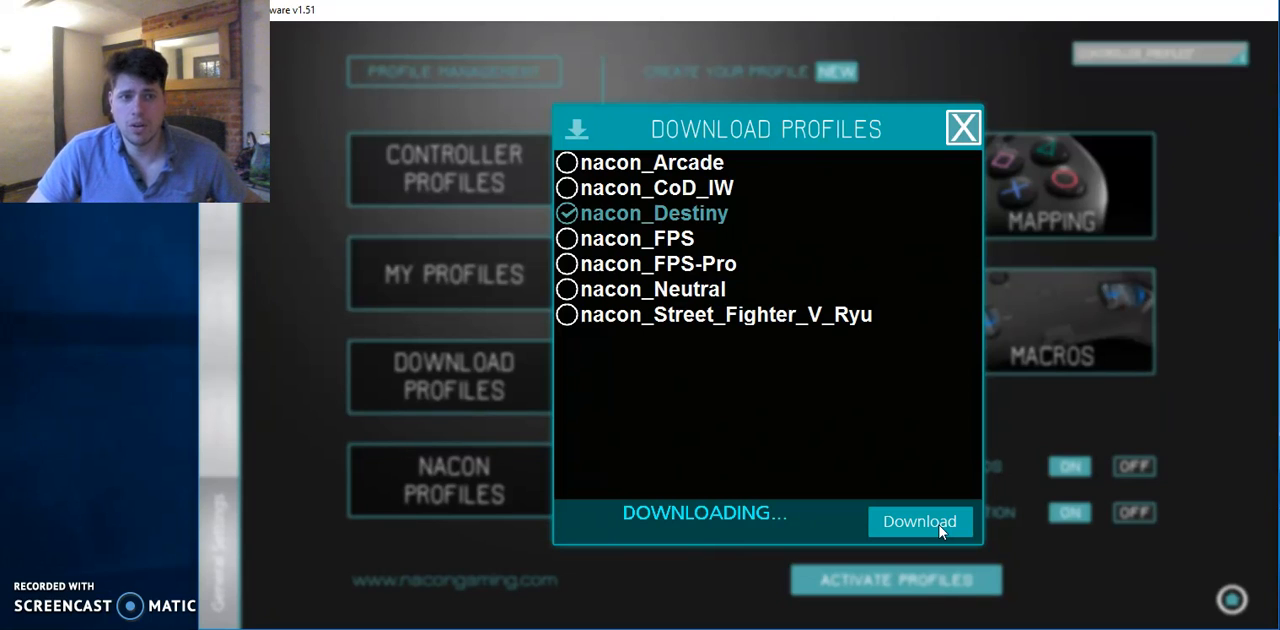
pyautogui.click(918, 520)
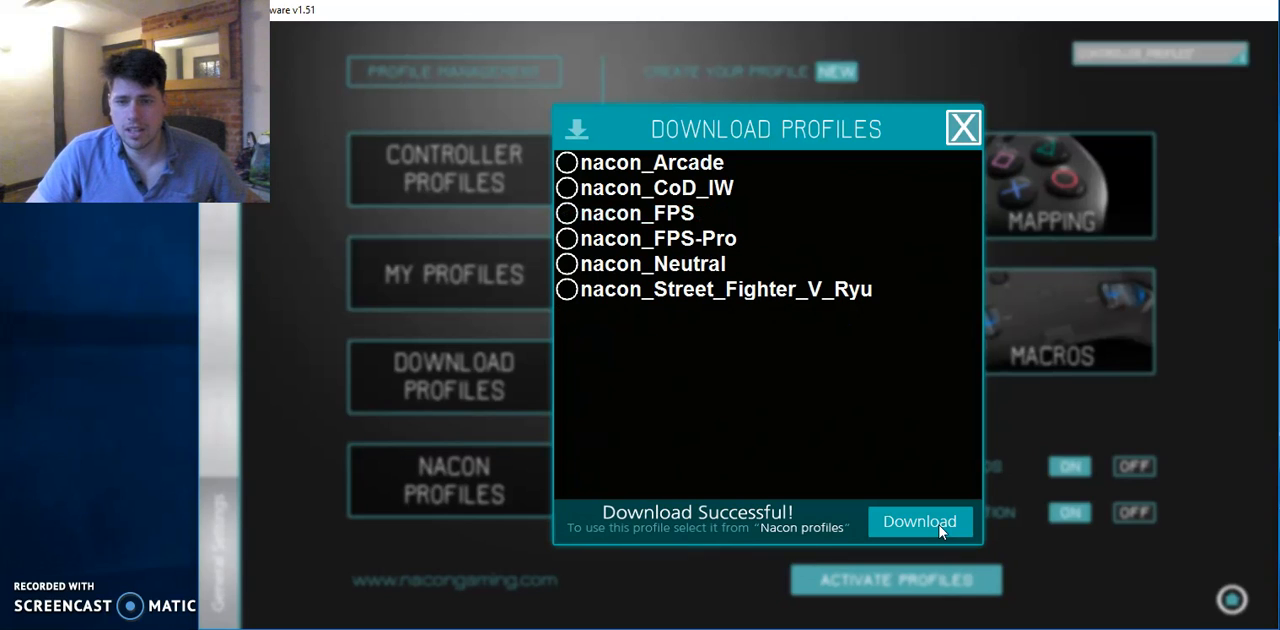
pyautogui.moveTo(964, 130)
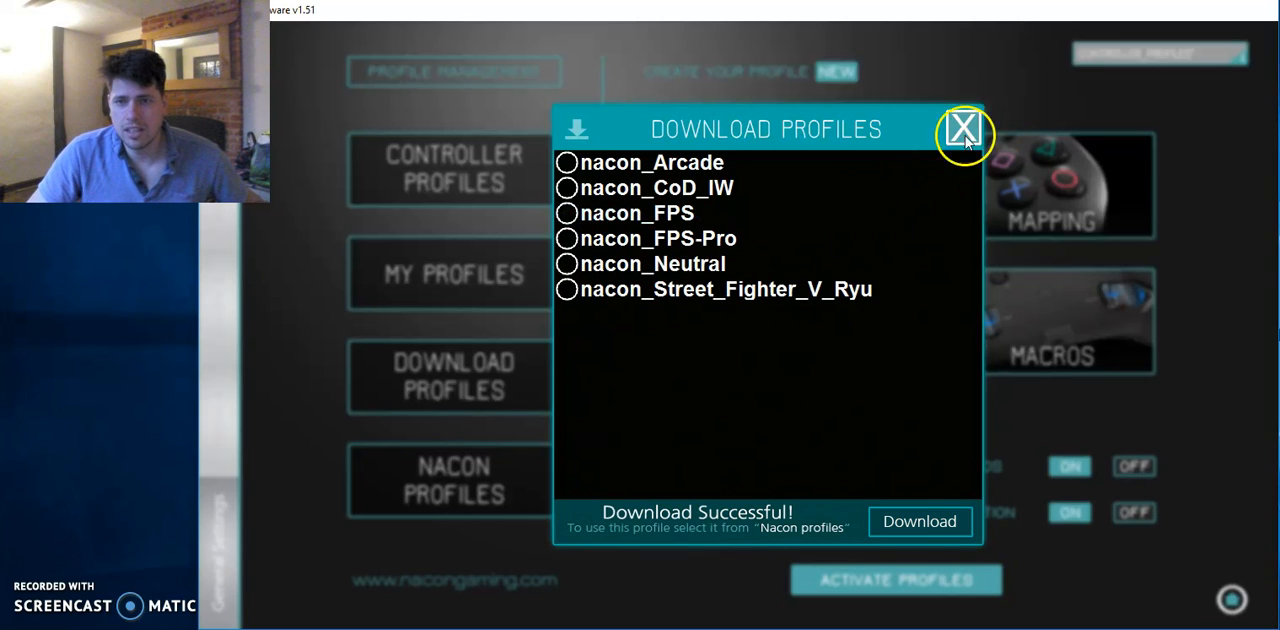
pyautogui.click(964, 132)
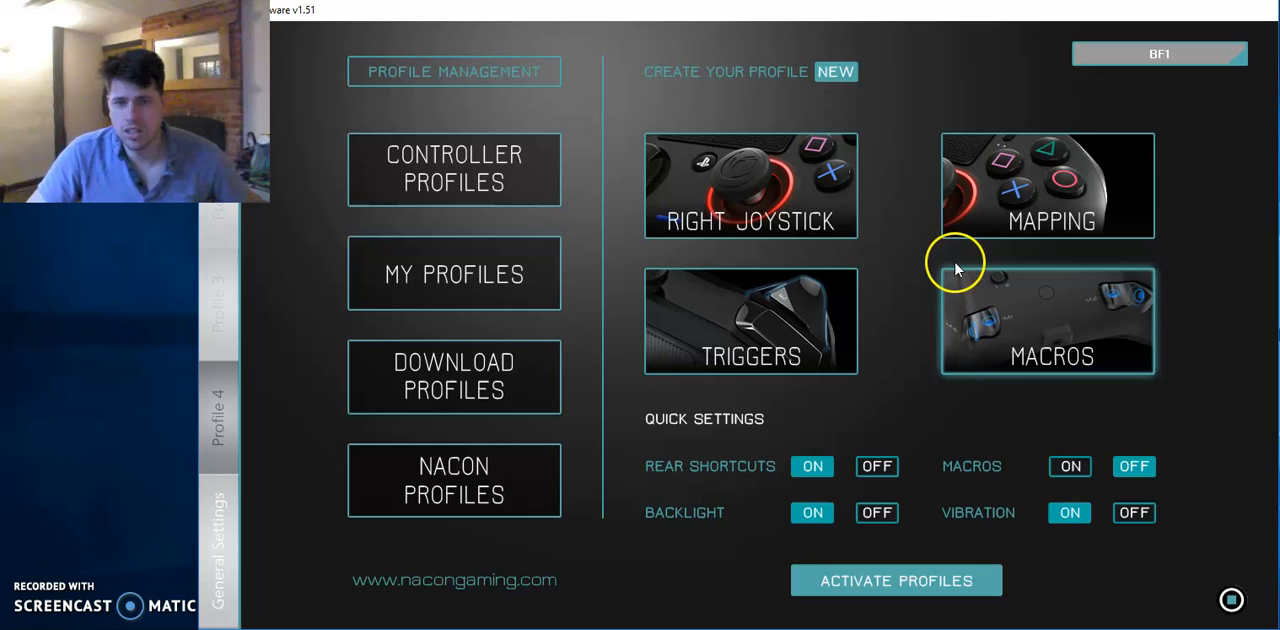
pyautogui.moveTo(1070, 210)
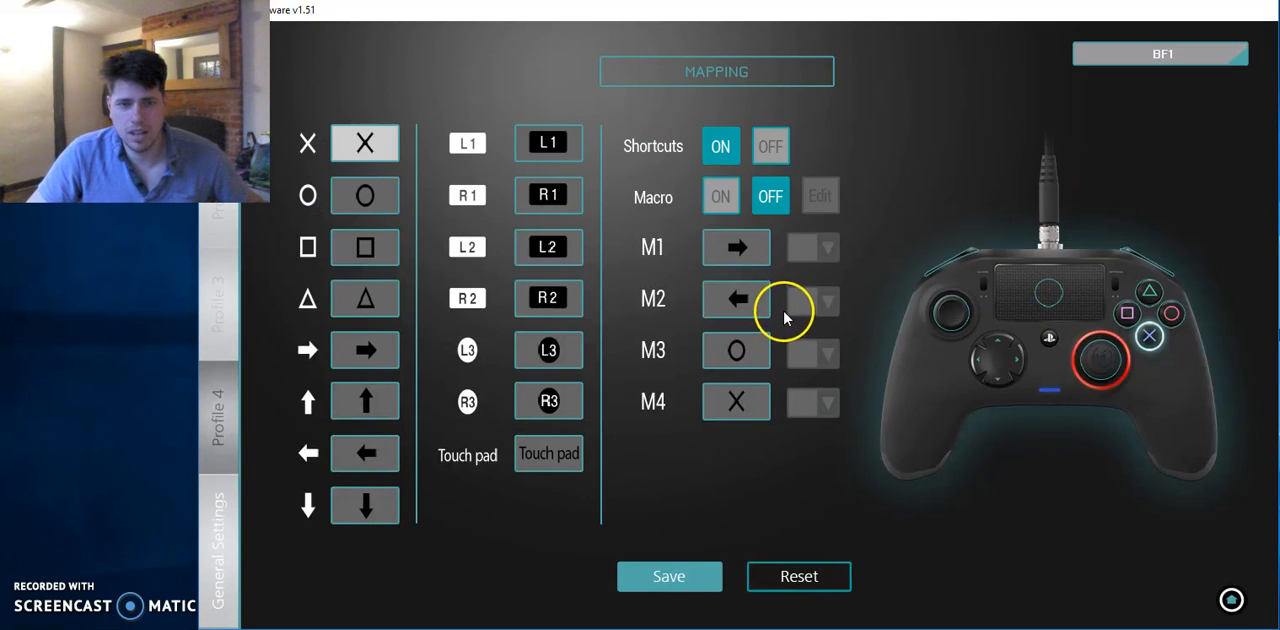
pyautogui.moveTo(284, 556)
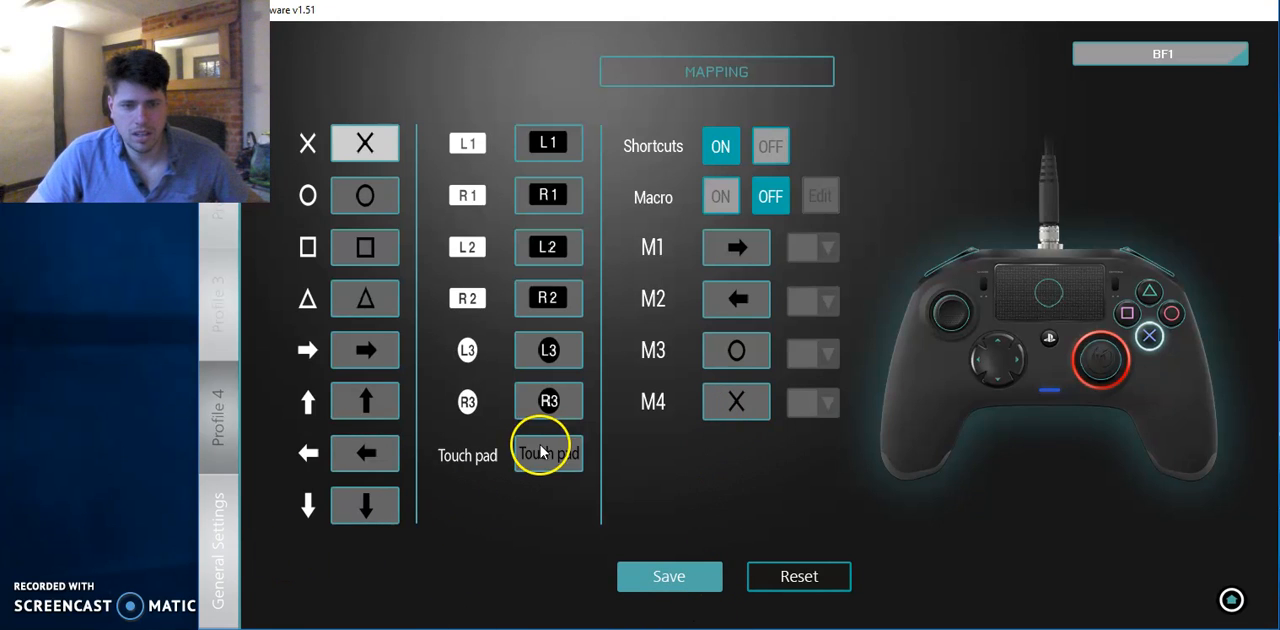
pyautogui.moveTo(776, 400)
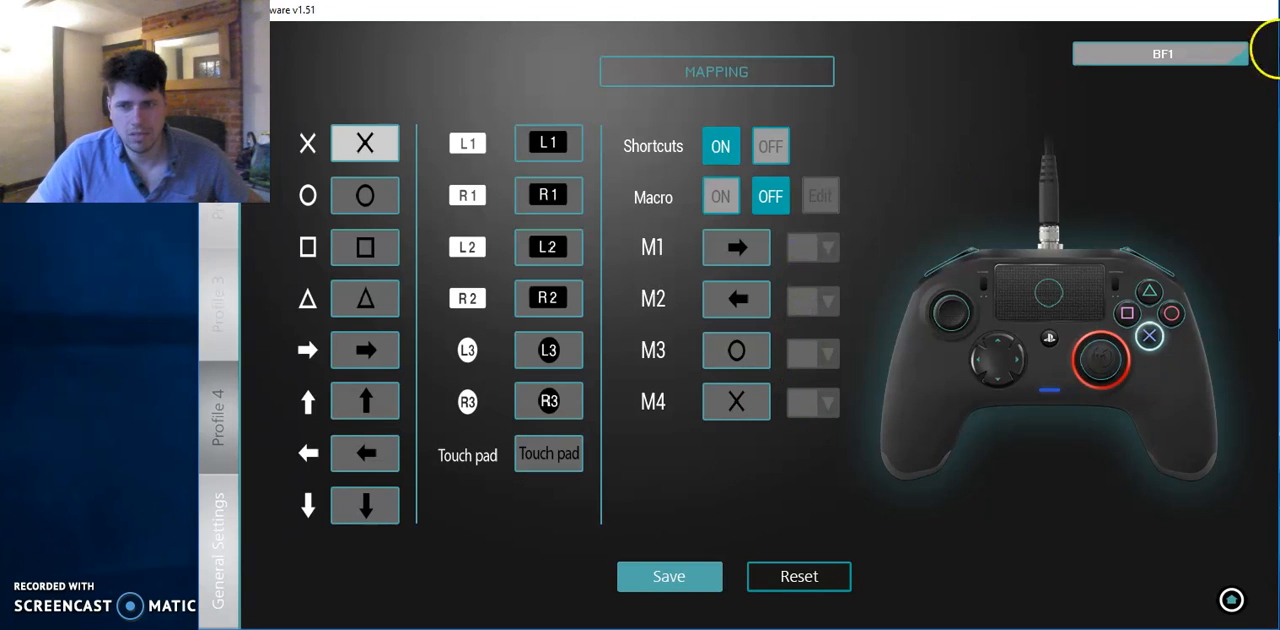
pyautogui.moveTo(600, 280)
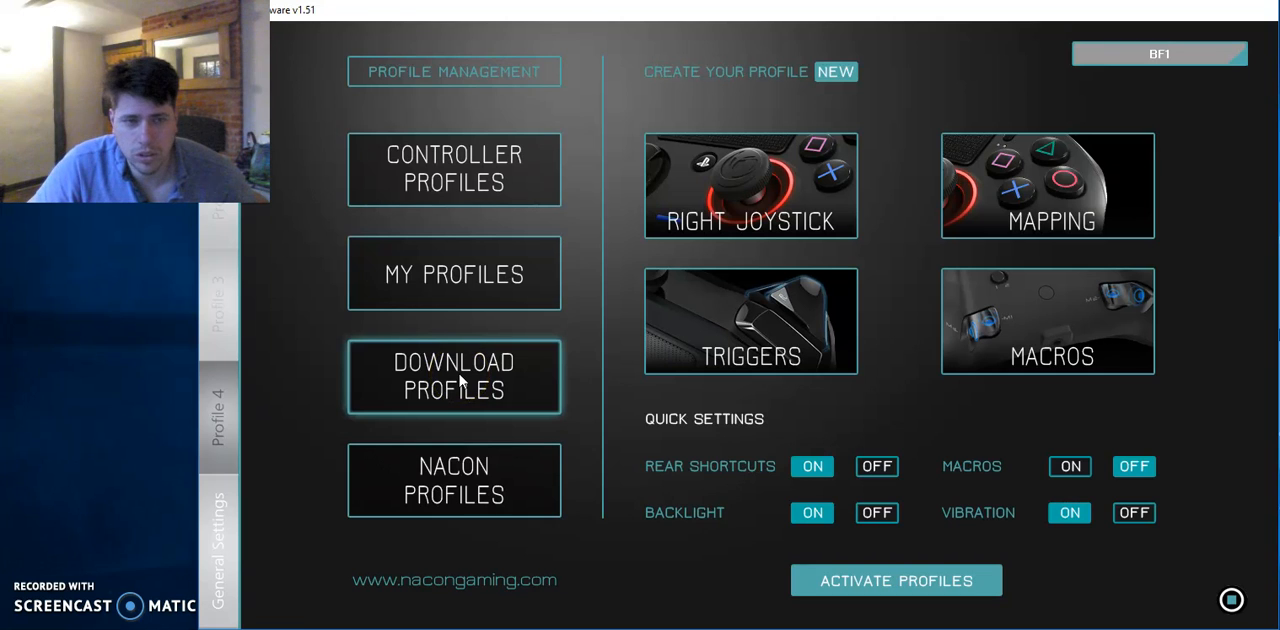
# Load nacon_Destiny from Nacon Profiles and view its M1–M4 paddle mapping
pyautogui.click(452, 480)
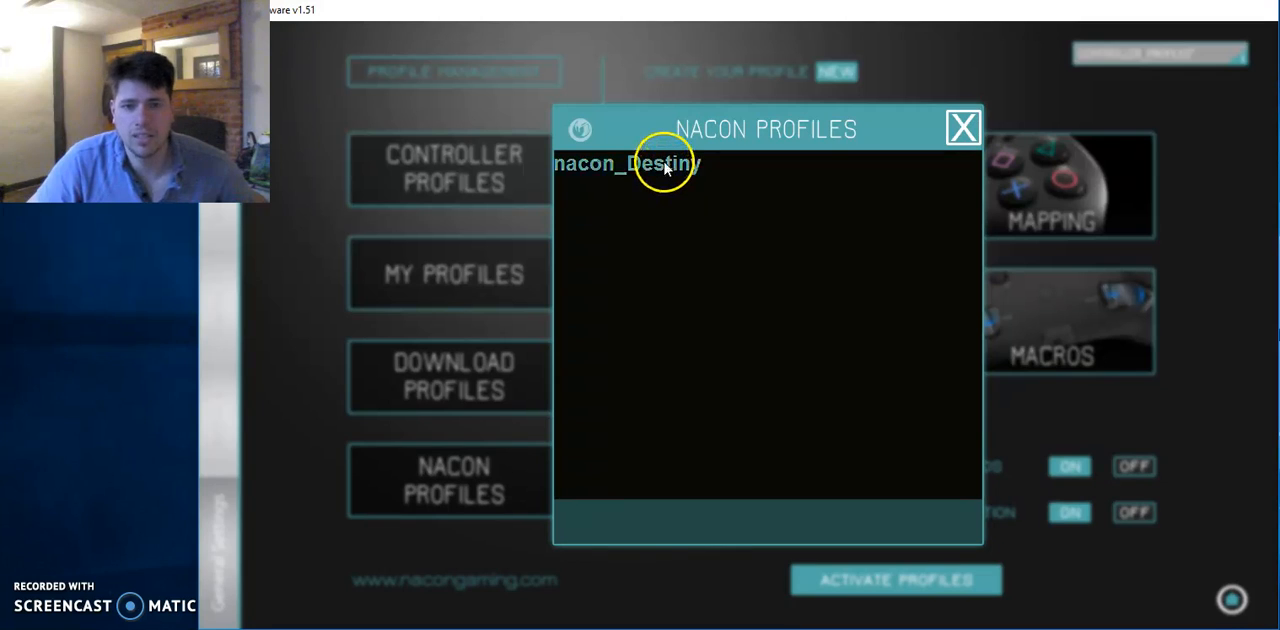
pyautogui.click(960, 128)
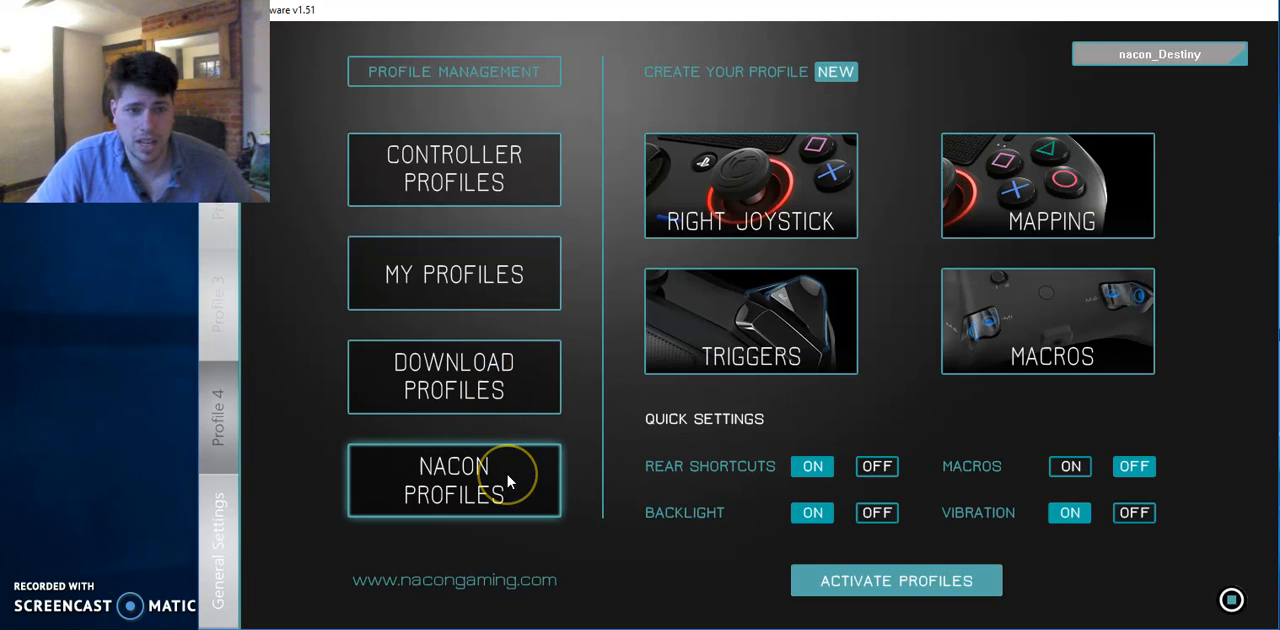
pyautogui.moveTo(1080, 230)
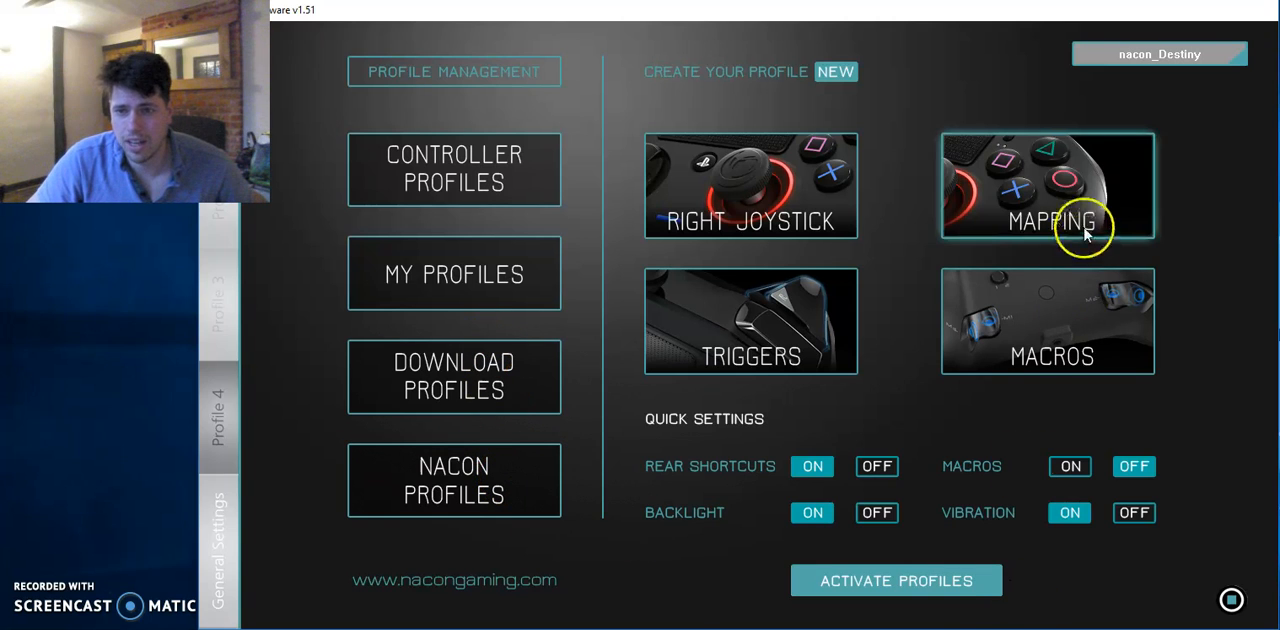
pyautogui.click(1048, 184)
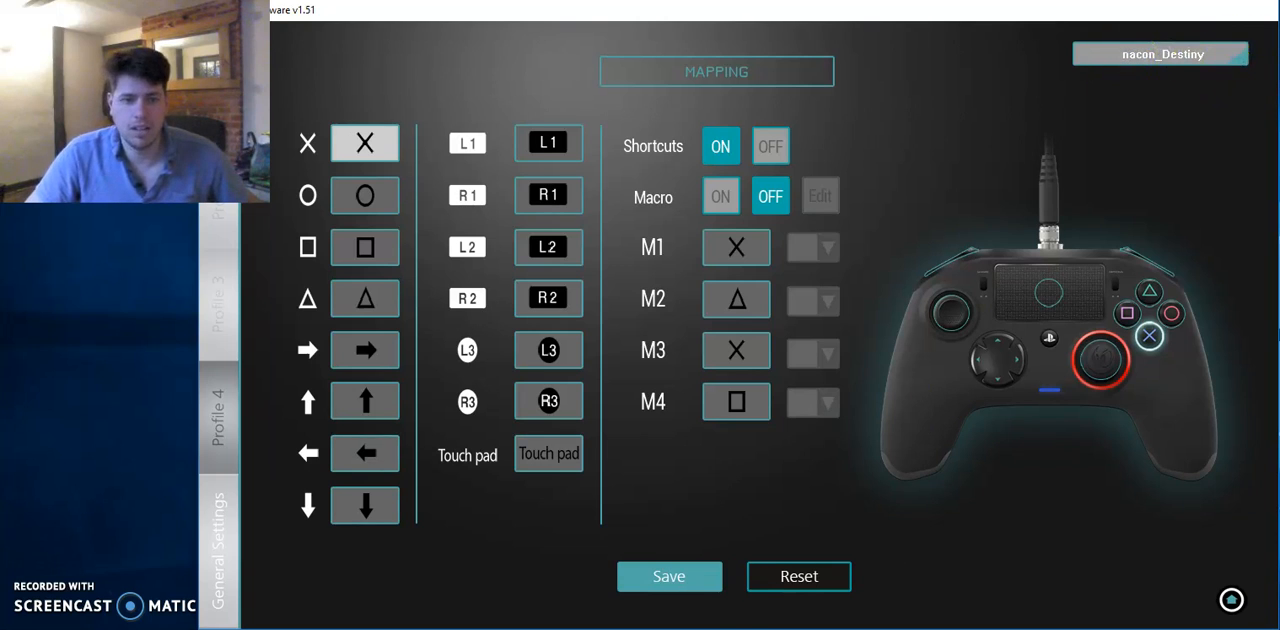
pyautogui.moveTo(1184, 604)
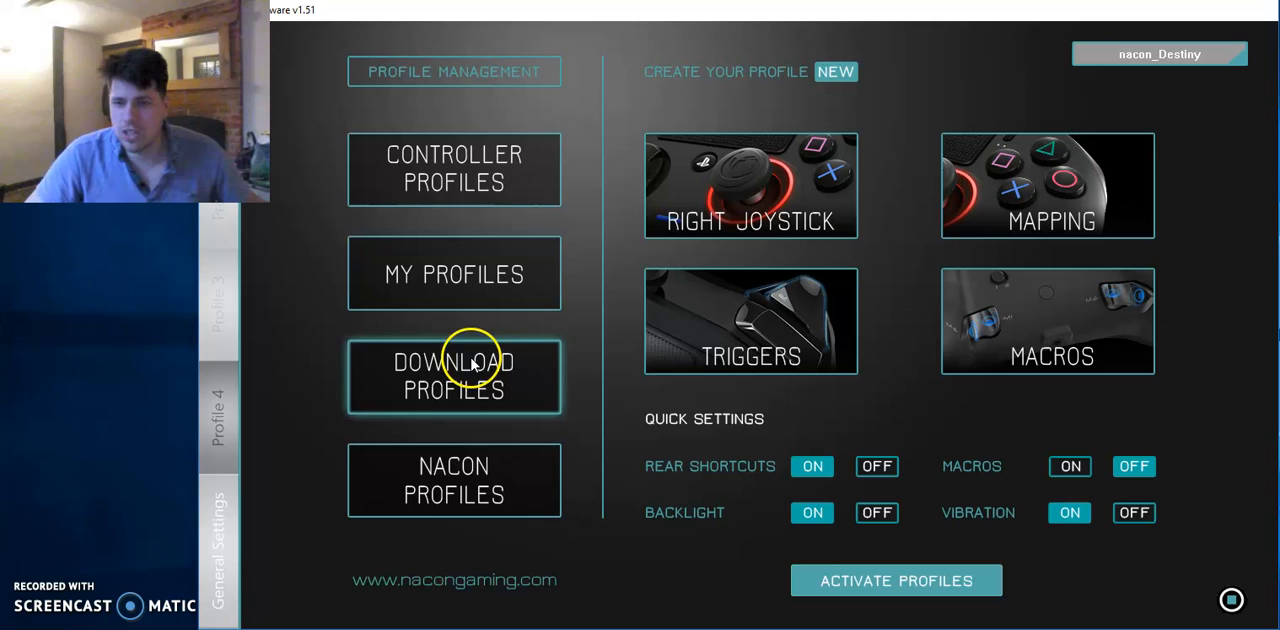
pyautogui.moveTo(752, 320)
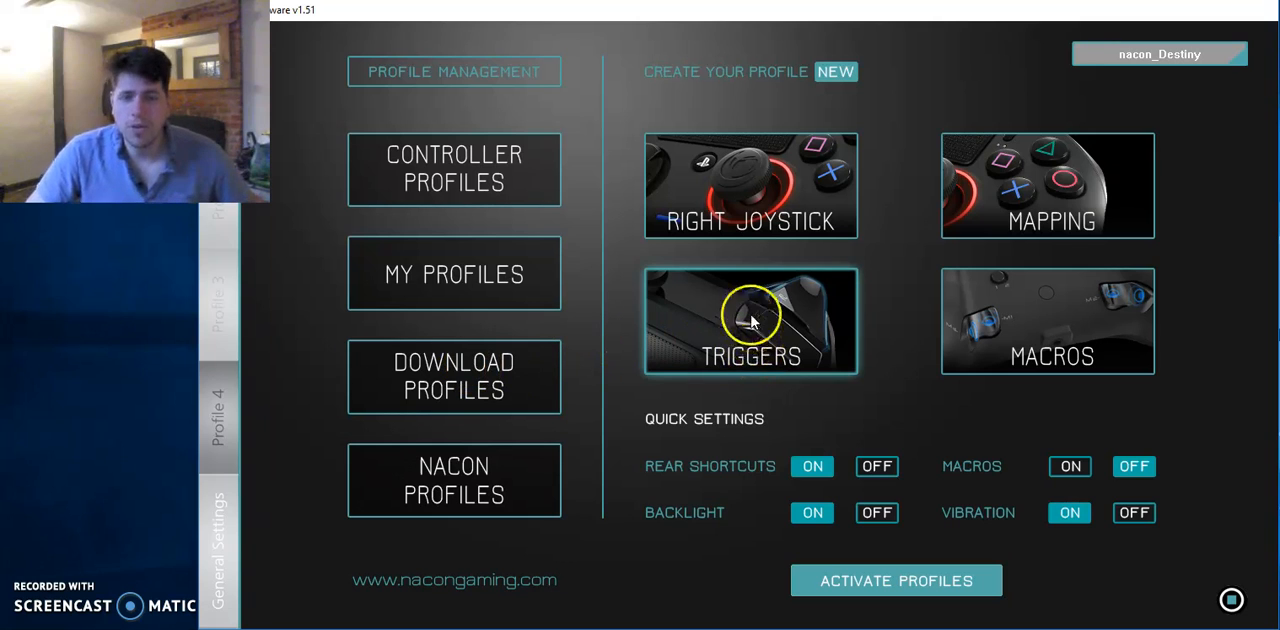
pyautogui.moveTo(1048, 320)
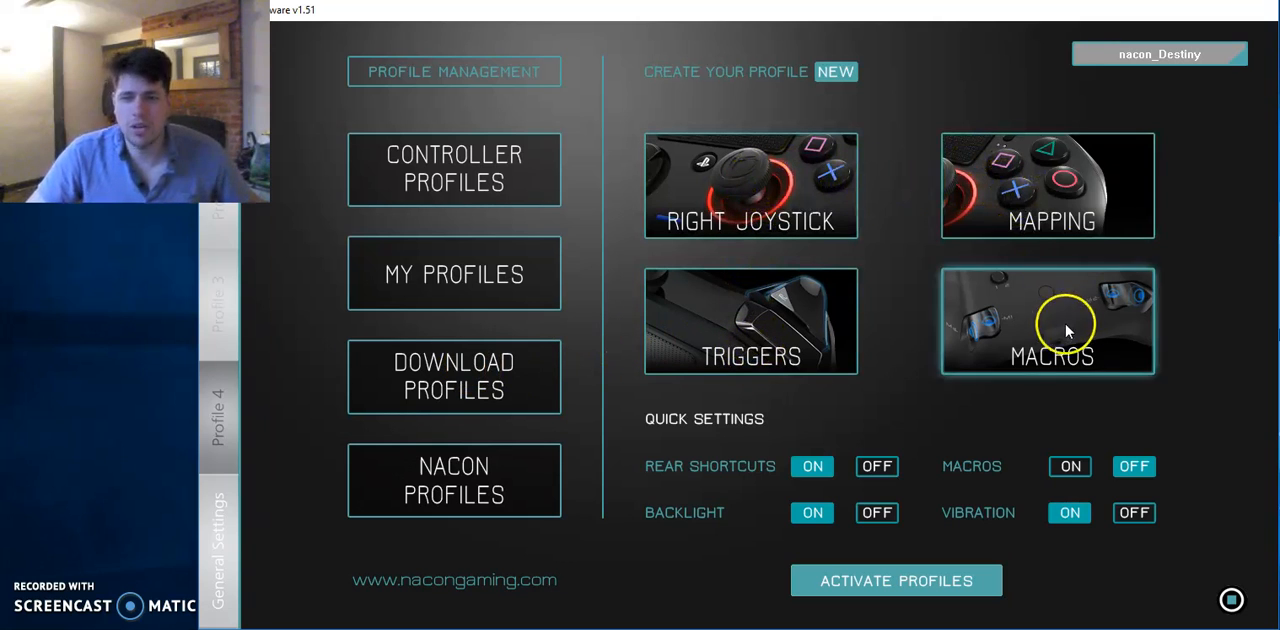
pyautogui.moveTo(770, 244)
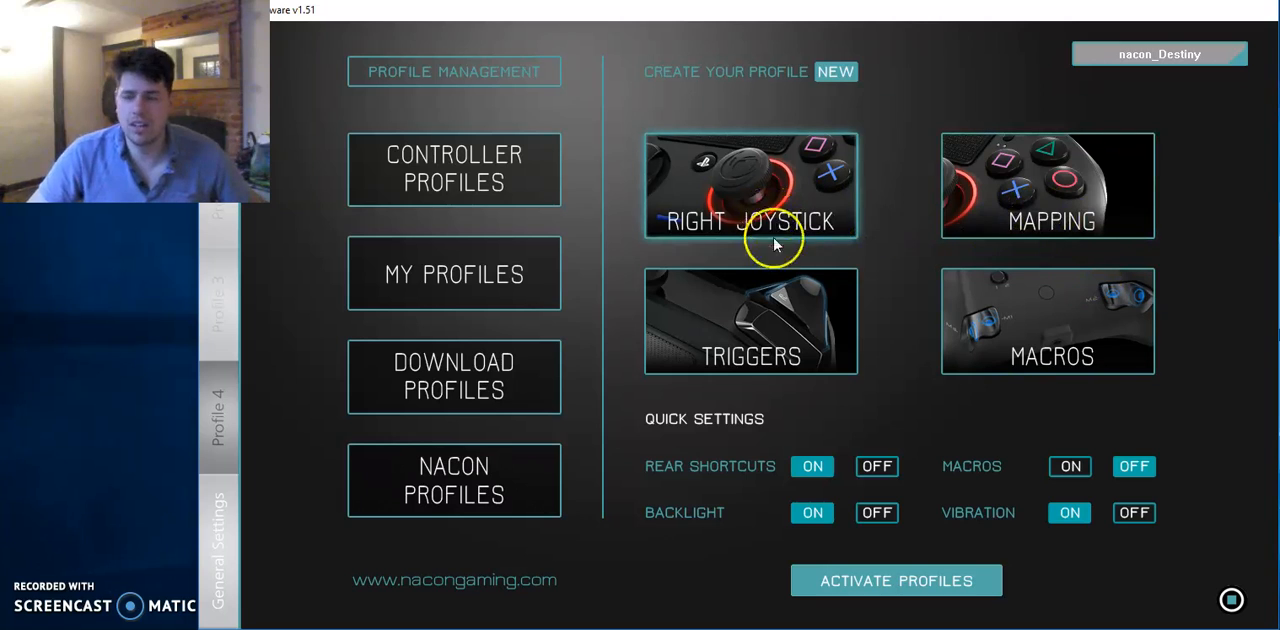
pyautogui.moveTo(776, 322)
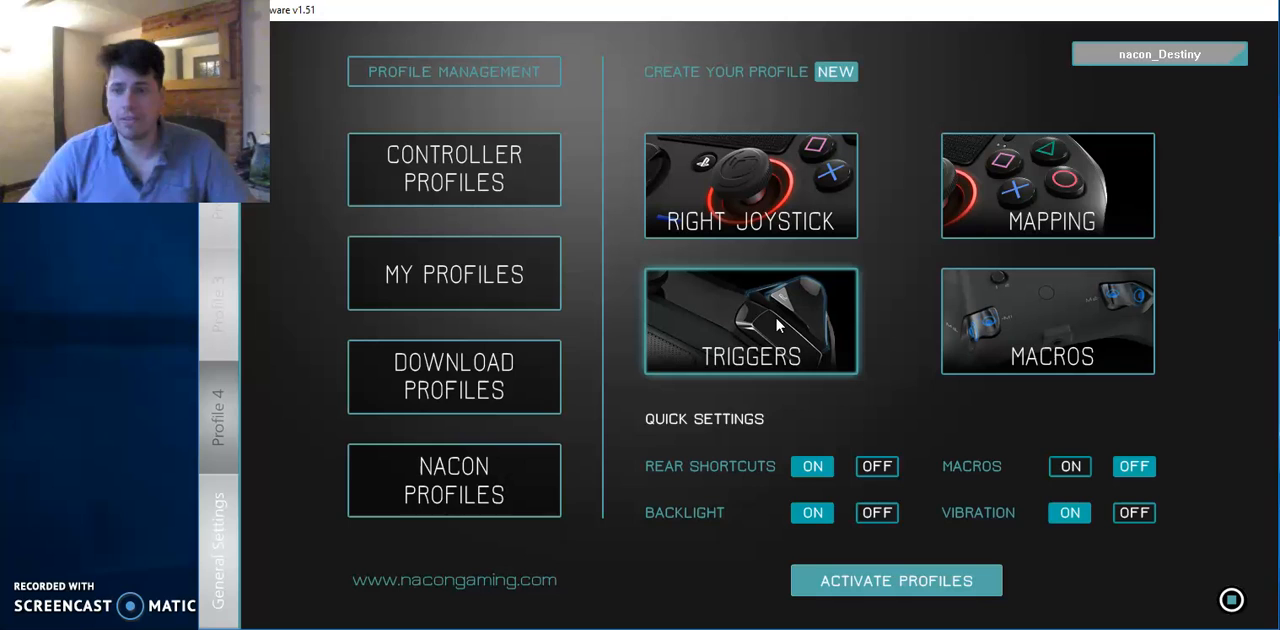
pyautogui.moveTo(1090, 336)
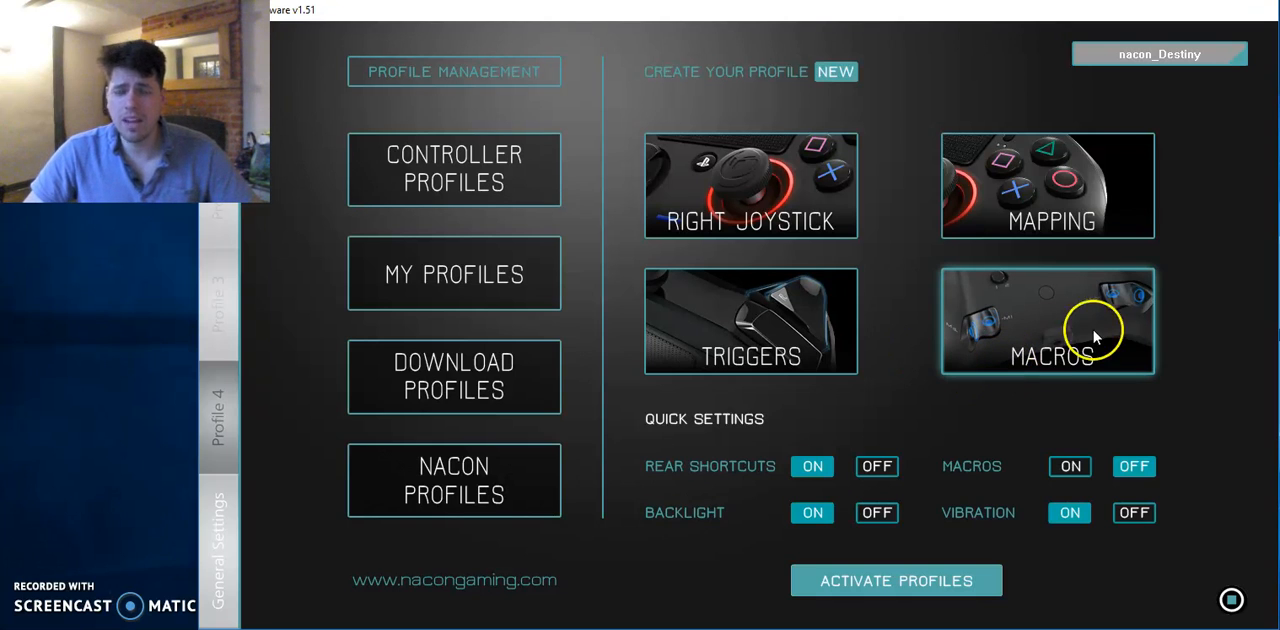
# View the nacon_Destiny profile's macro settings, showing Macro 1–4 slots empty
pyautogui.click(1048, 320)
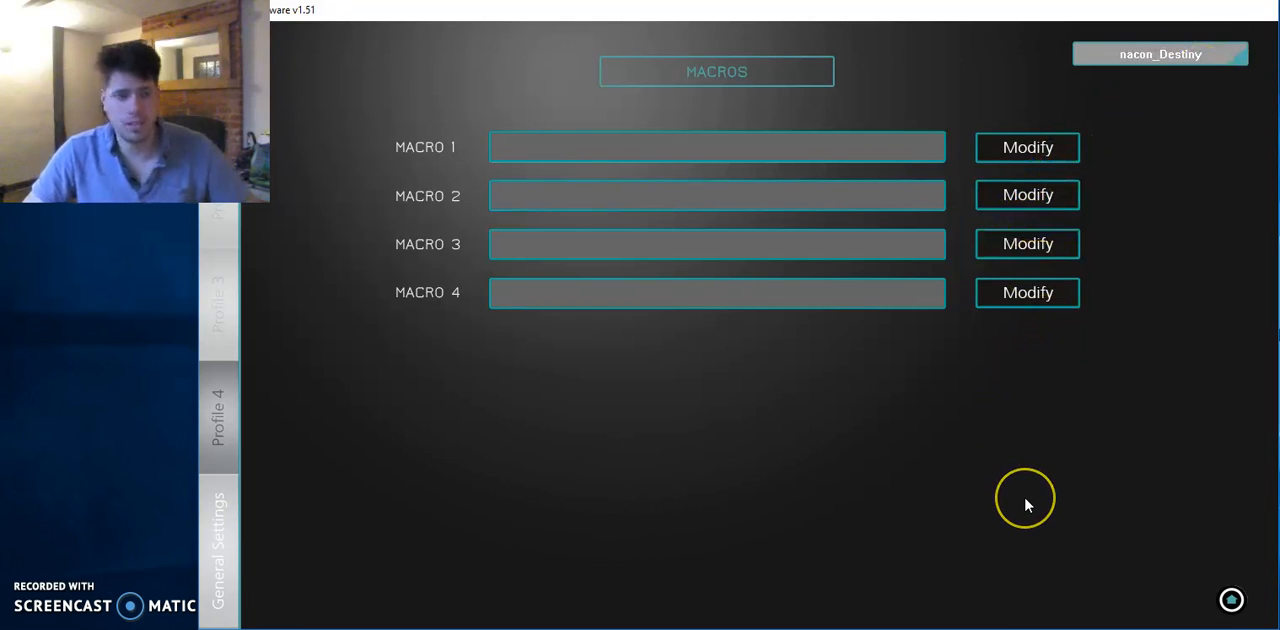
pyautogui.moveTo(1024, 504)
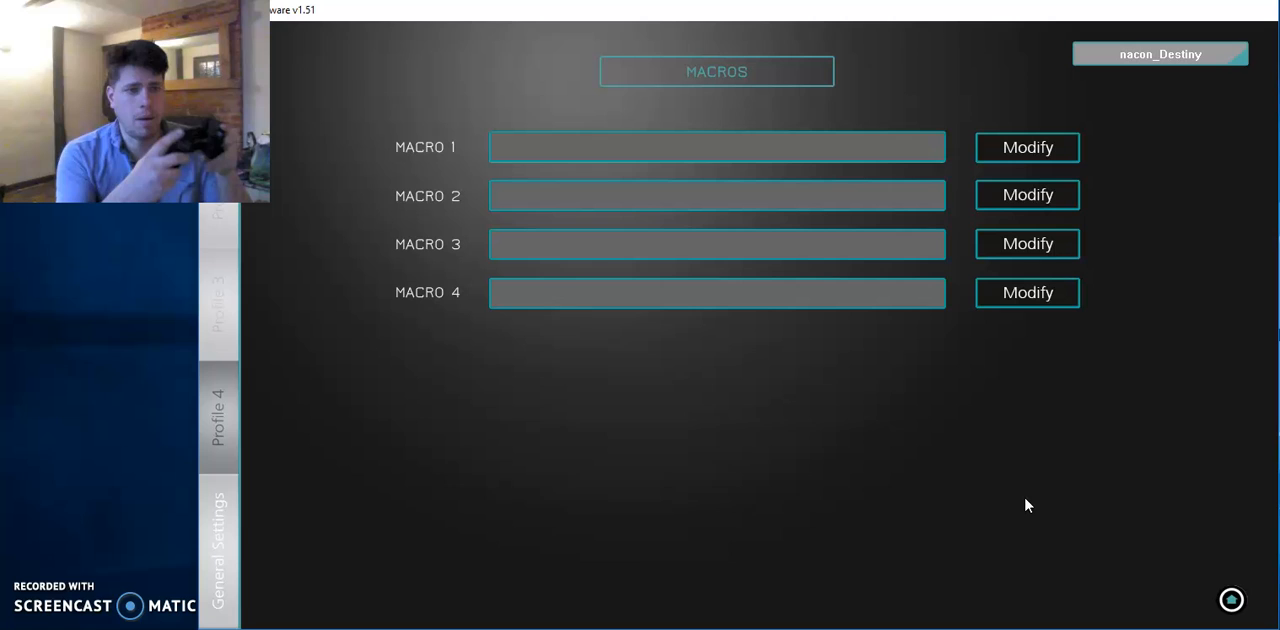